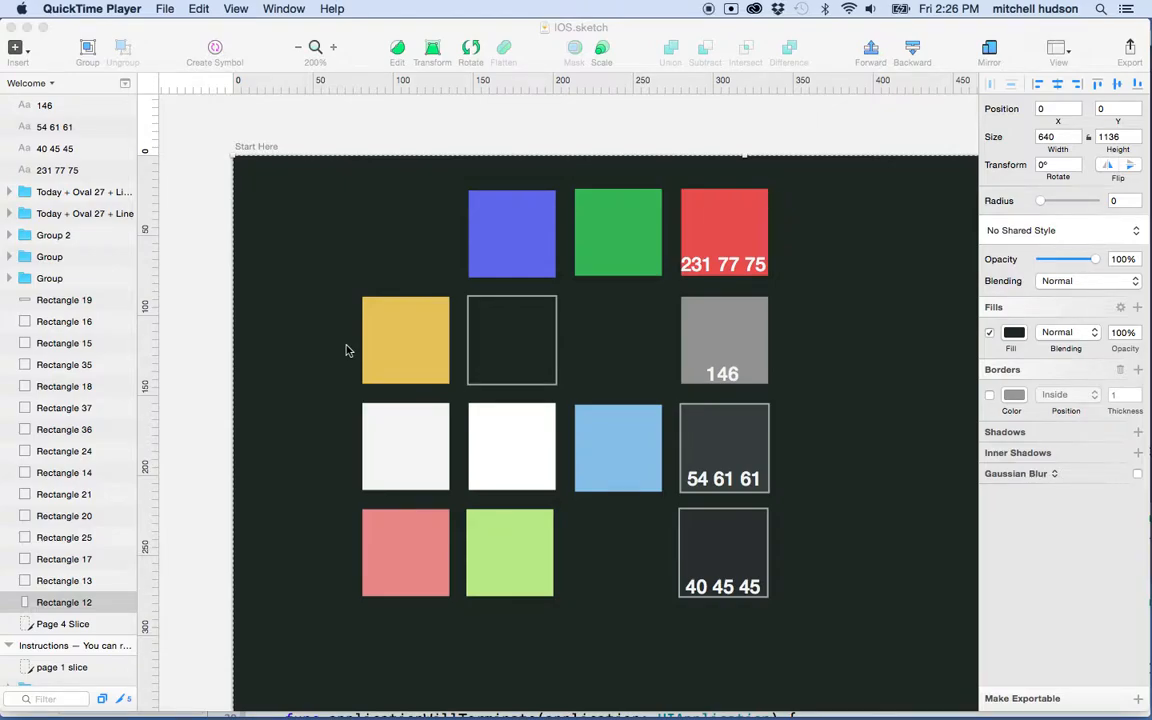
mouse_move(530, 412)
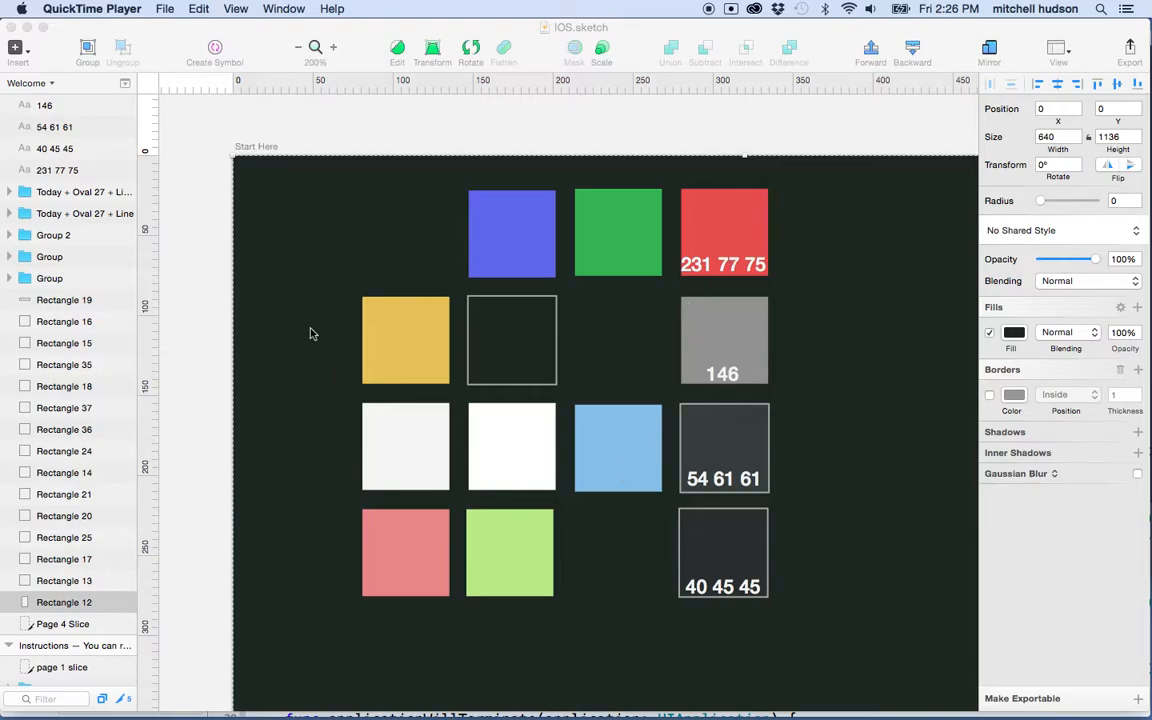
mouse_move(490, 328)
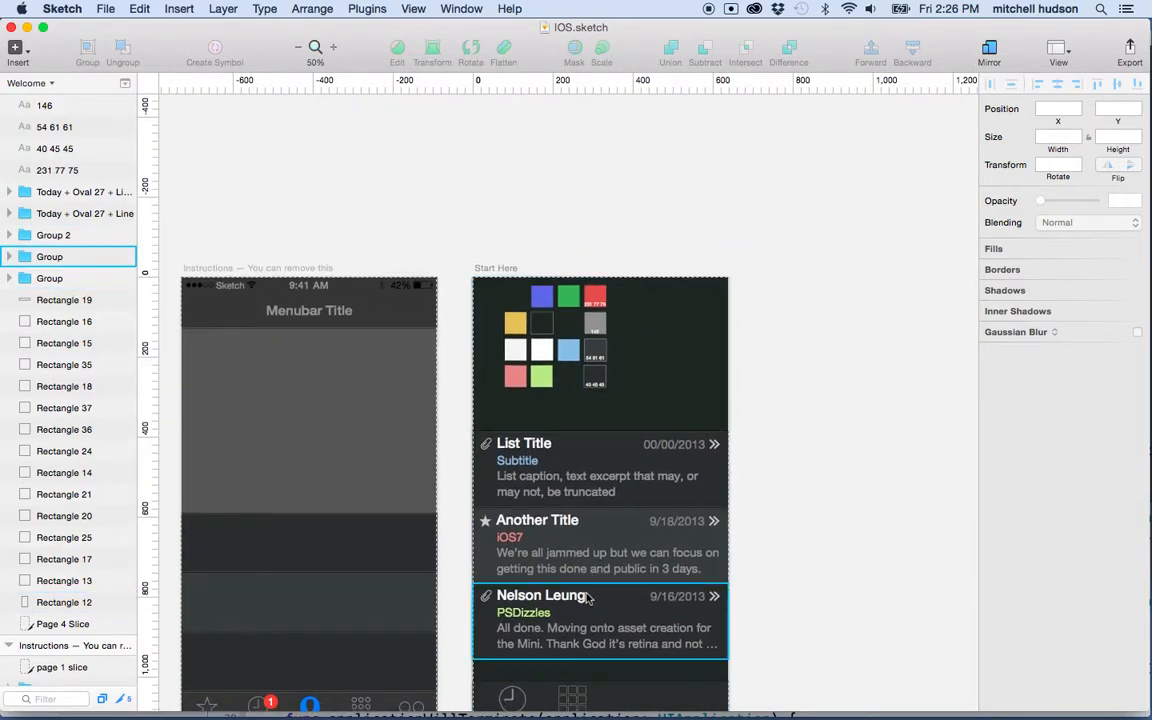
Bring the Todo-Tutorial Xcode project window to the front
scroll("down", 3)
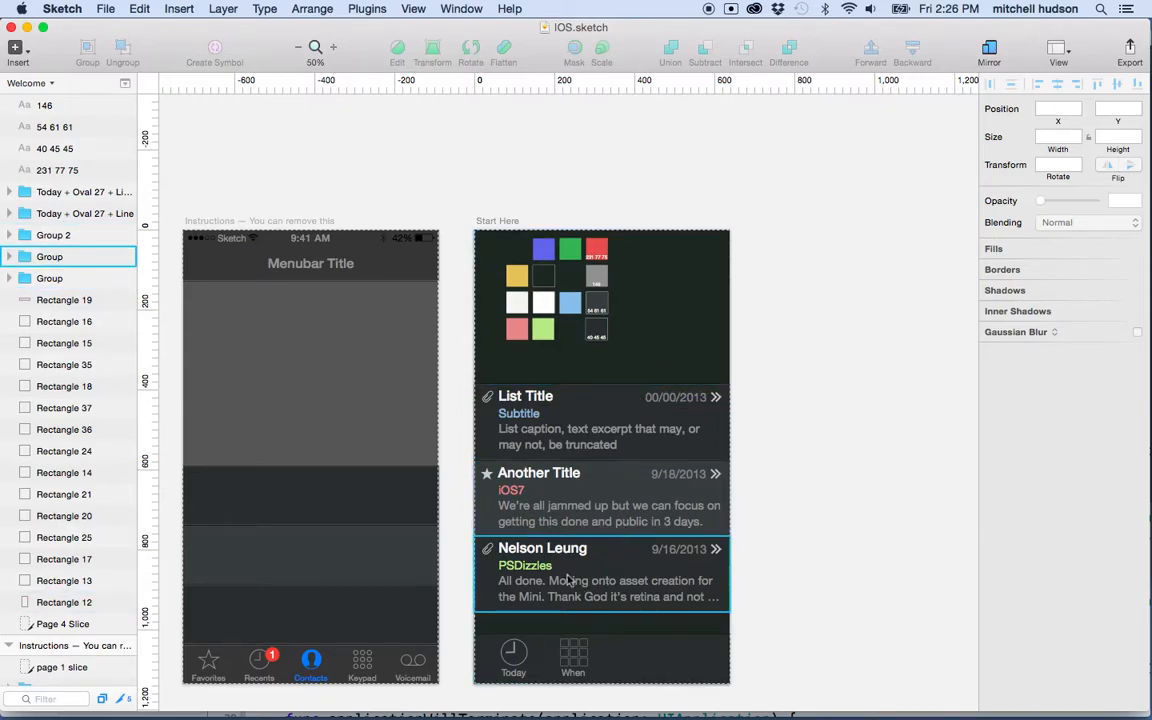
left_click(600, 496)
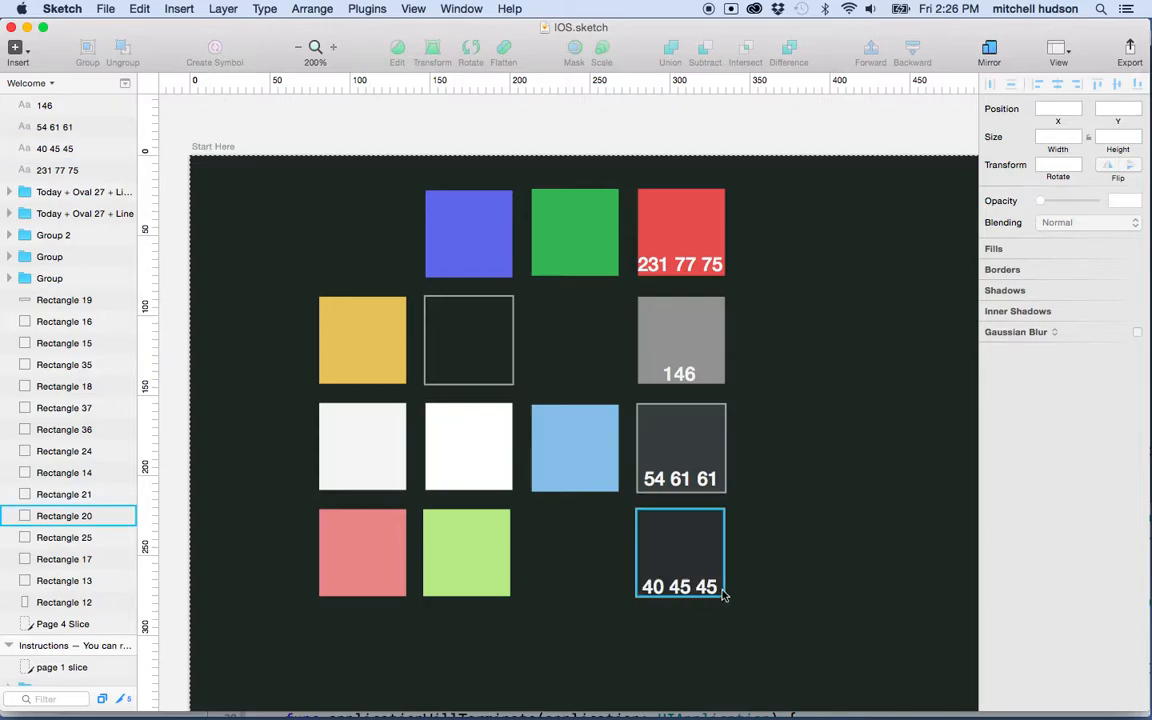
left_click(680, 340)
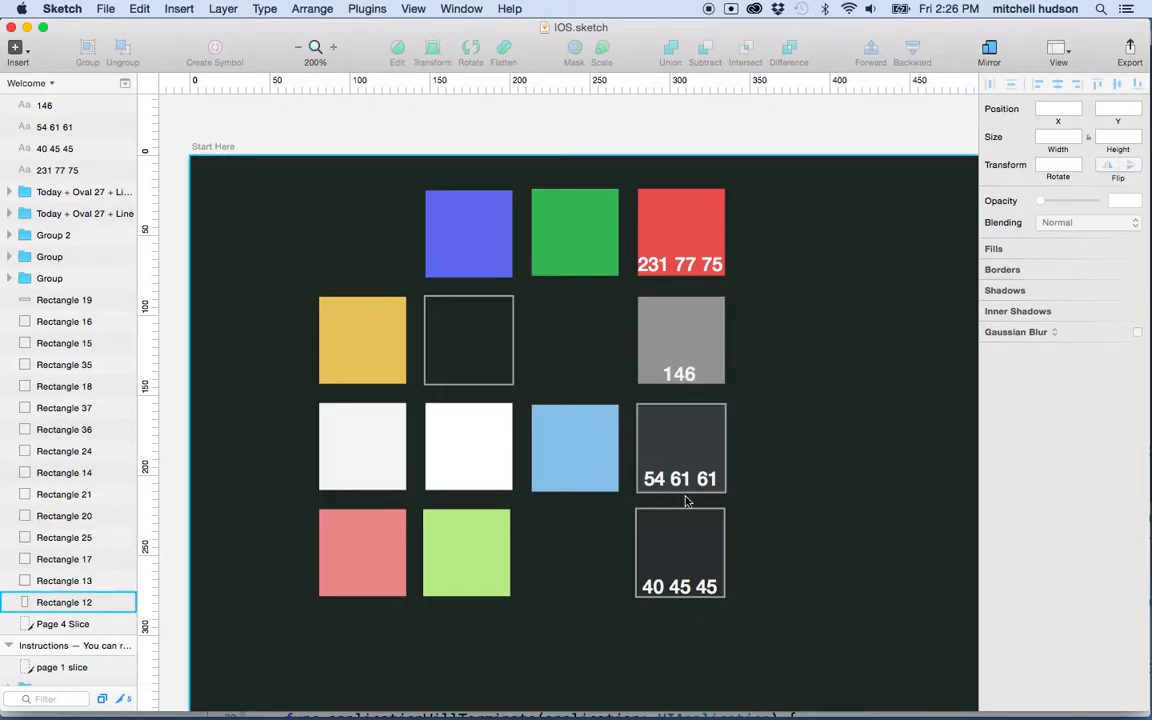
mouse_move(712, 688)
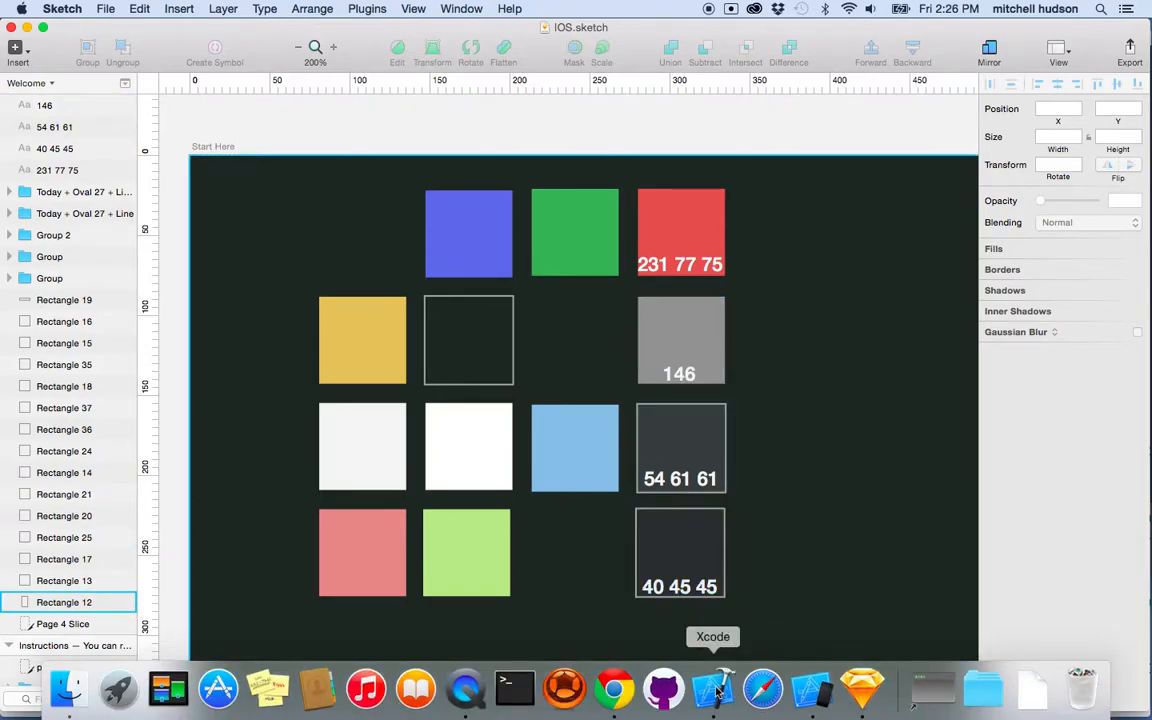
left_click(712, 688)
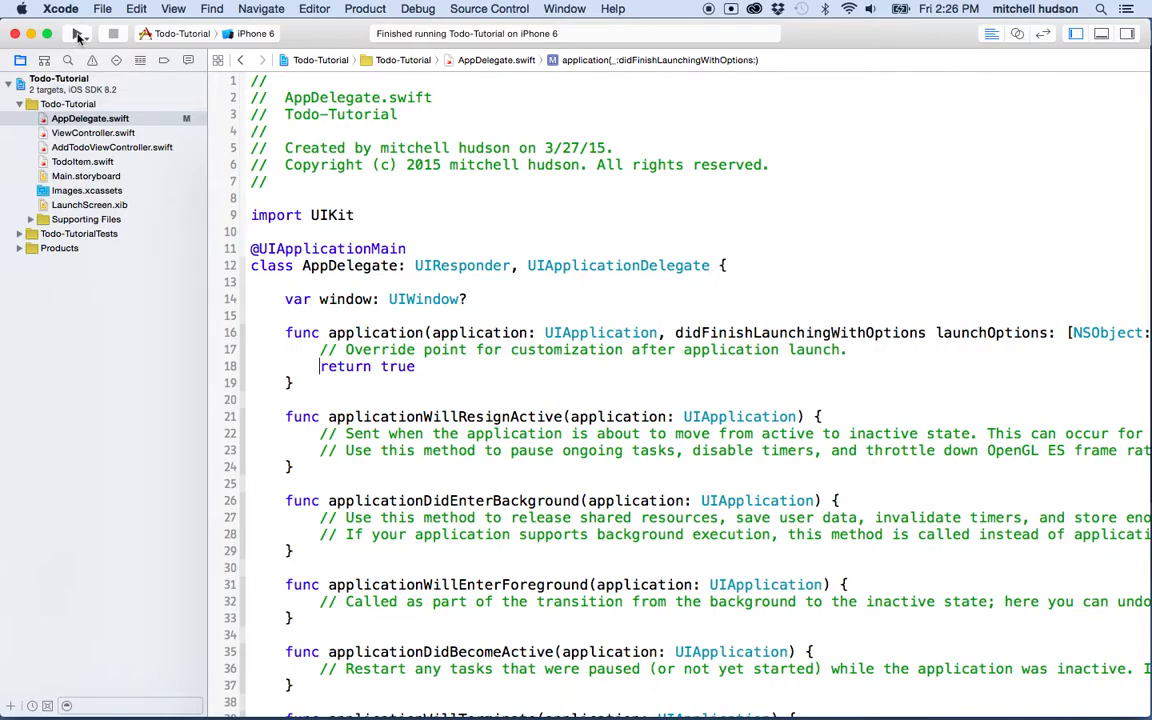
Build and run the Todo-Tutorial app on the iPhone 6 simulator
left_click(76, 32)
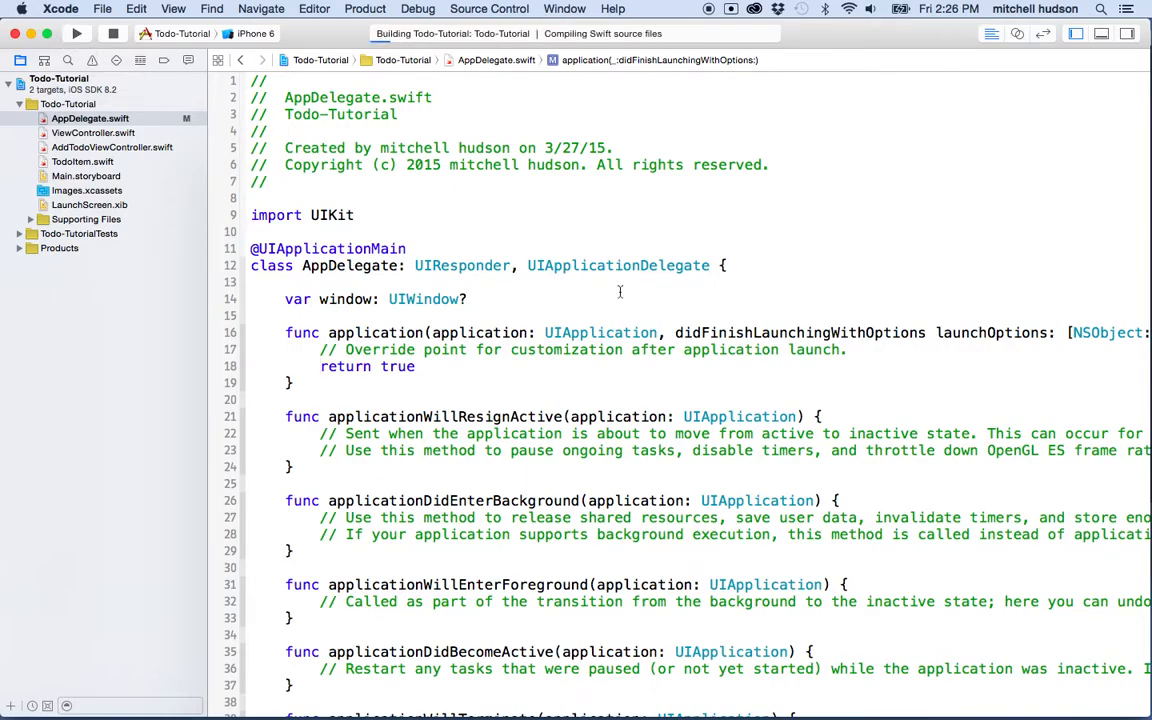
left_click(76, 32)
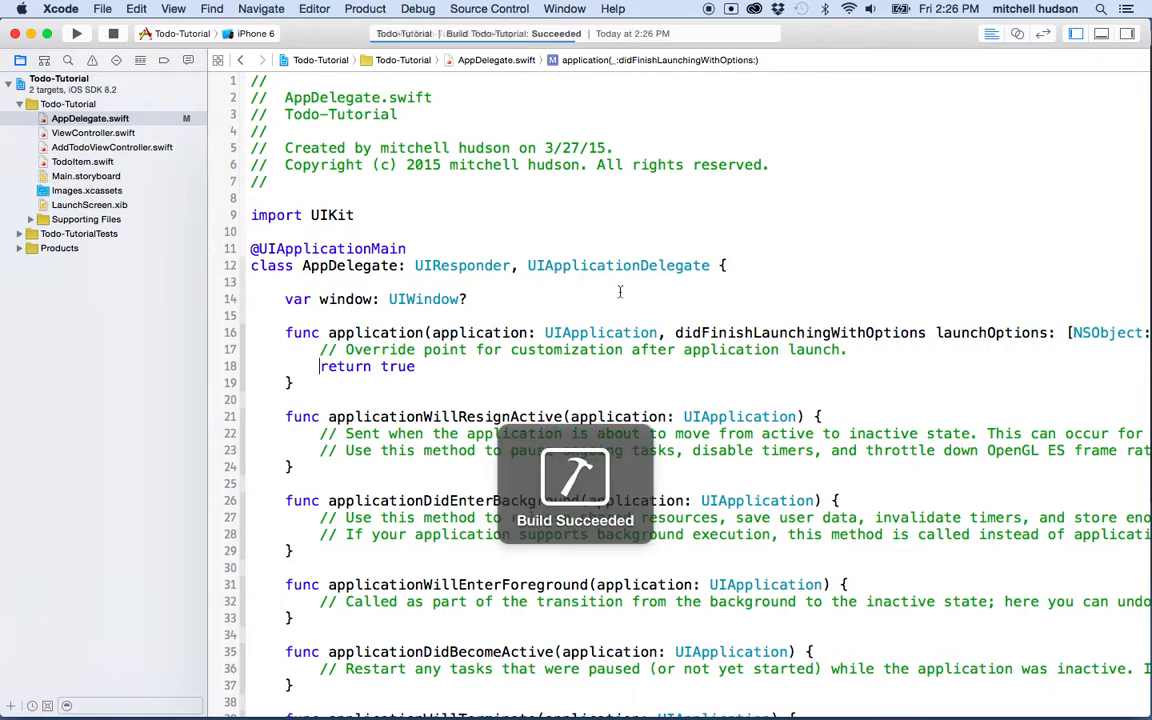
left_click(76, 32)
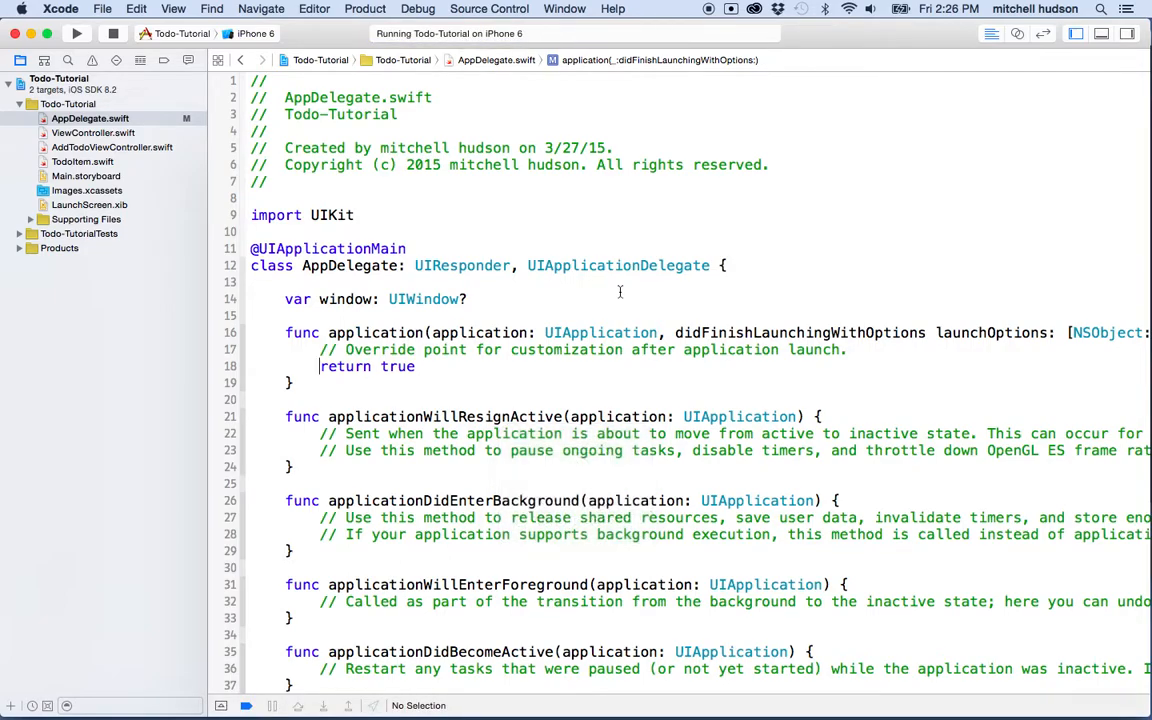
mouse_move(1046, 252)
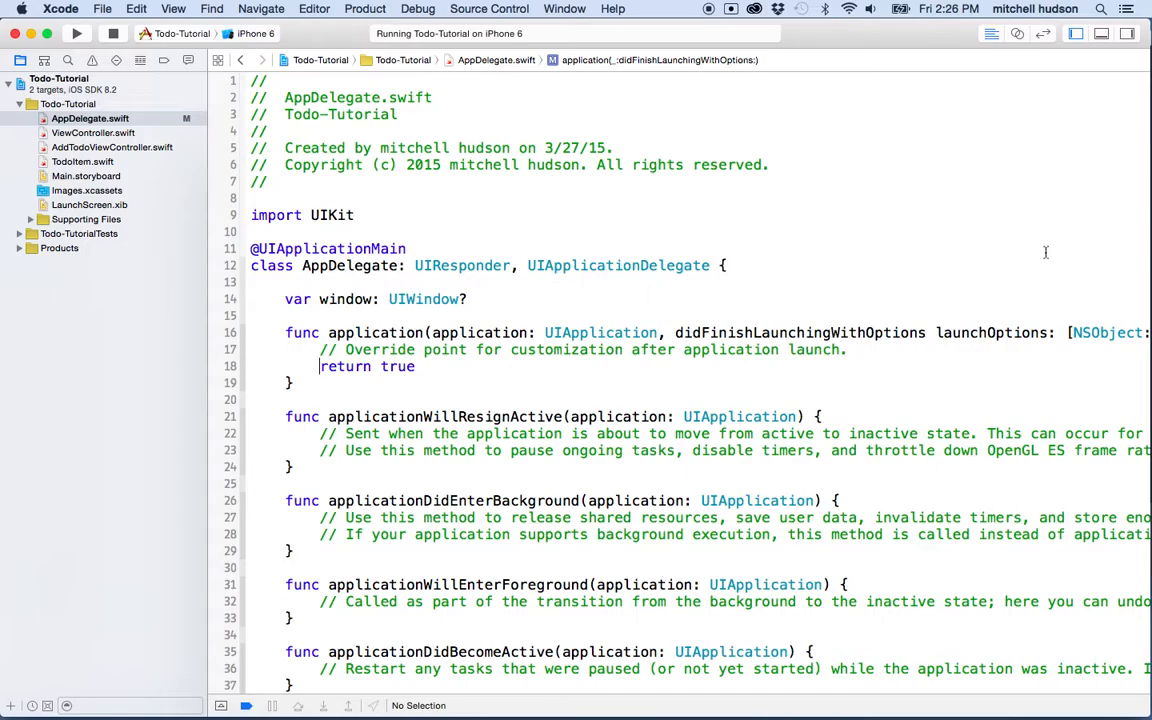
View the running Todo app in the simulator showing Hello/World, Foo/Bar and Eat/Lunch items
left_click(76, 32)
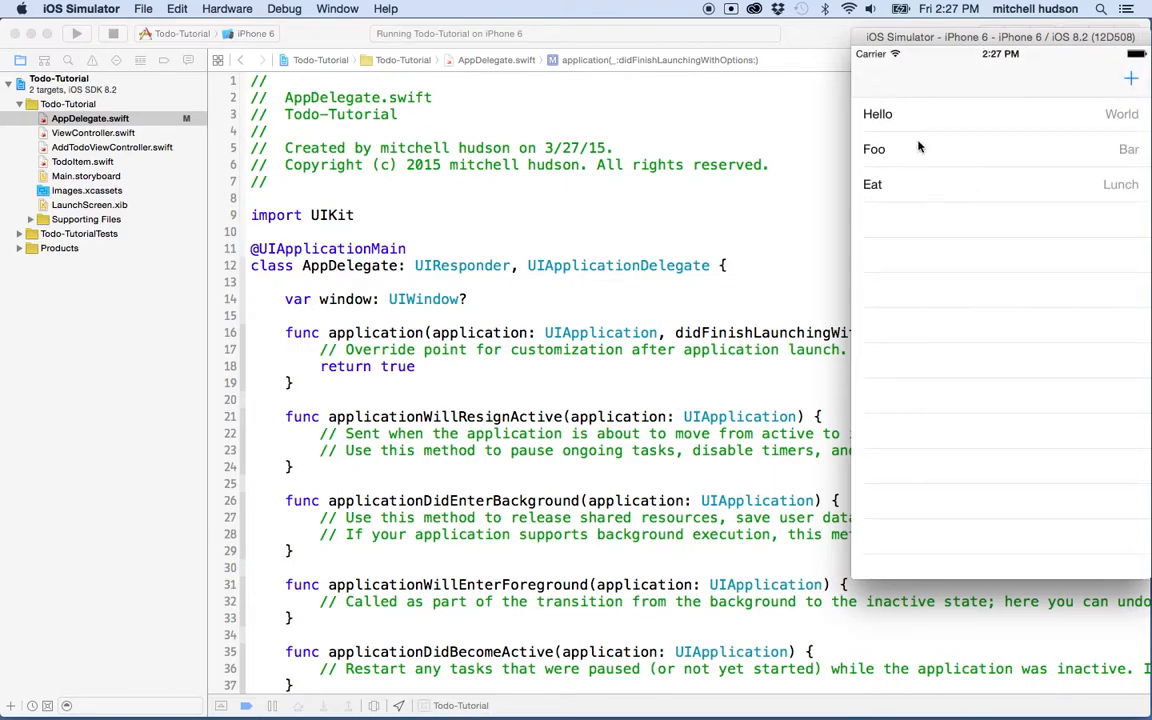
mouse_move(1124, 84)
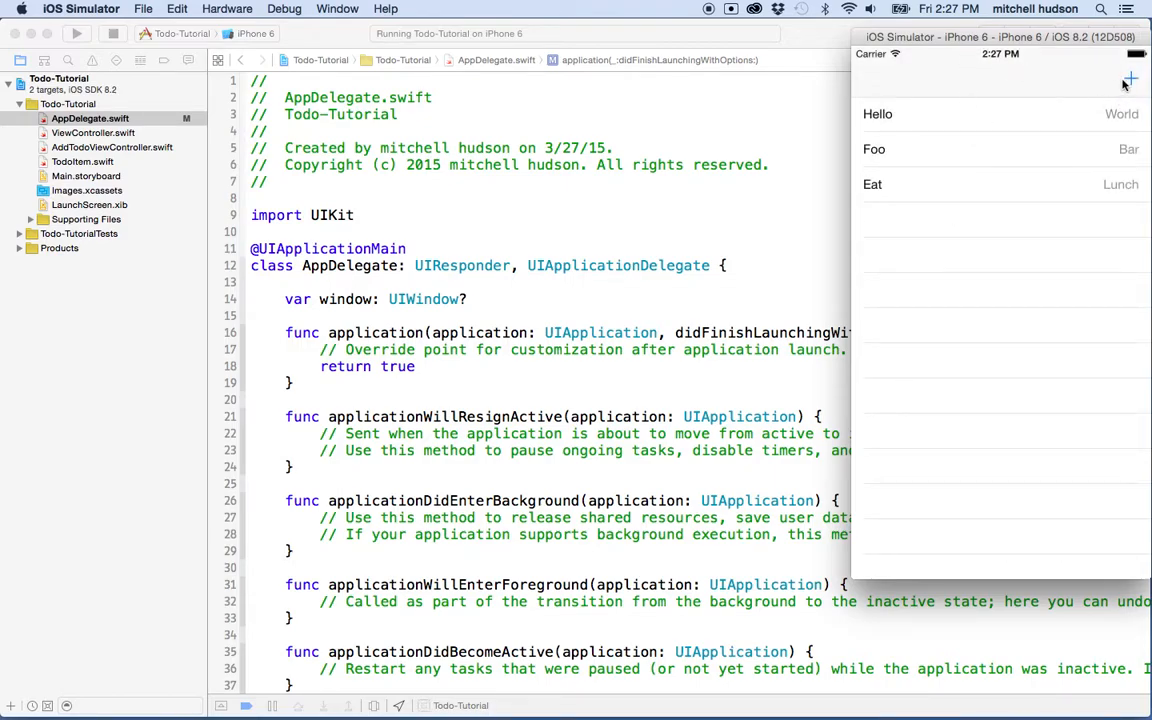
mouse_move(1044, 160)
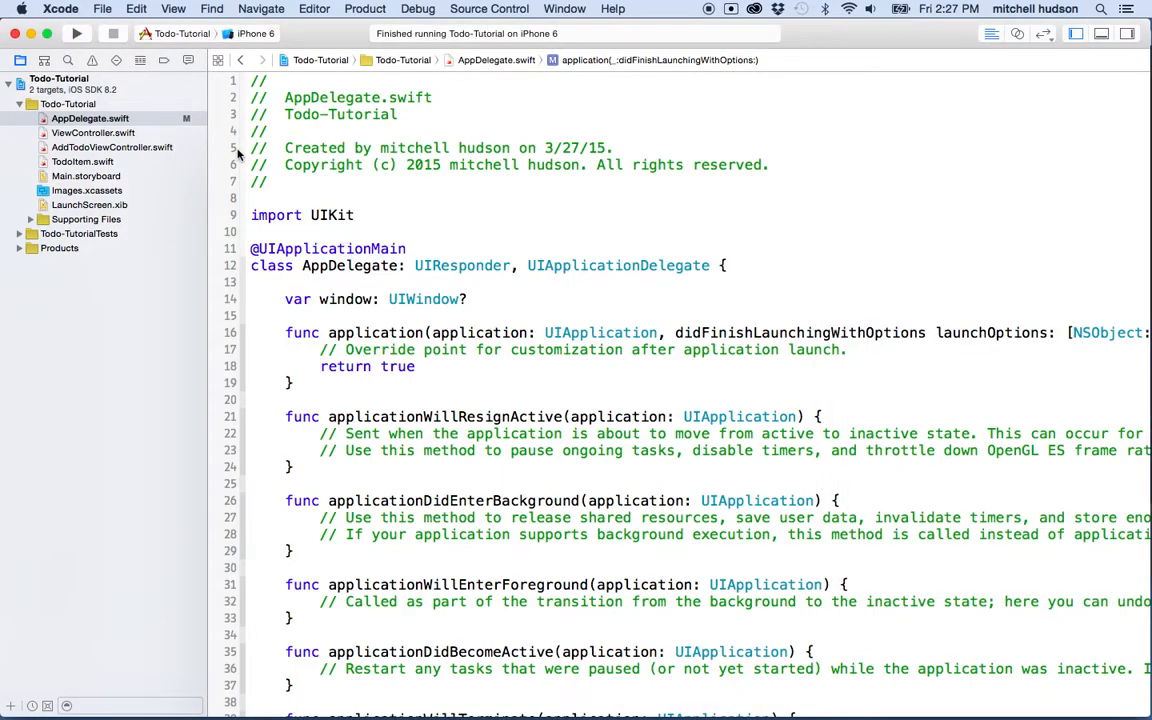
mouse_move(92, 178)
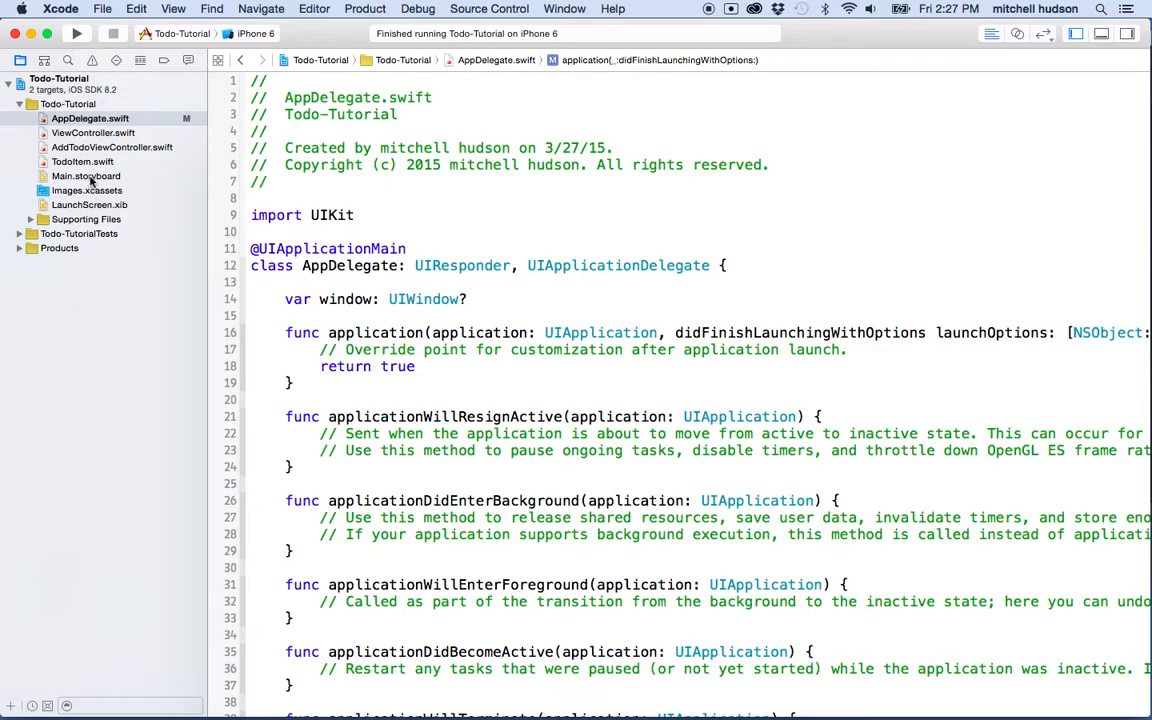
Select Main.storyboard's prototype cell and show its Right Detail style in the Attributes Inspector
left_click(84, 176)
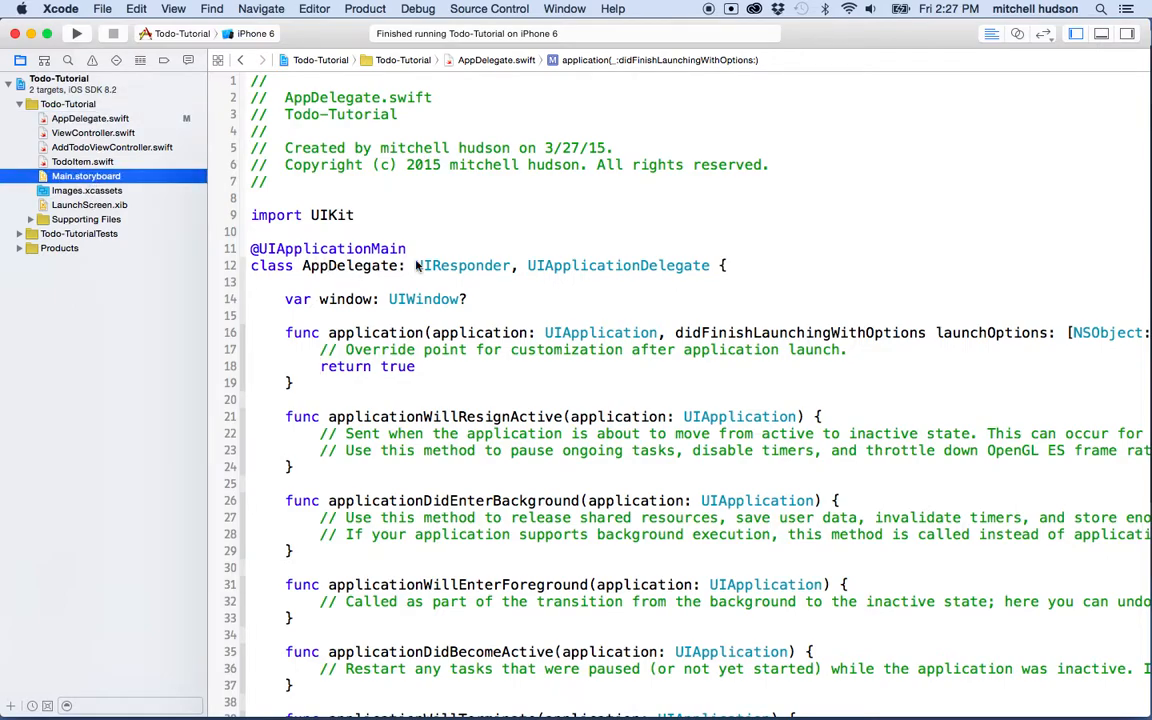
left_click(84, 176)
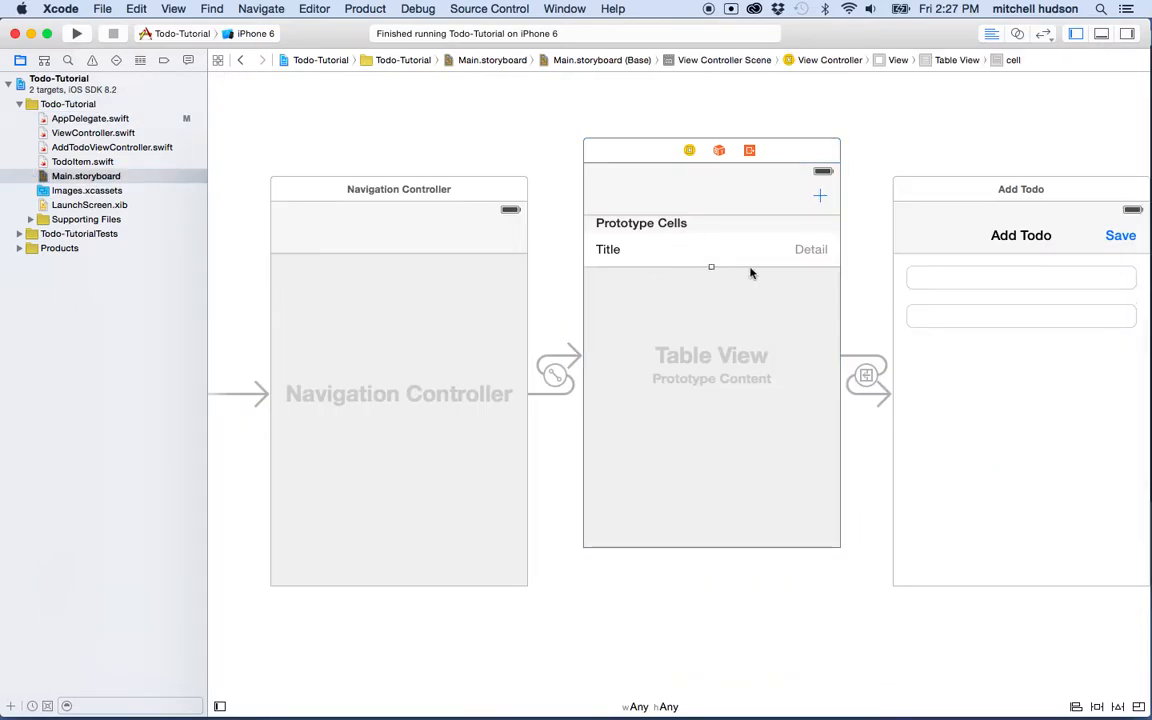
left_click(1128, 32)
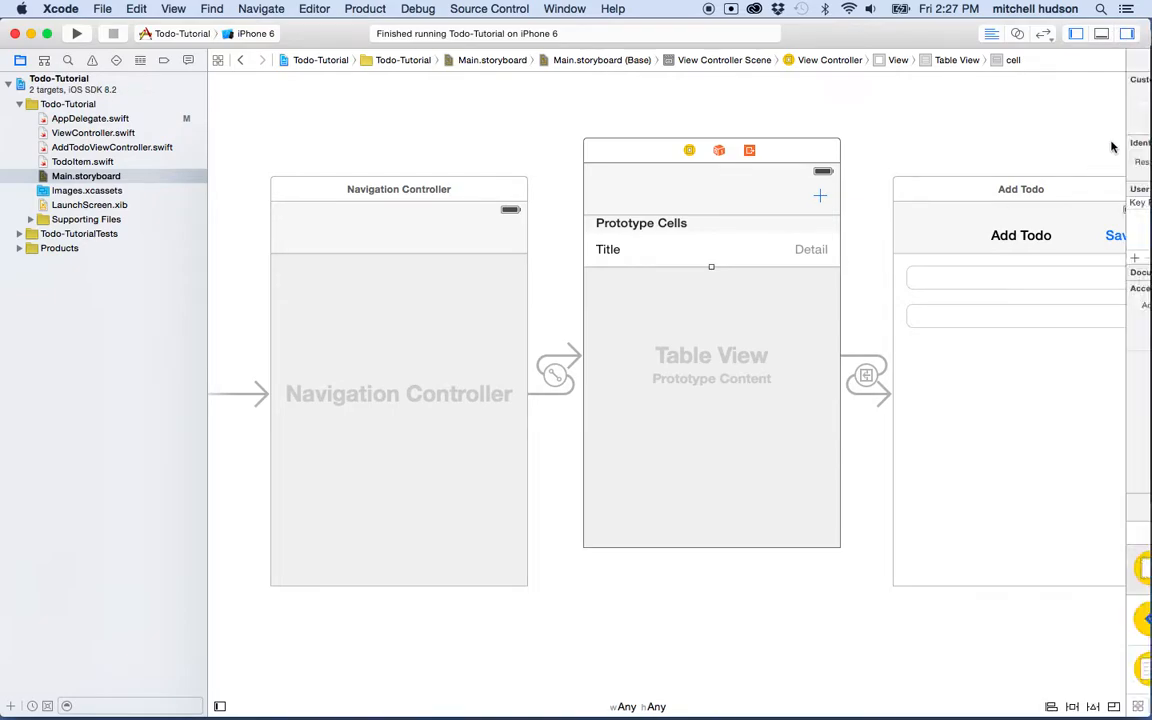
left_click(1060, 60)
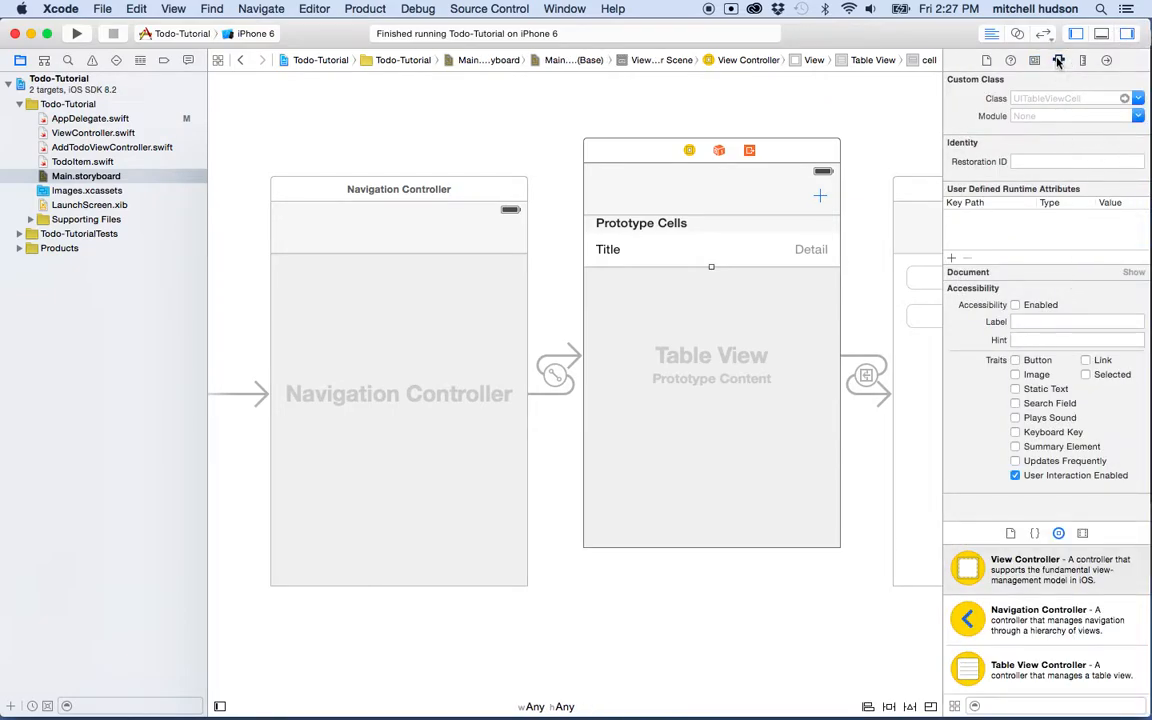
left_click(1060, 60)
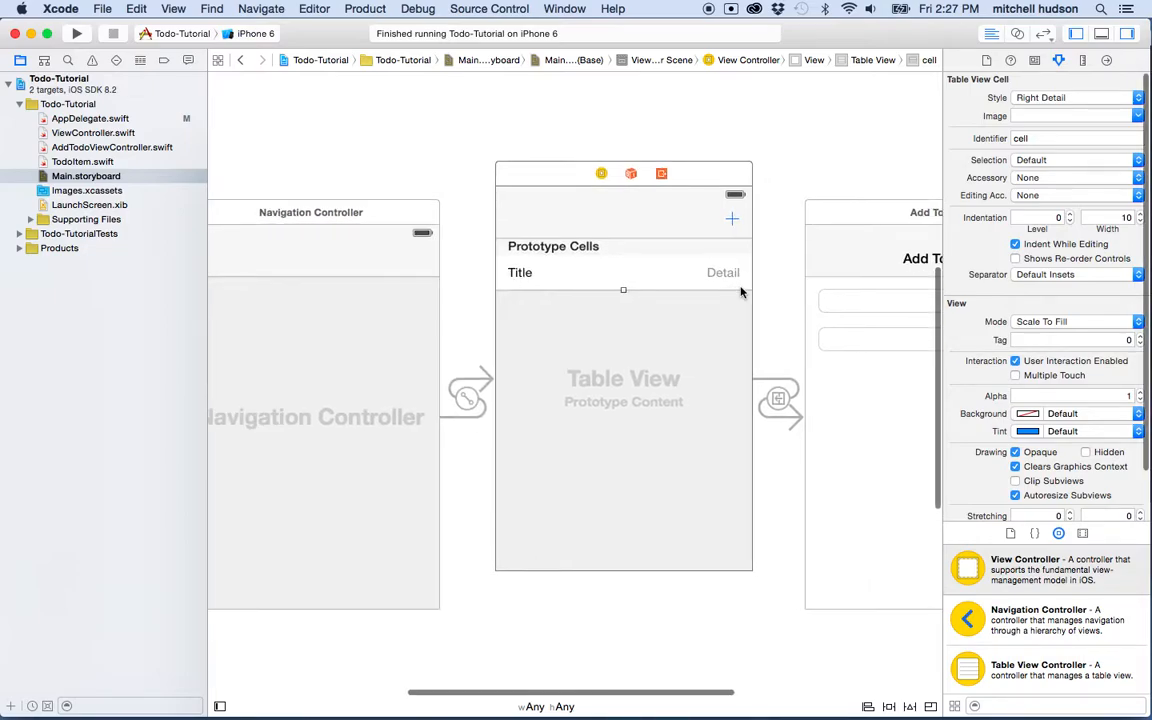
mouse_move(356, 238)
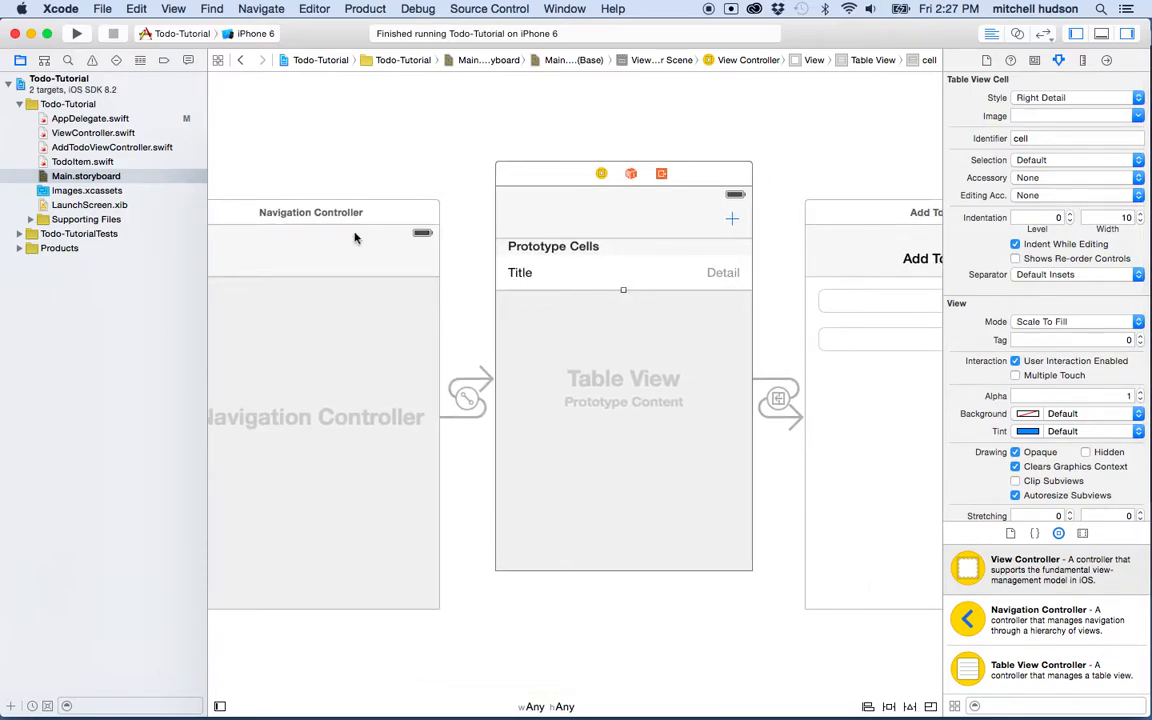
mouse_move(108, 158)
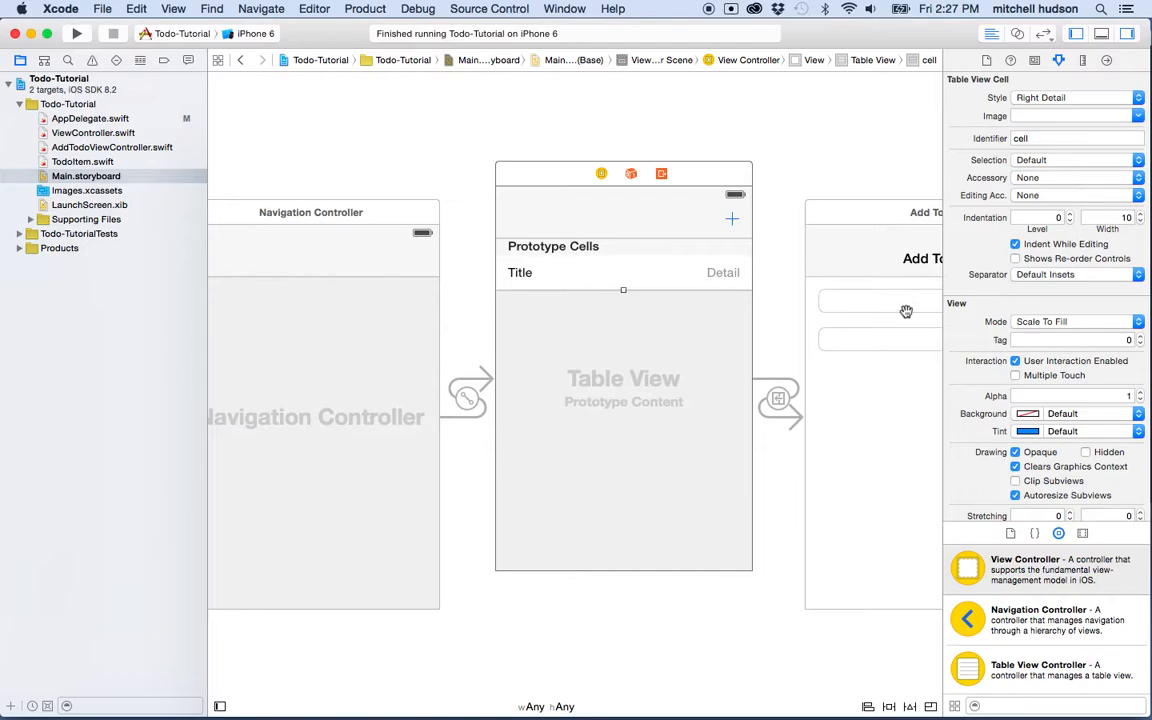
mouse_move(298, 176)
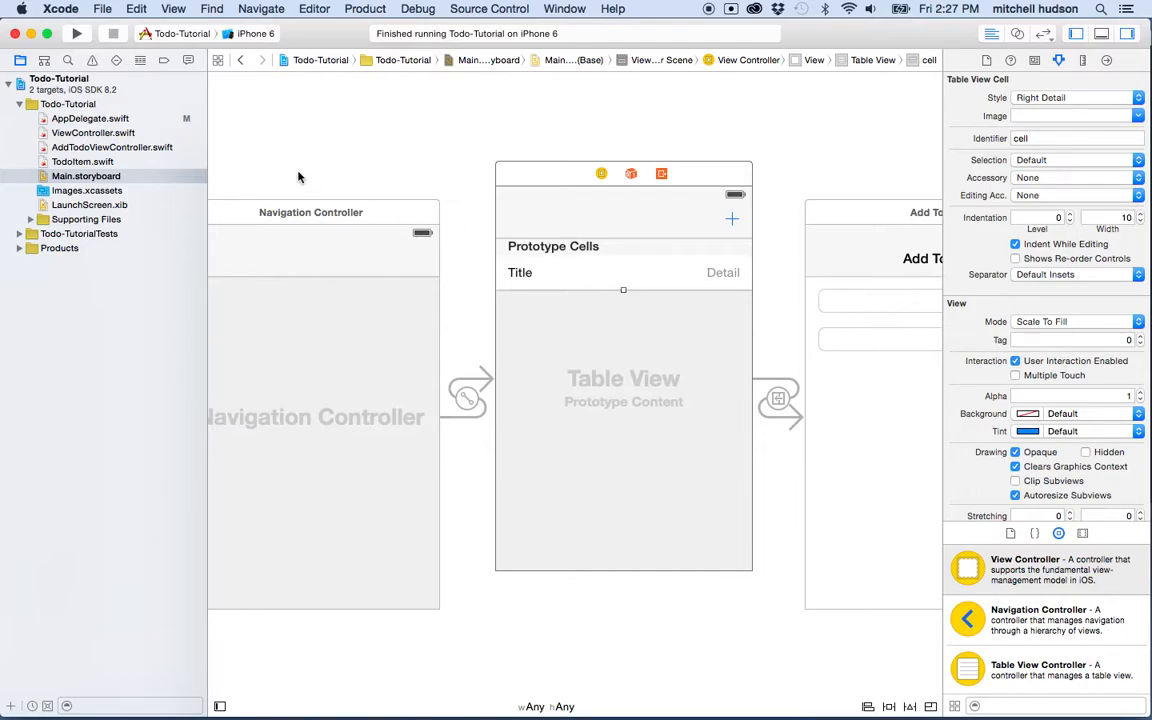
mouse_move(112, 138)
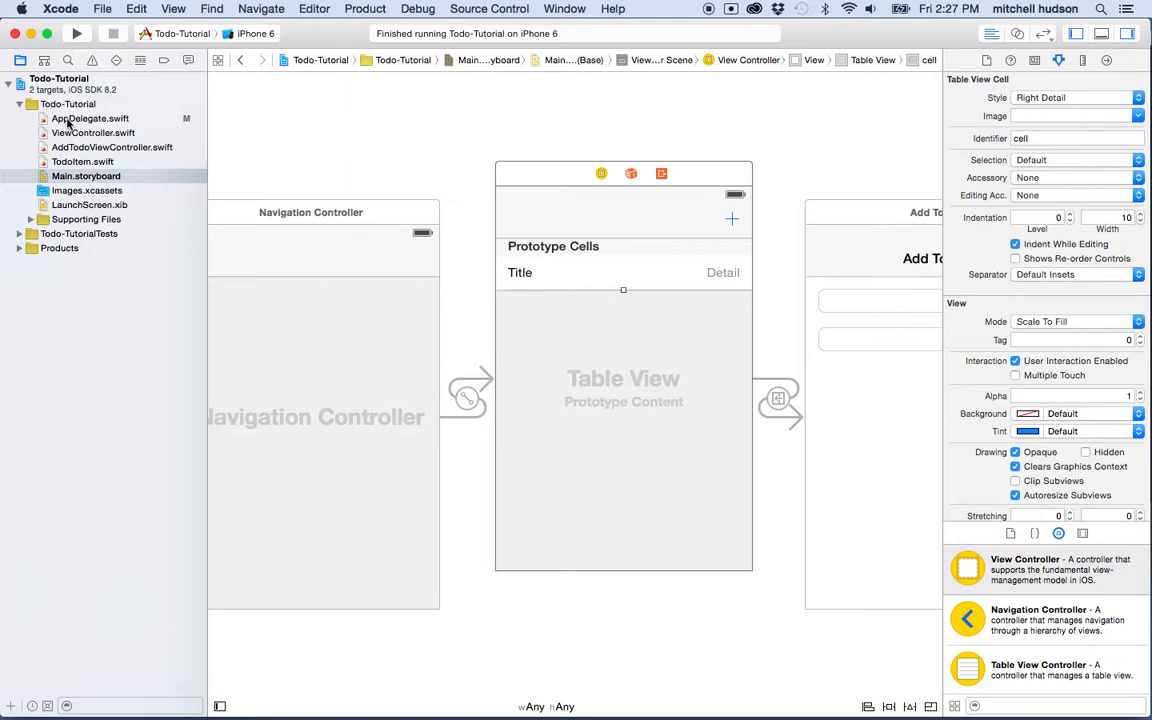
Open AppDelegate.swift and add blank lines inside didFinishLaunchingWithOptions and below the window property
left_click(90, 118)
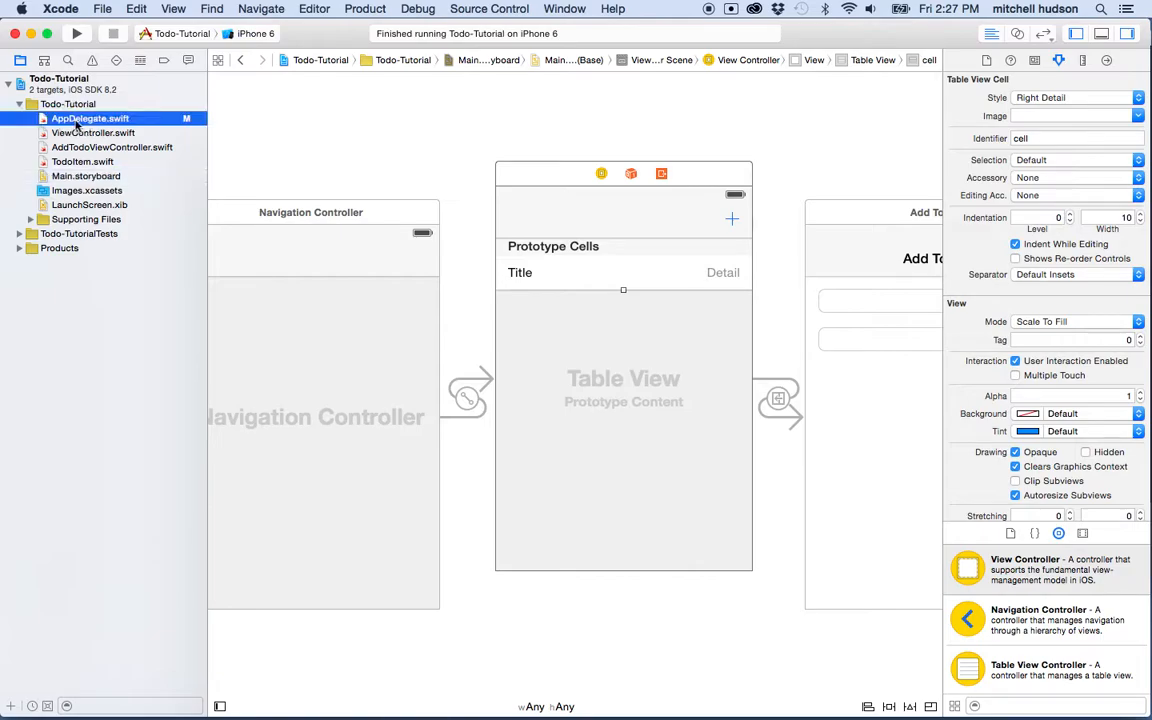
left_click(90, 118)
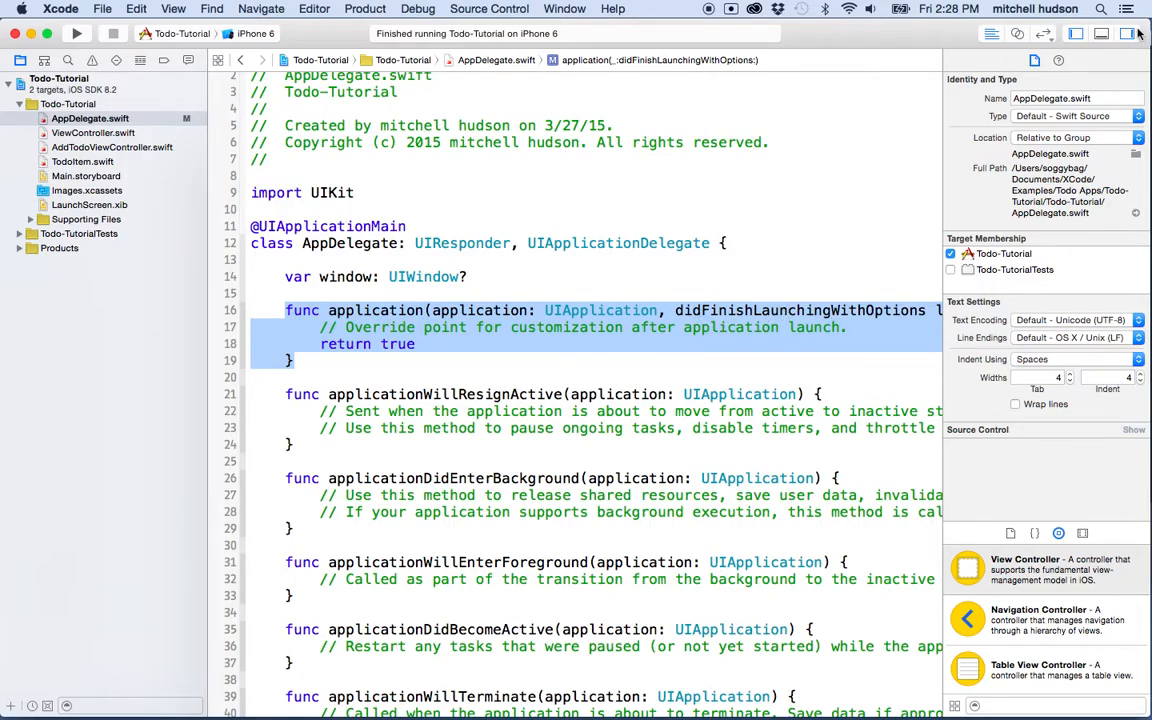
left_click(1128, 32)
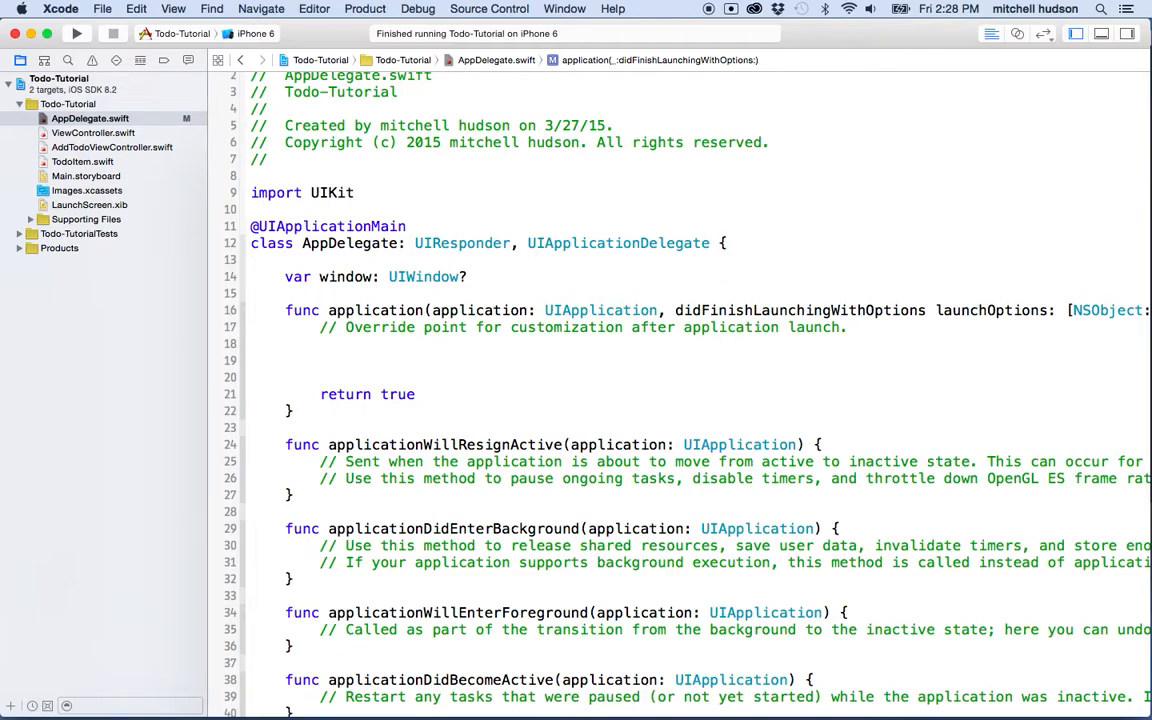
left_click(320, 360)
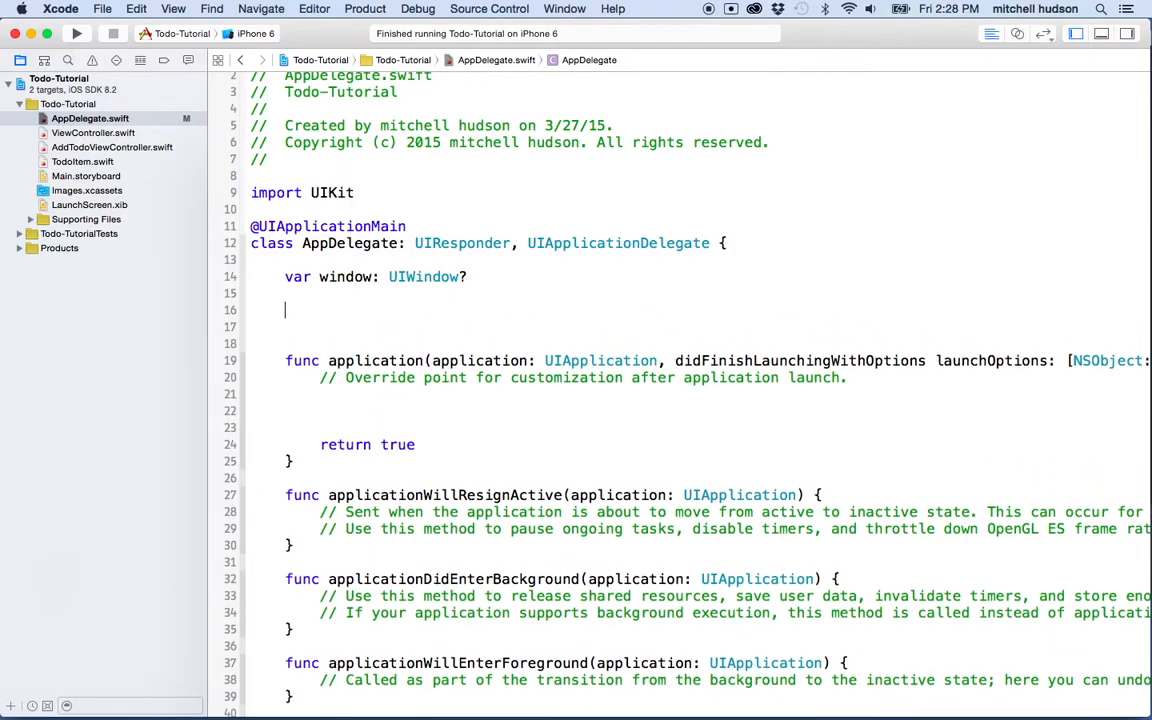
Write an empty func appStyles() { } and call appStyles() from the launch function above return true
type("func")
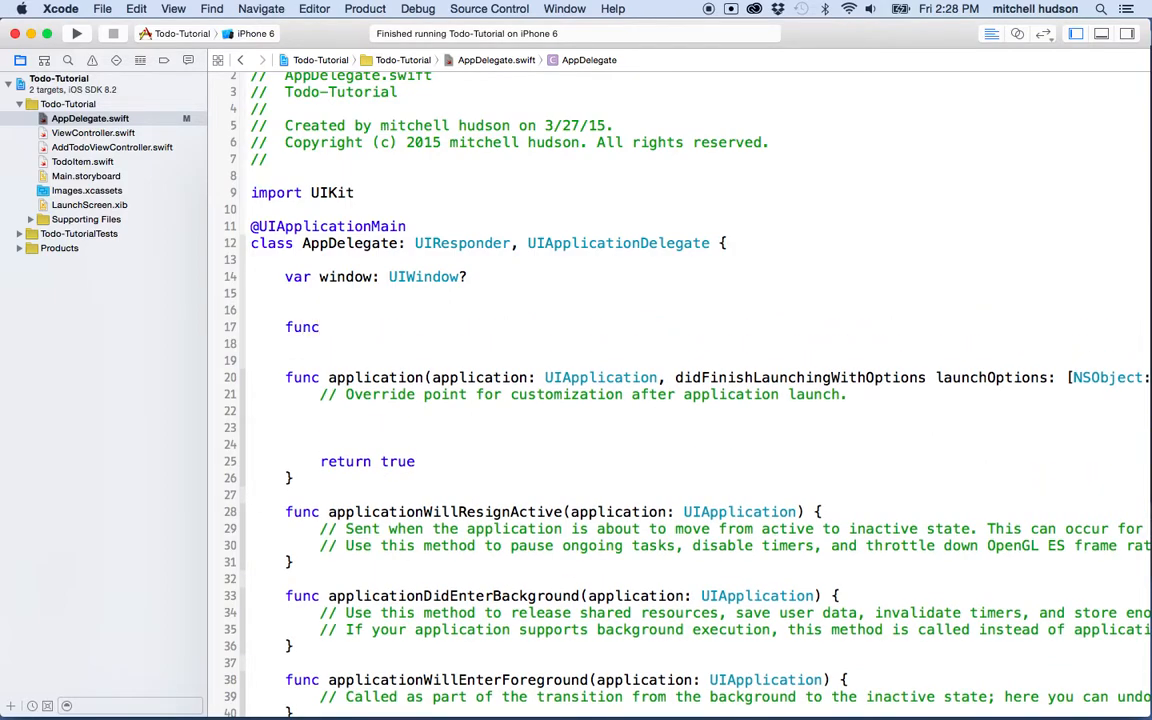
type("appSt")
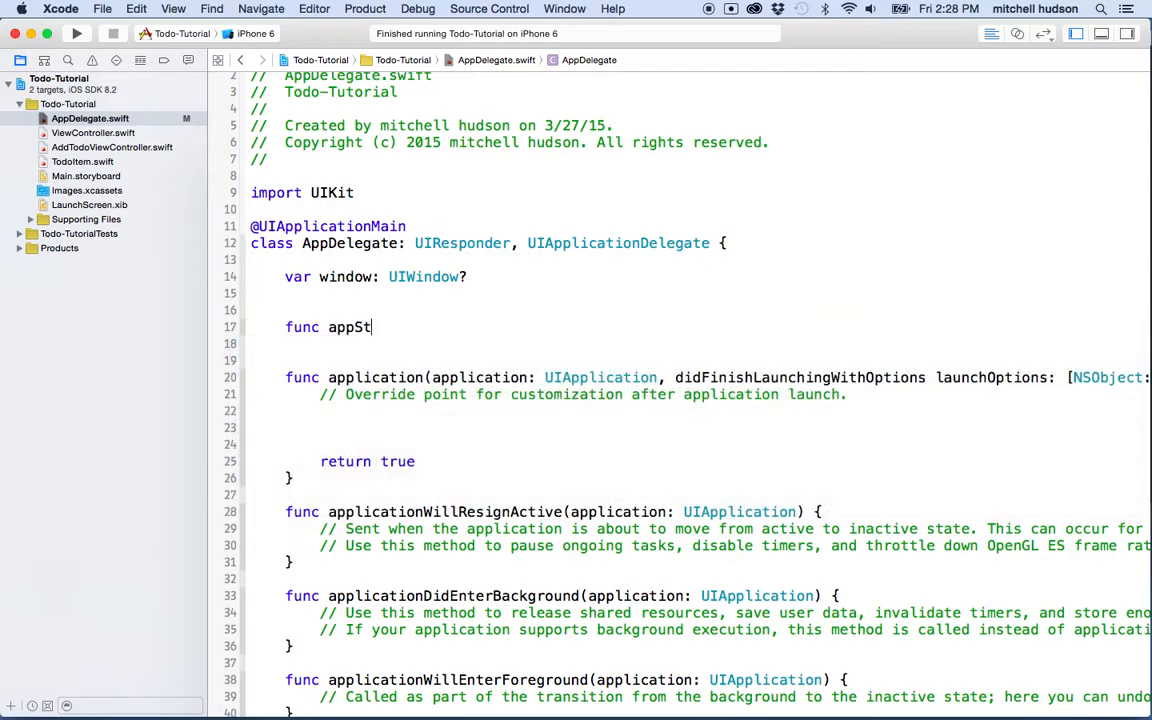
type("yles() {")
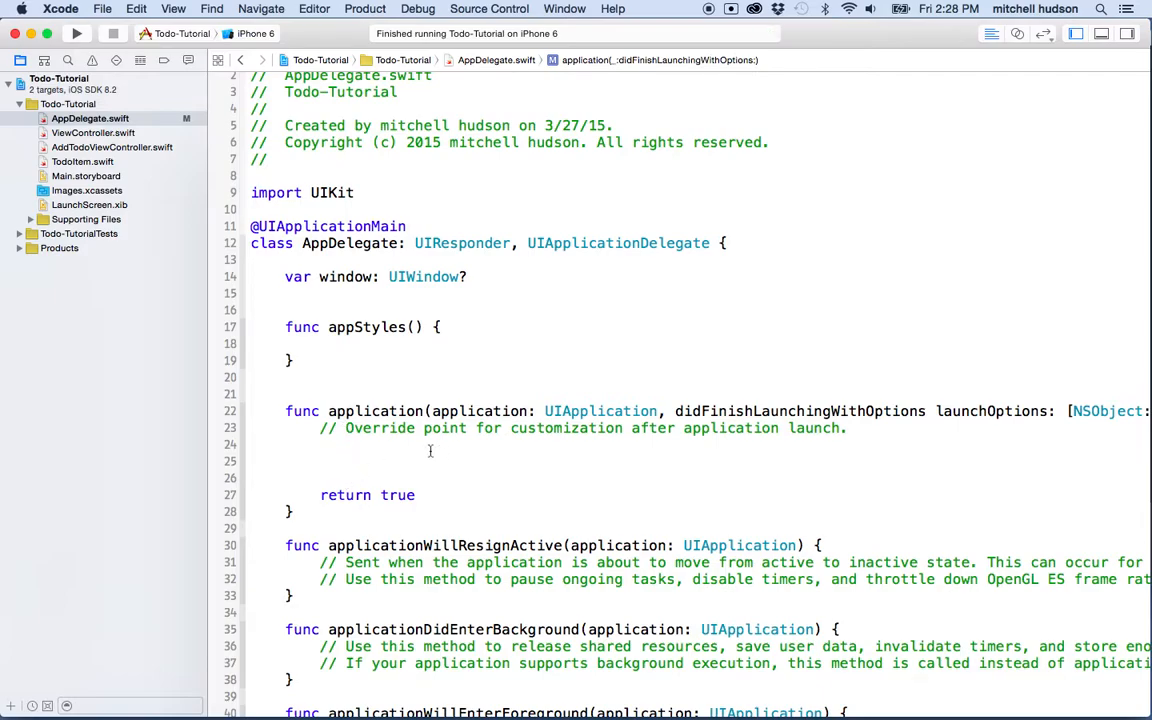
type("appStyles()")
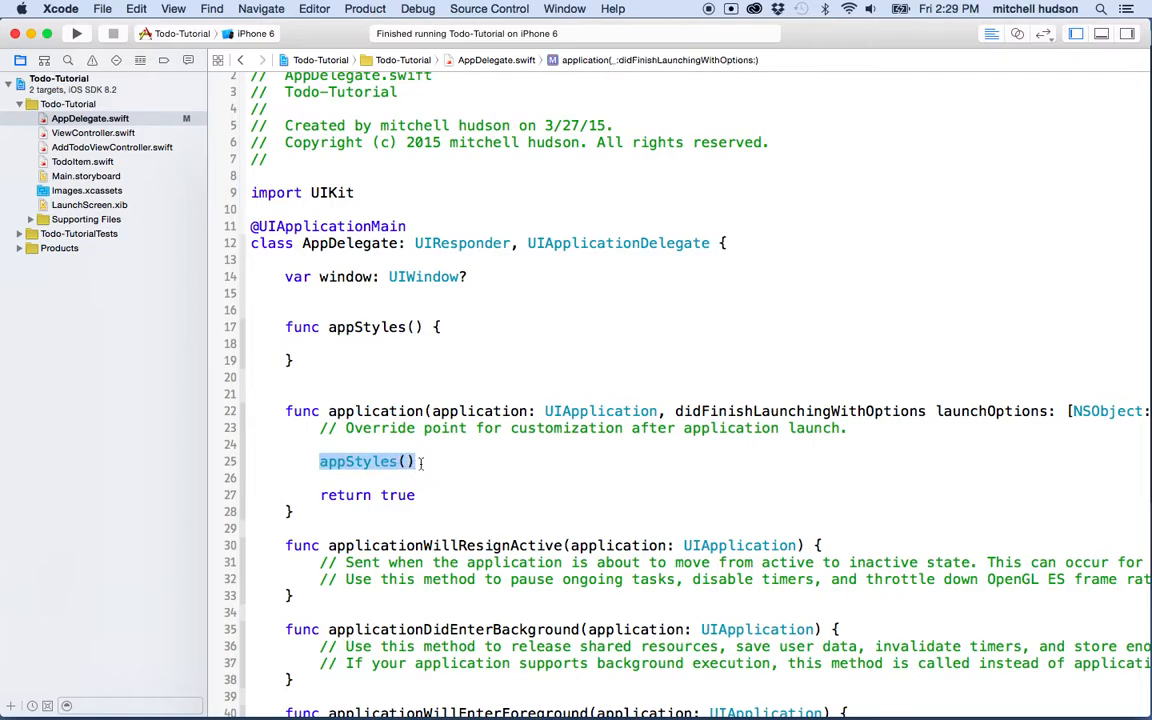
mouse_move(372, 460)
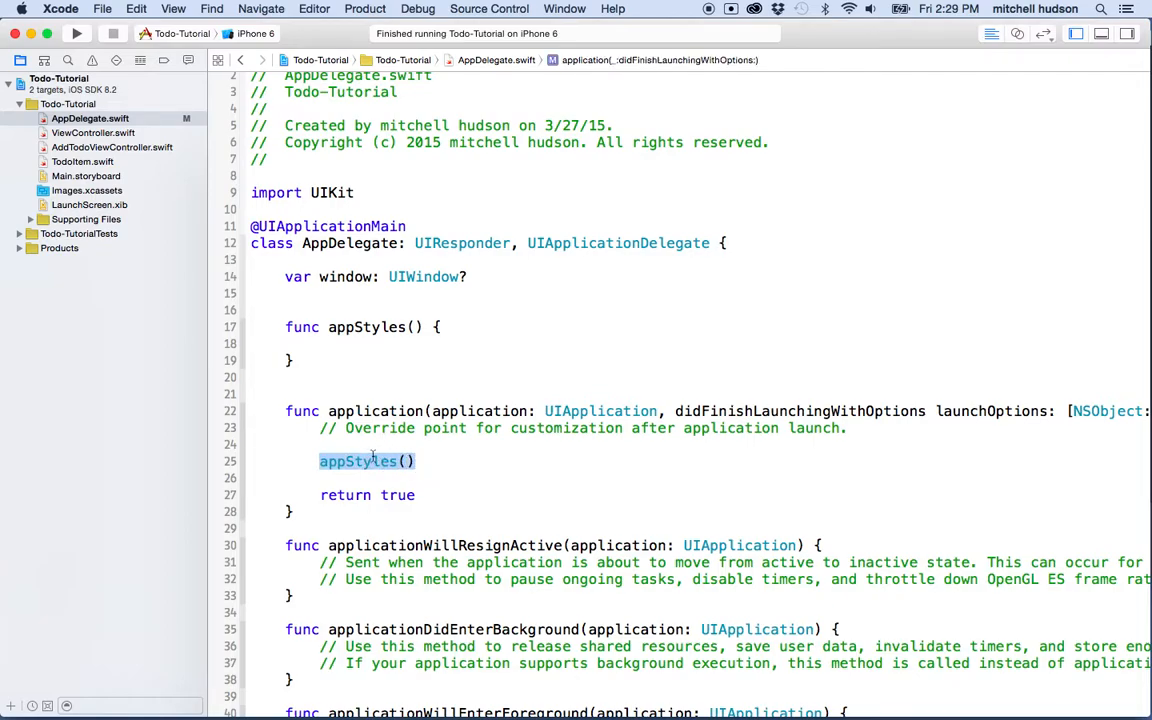
Point out return true, then start a 'let' statement inside the appStyles function
left_click(416, 460)
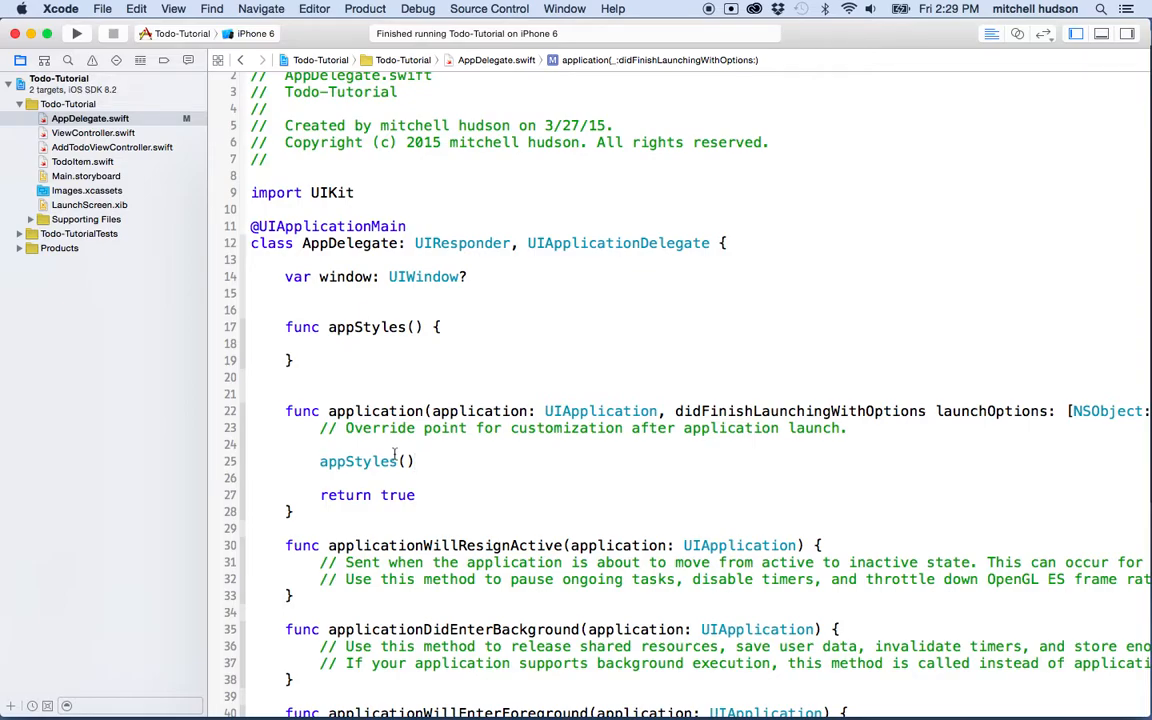
left_click(328, 344)
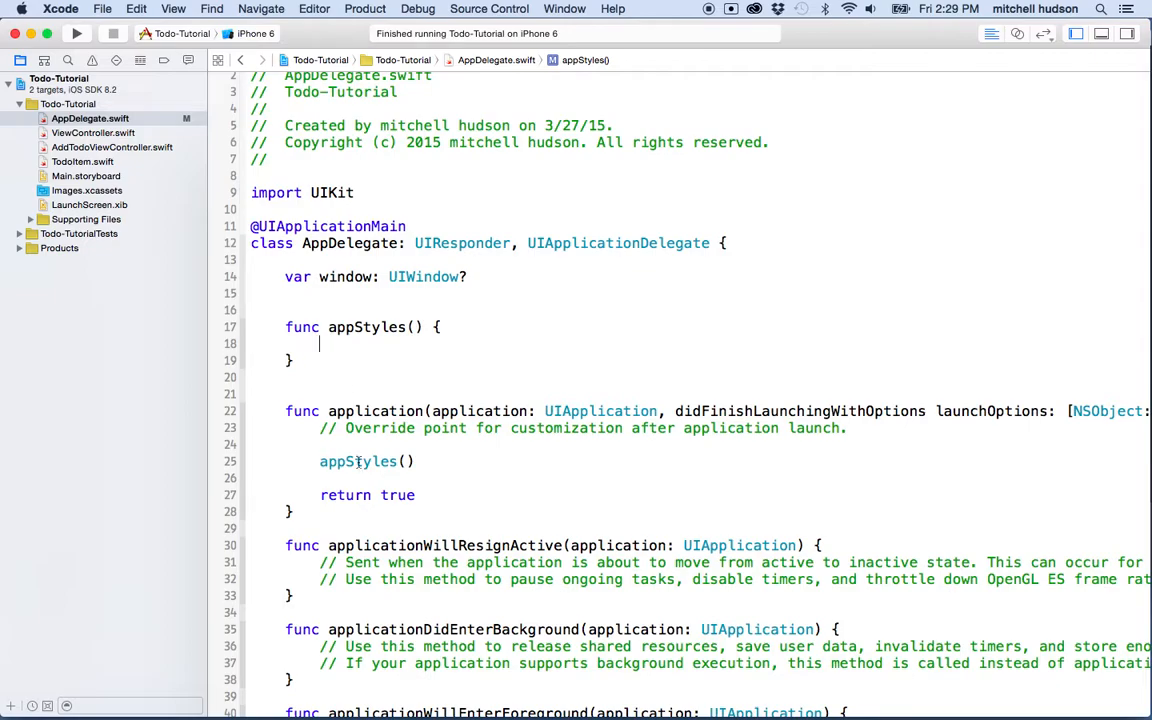
double_click(356, 460)
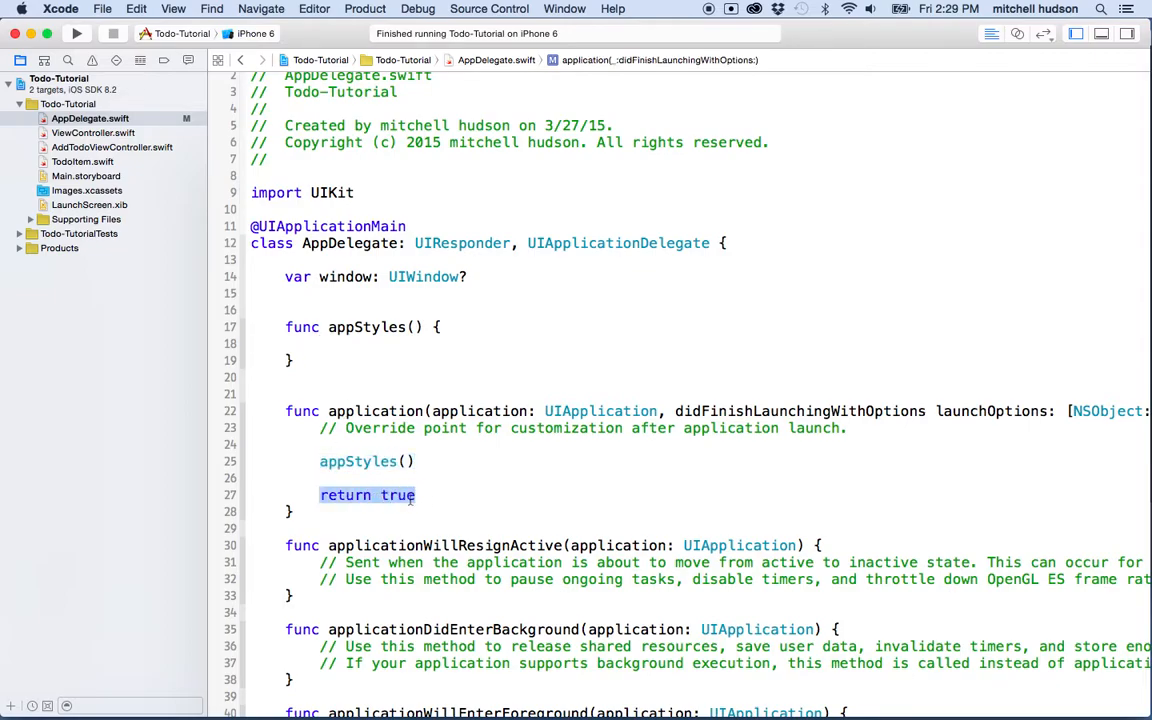
left_click(346, 344)
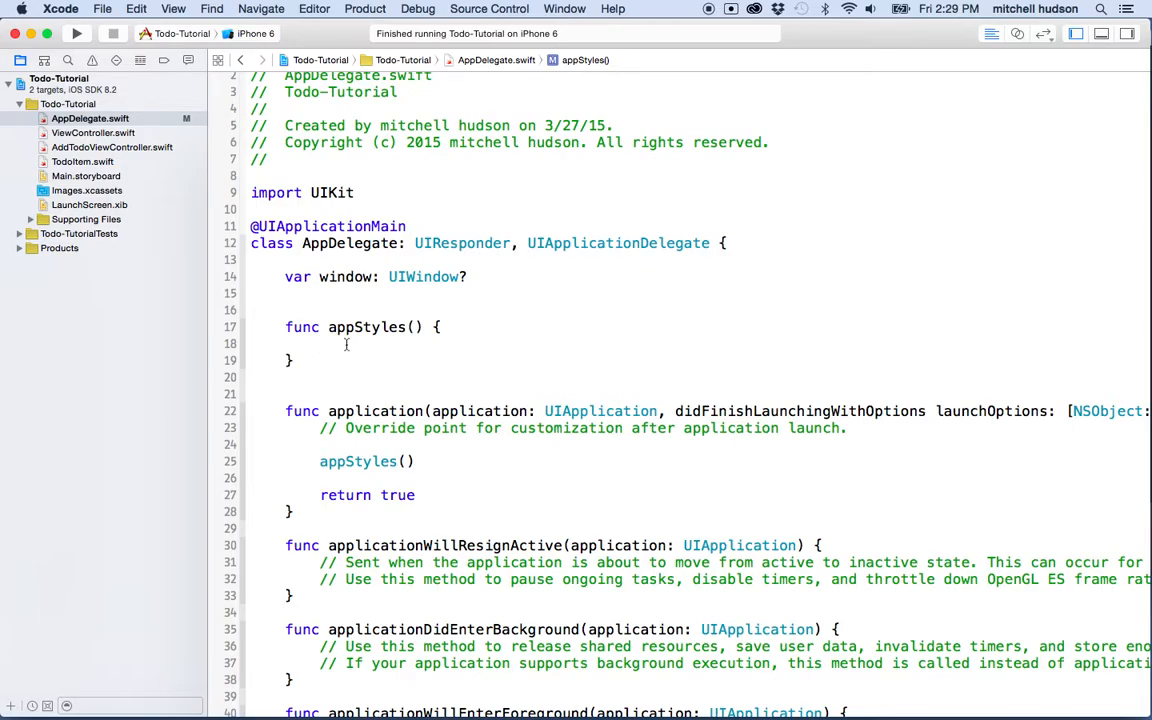
type("let")
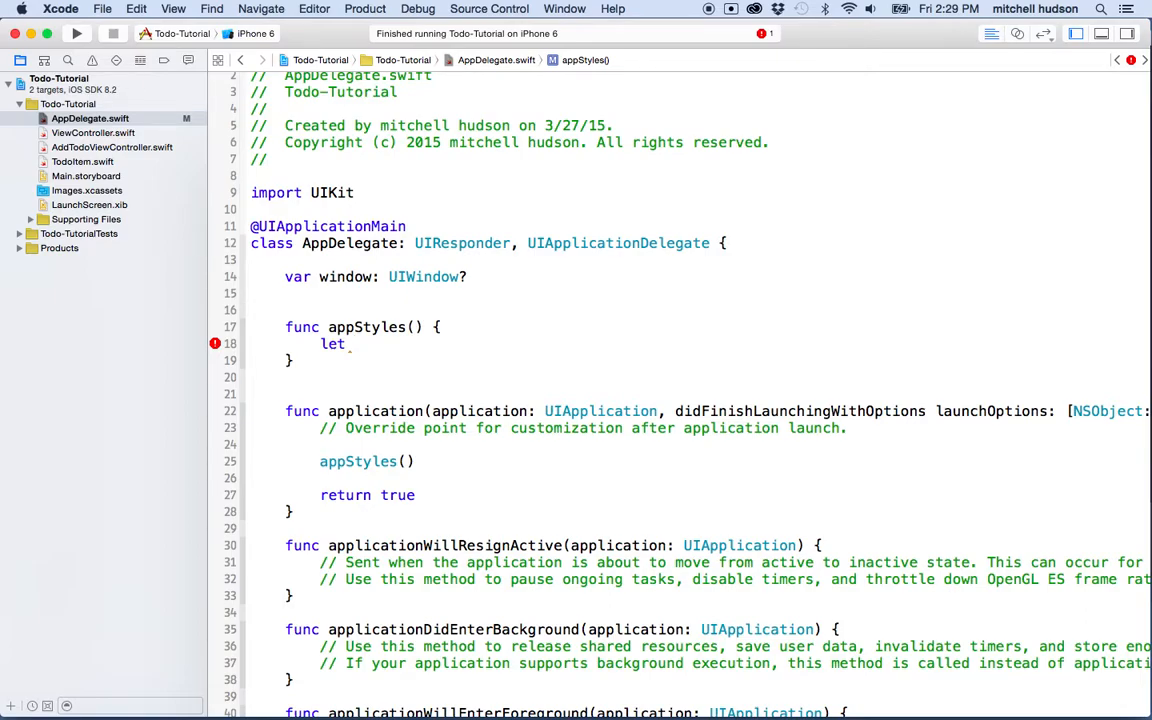
Declare let color1 = UIColor using the init(red:green:blue:alpha:) completion
type("co")
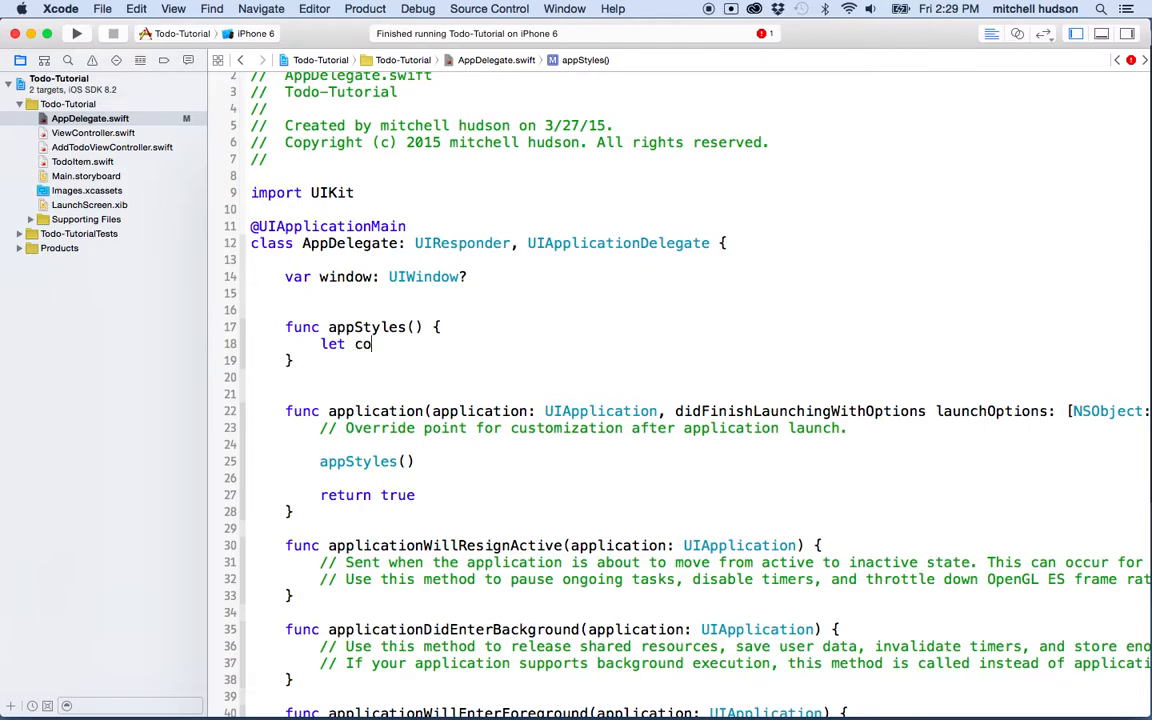
type("lor1")
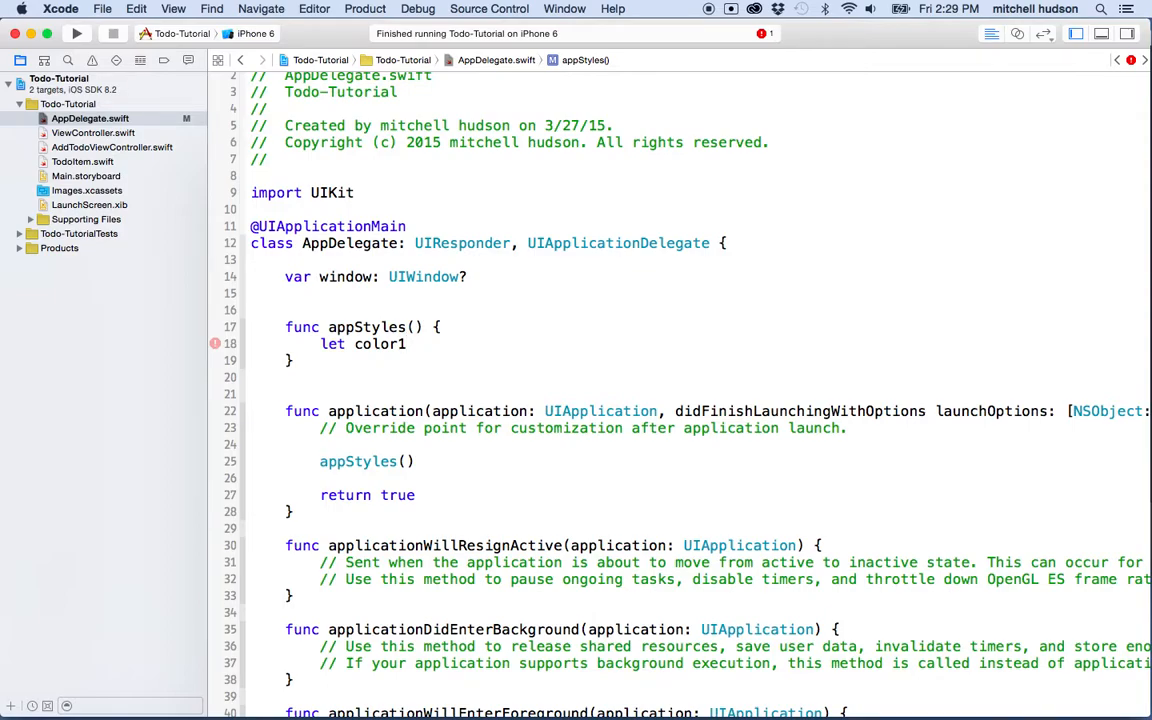
type("= UIColor")
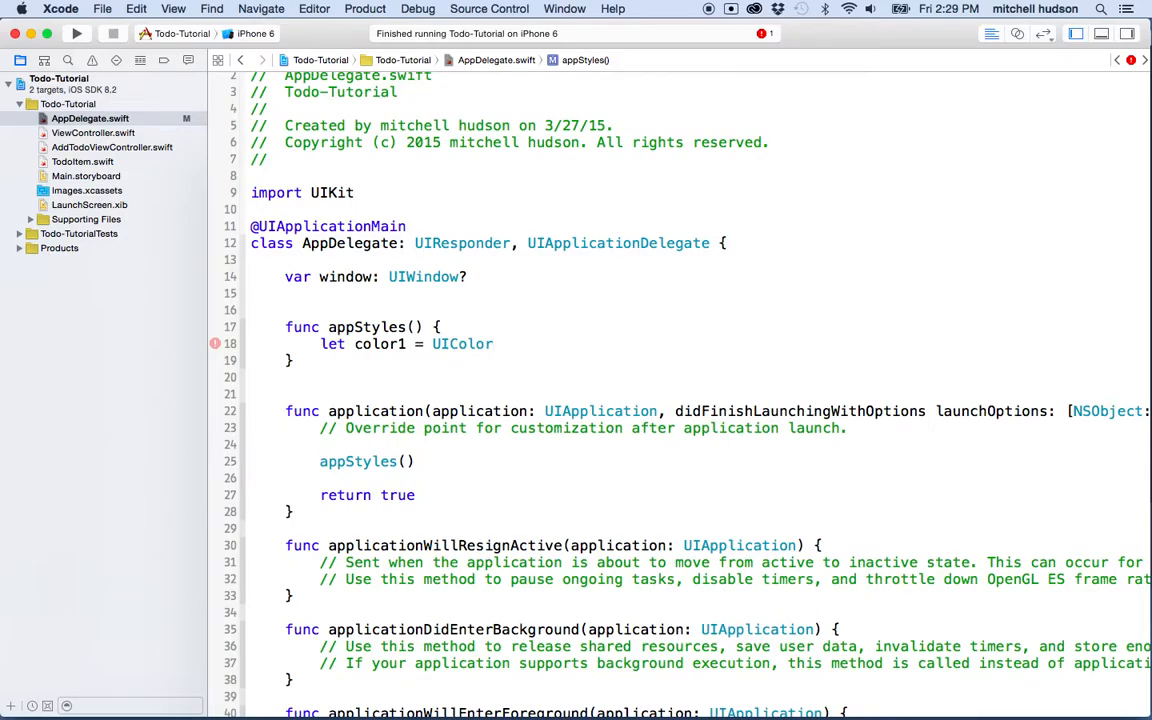
left_click(492, 344)
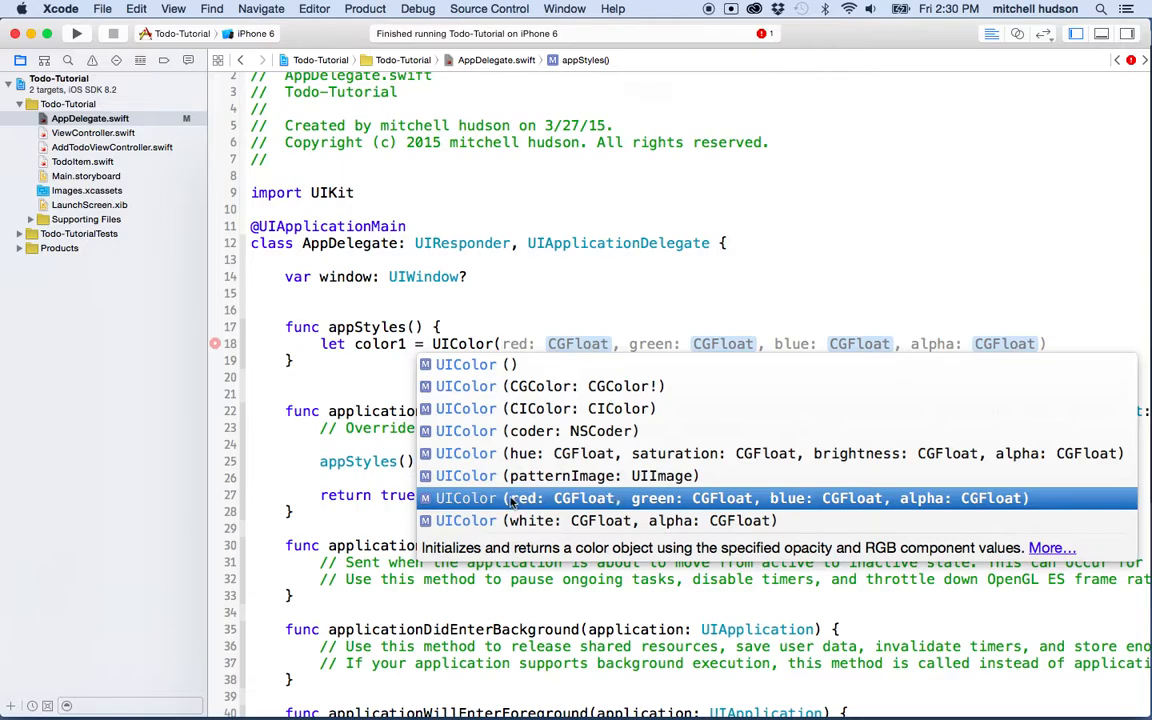
mouse_move(780, 508)
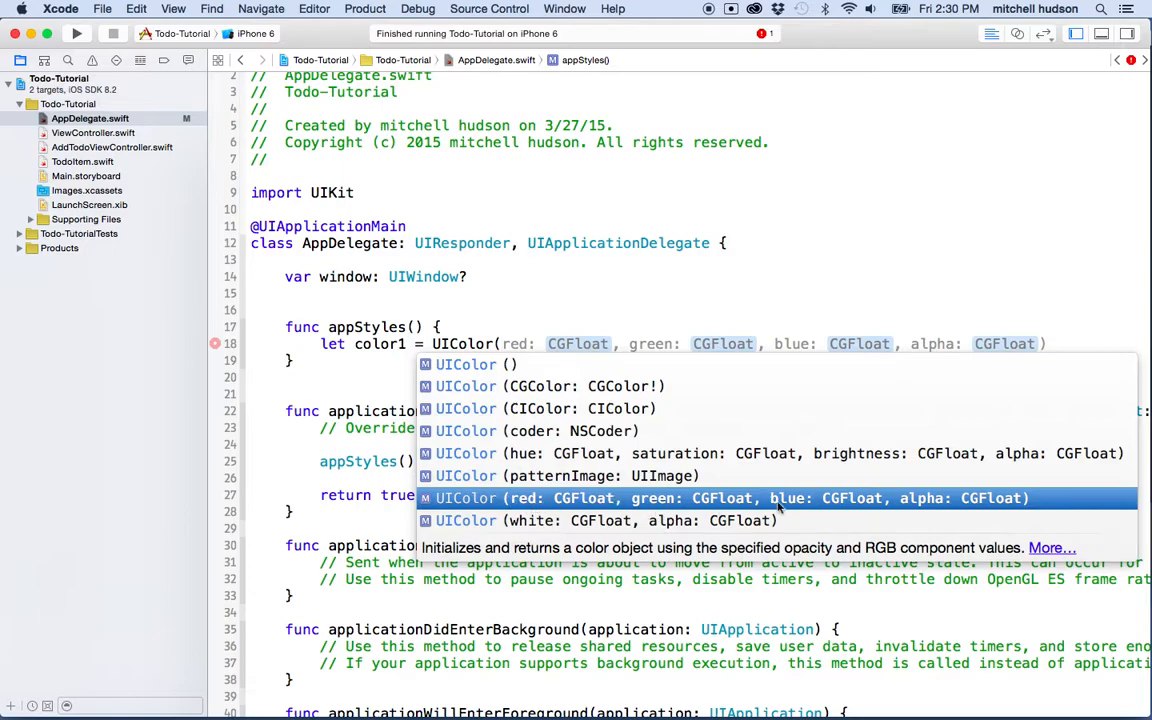
mouse_move(890, 508)
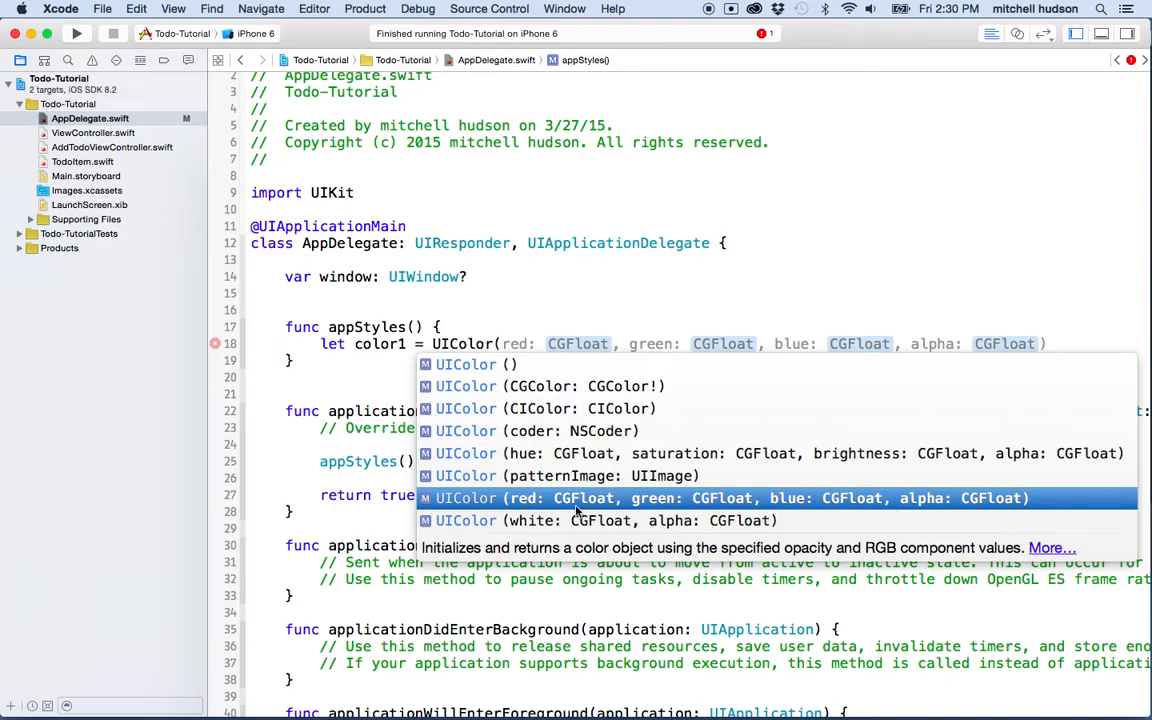
mouse_move(730, 508)
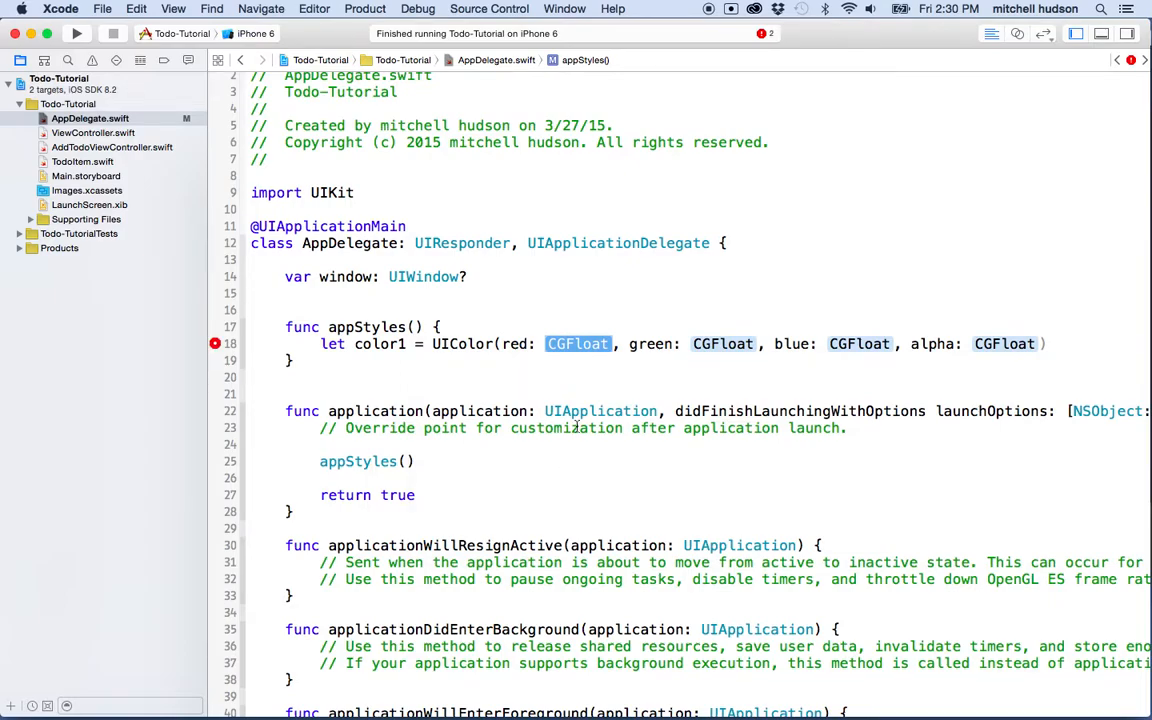
mouse_move(862, 688)
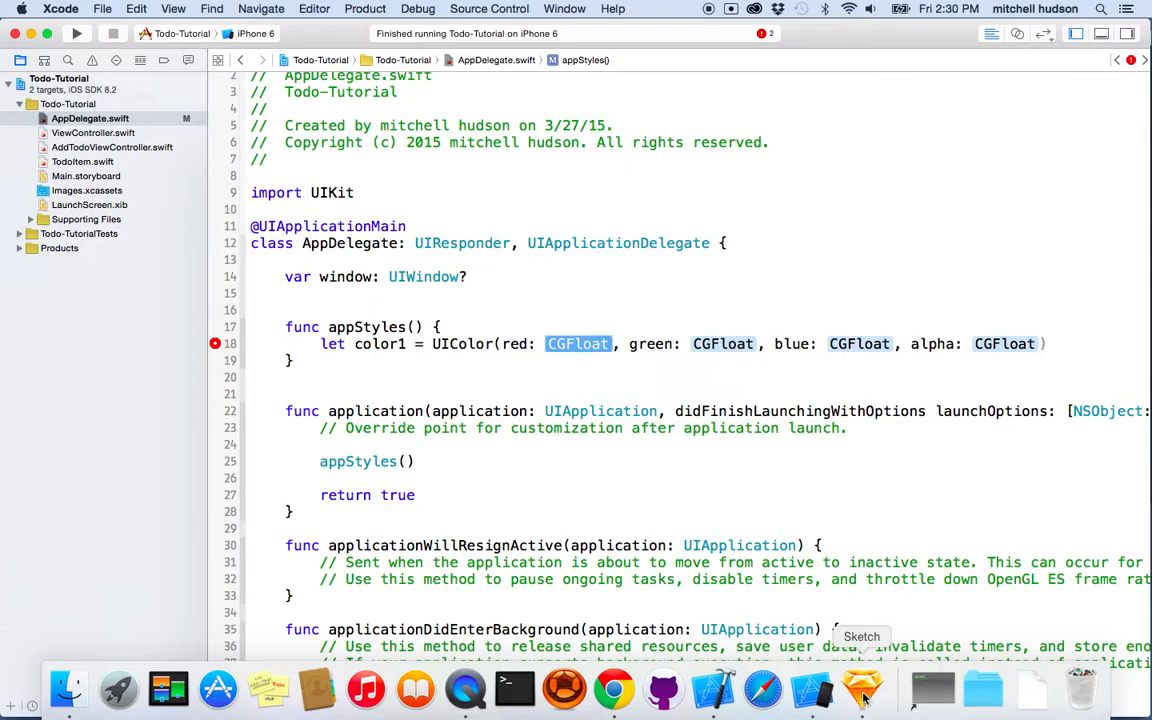
left_click(862, 688)
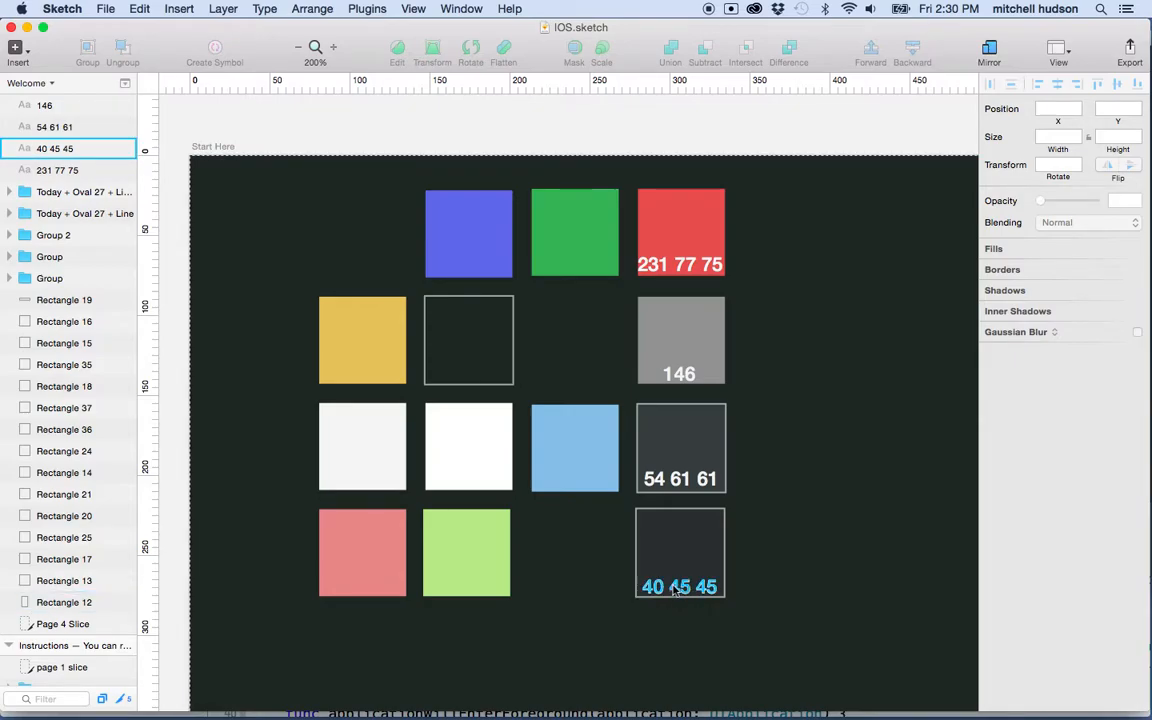
left_click(64, 602)
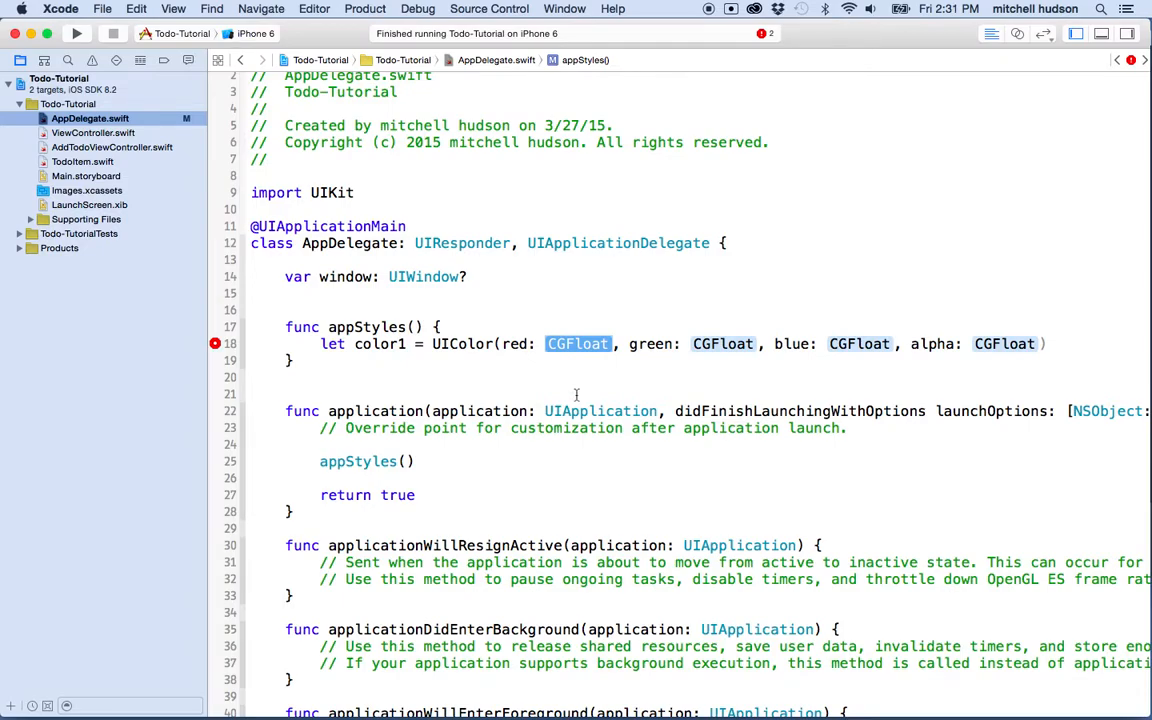
Fill color1 as UIColor(red: 40/255, green: 45/255, blue: 45/255, alpha: 1) and start another let
type("40")
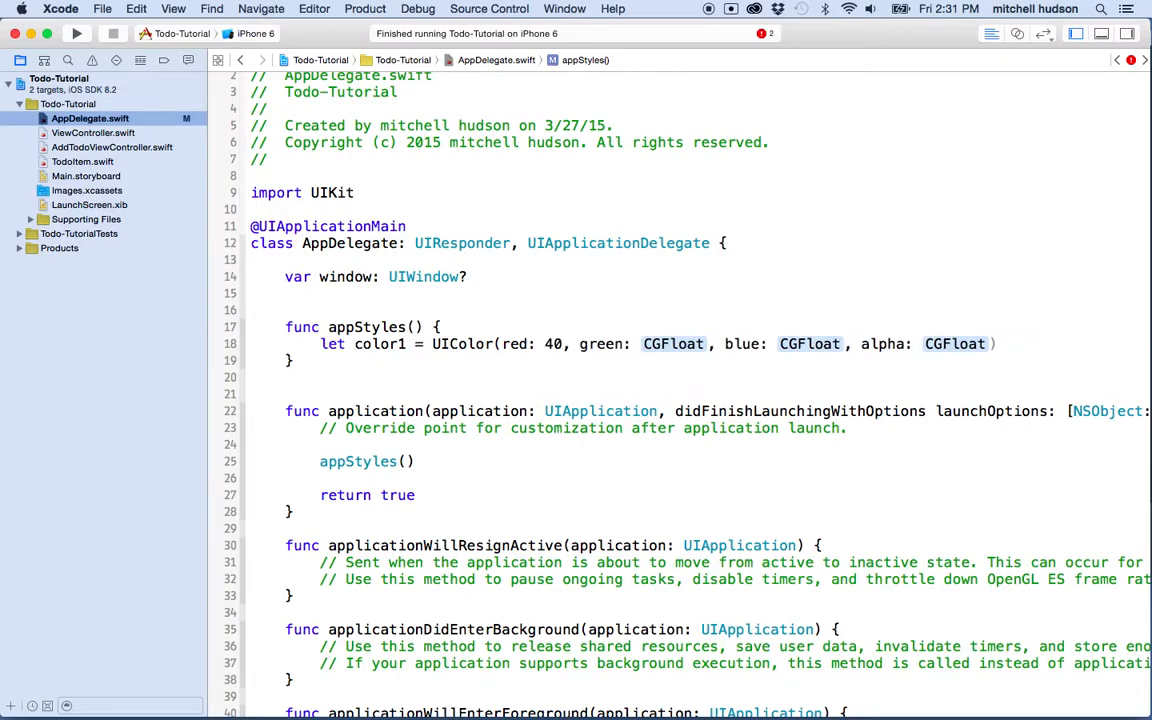
type("/255")
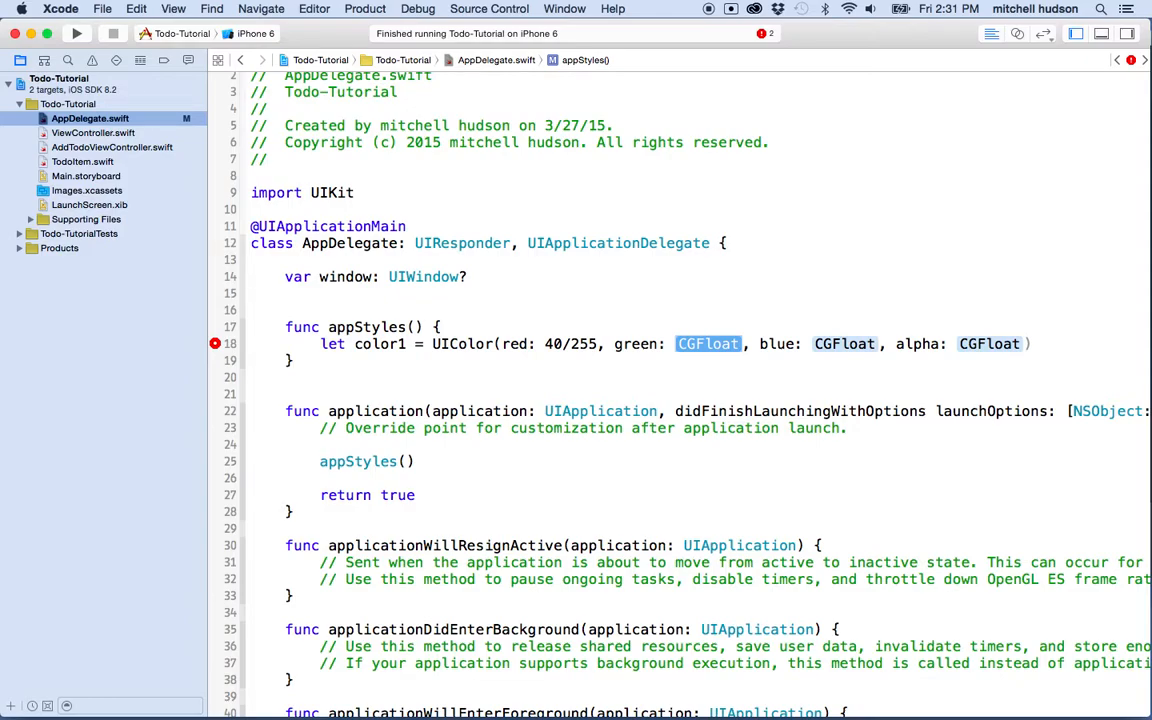
type("45/255")
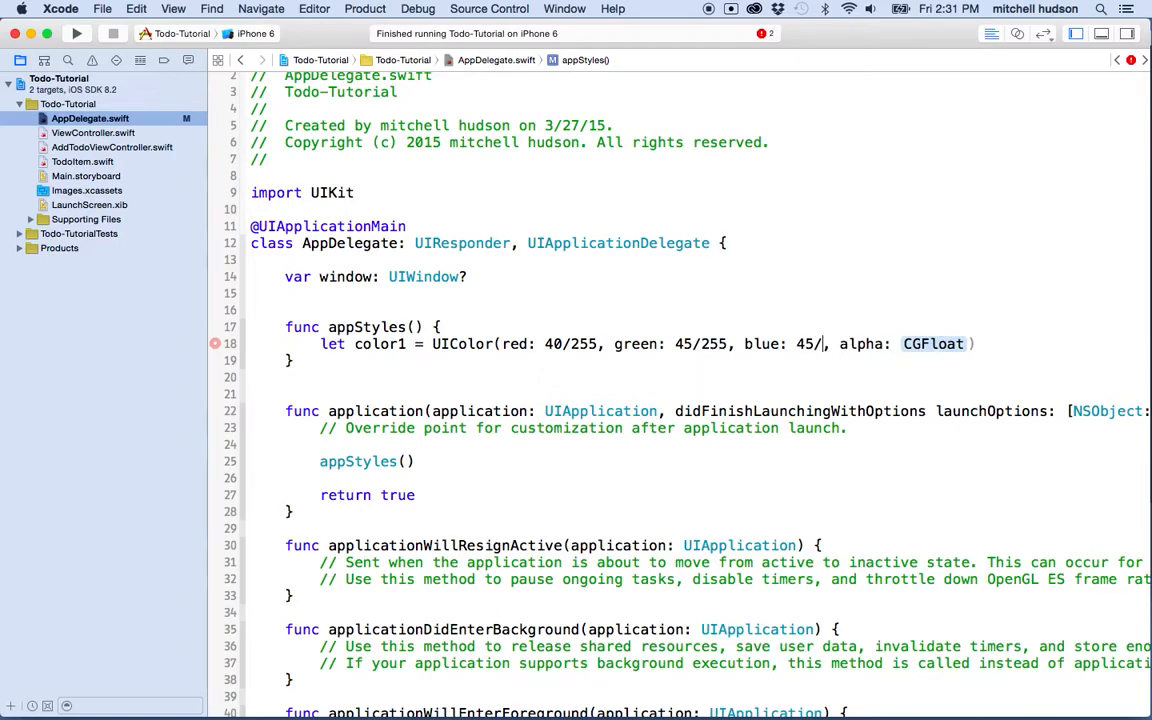
type("255")
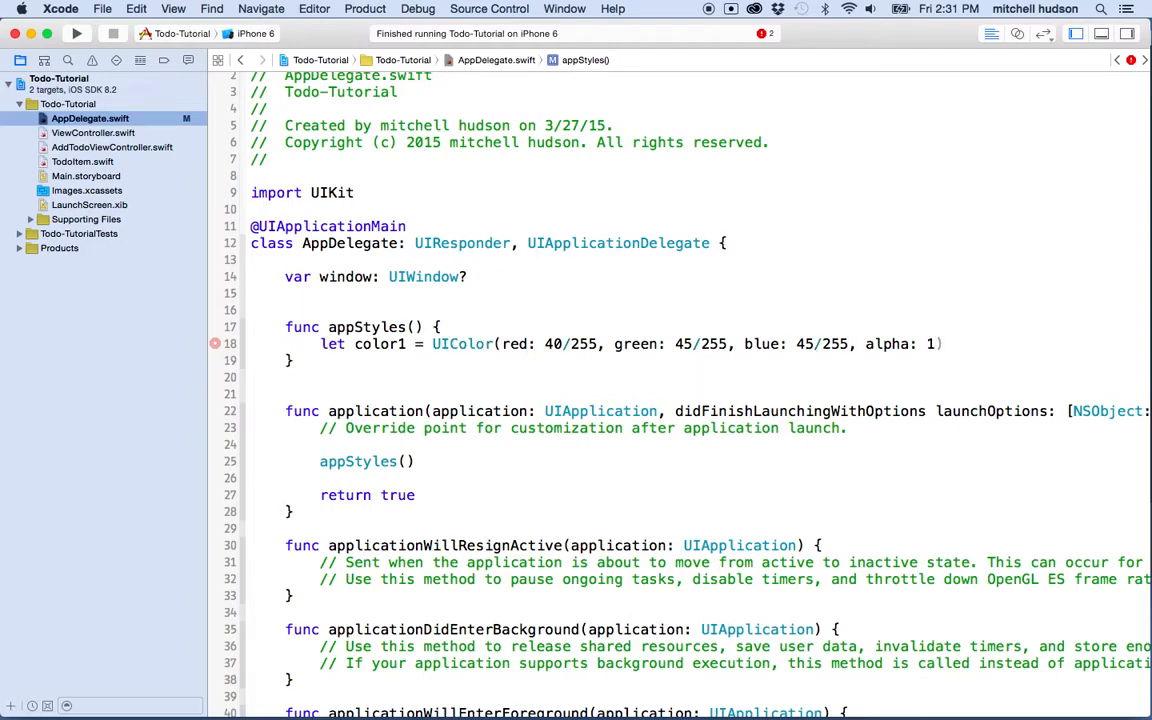
type("let")
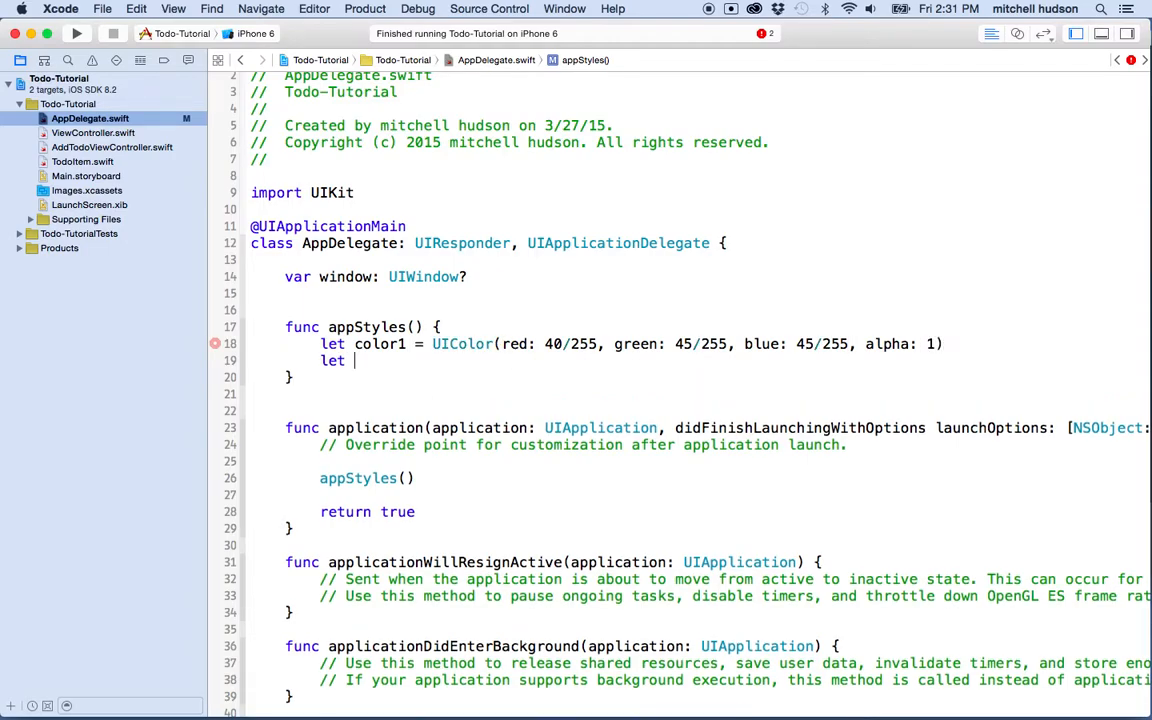
Define color2 as UIColor(red: 54/255, green: 61/255, blue: 61/255, alpha: 1)
type("color2")
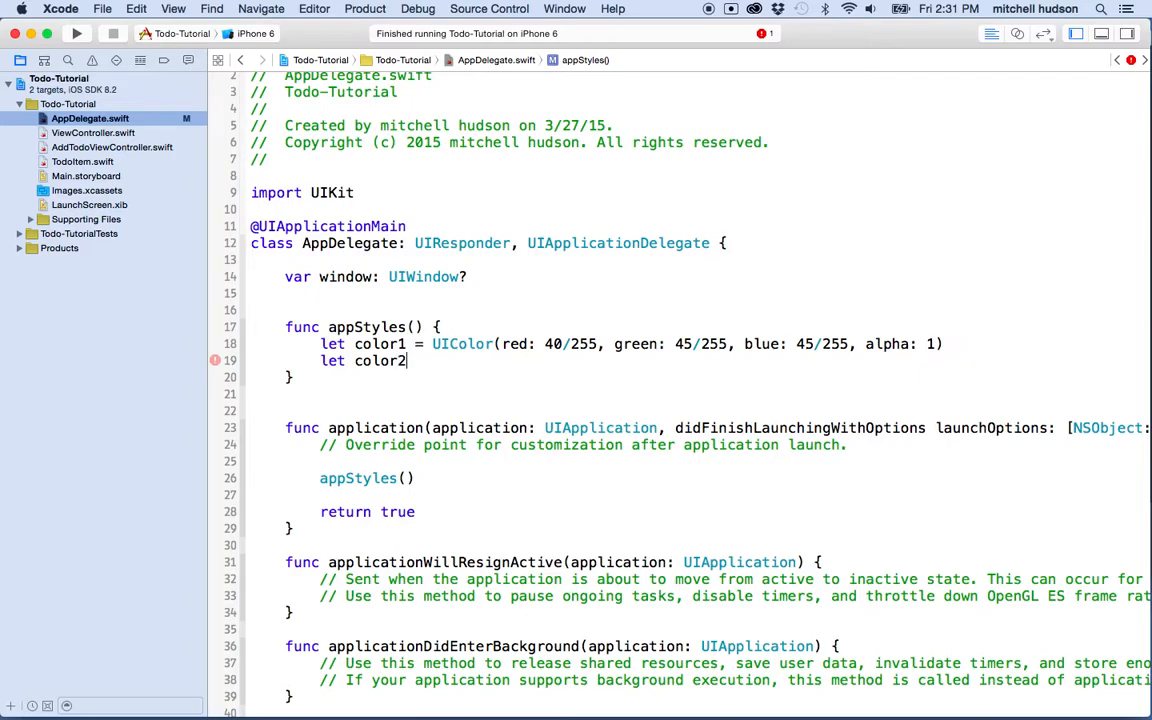
type("= UIColor(red: CGFloat, green: CGFloat, blue: CGFloat, alpha: CGFloat")
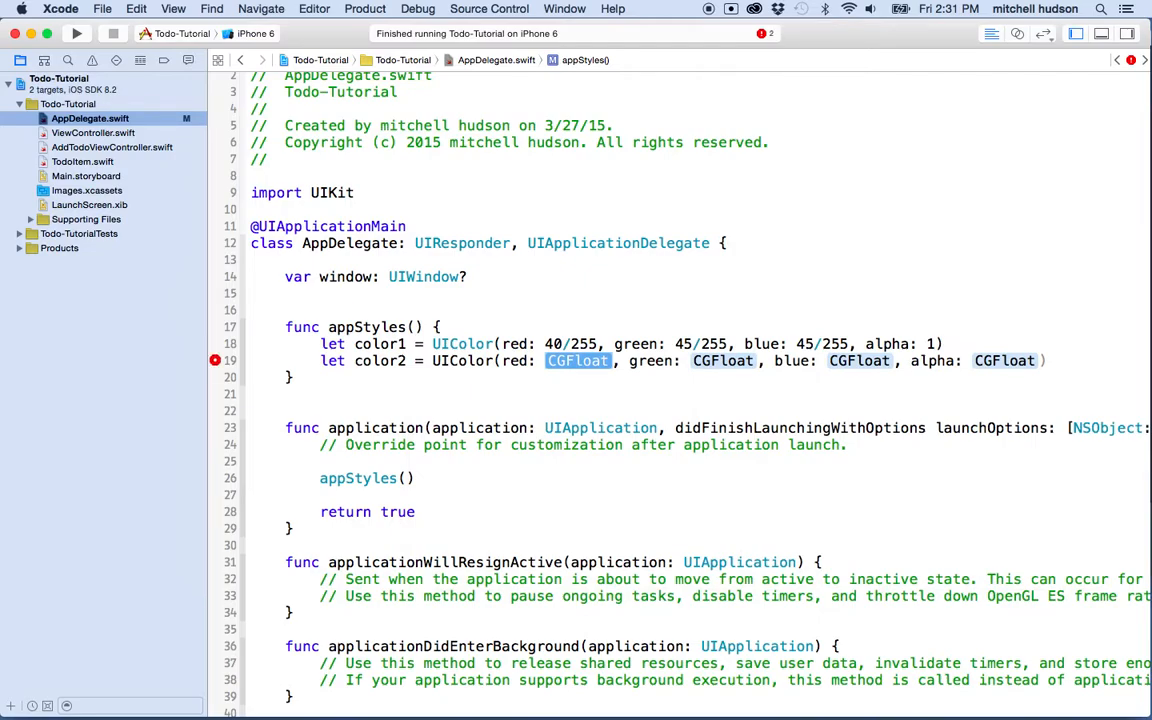
type("54/255")
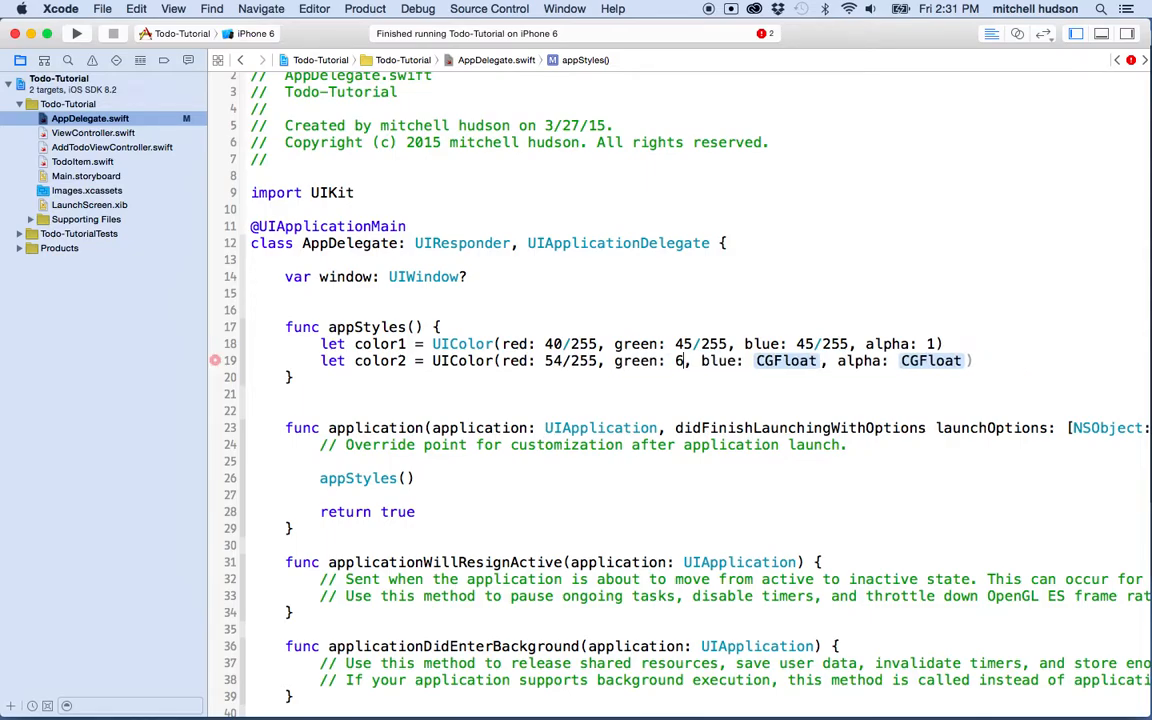
type("1/255")
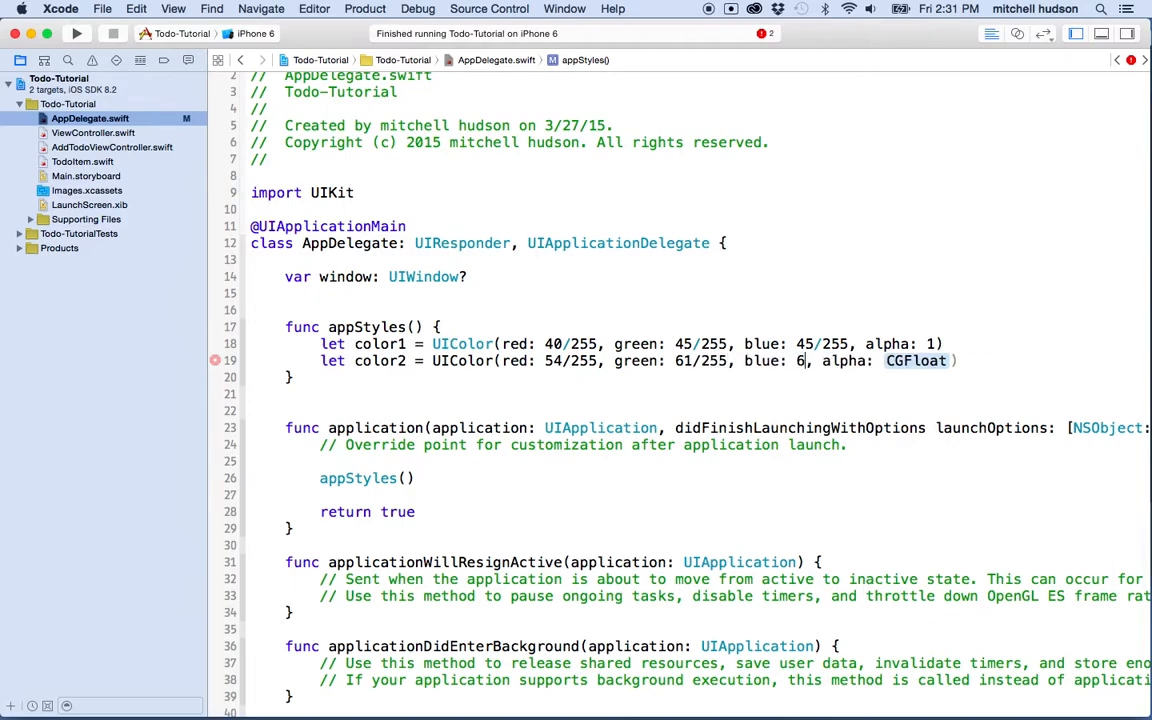
type("1/255")
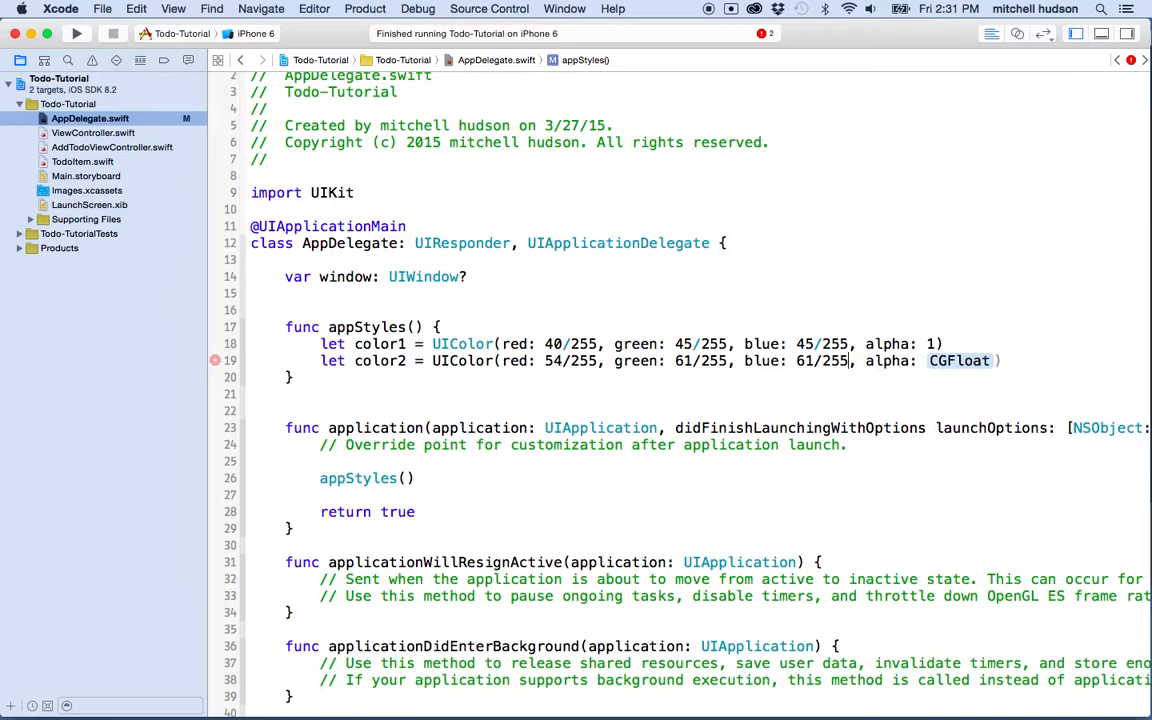
double_click(958, 360)
type("let")
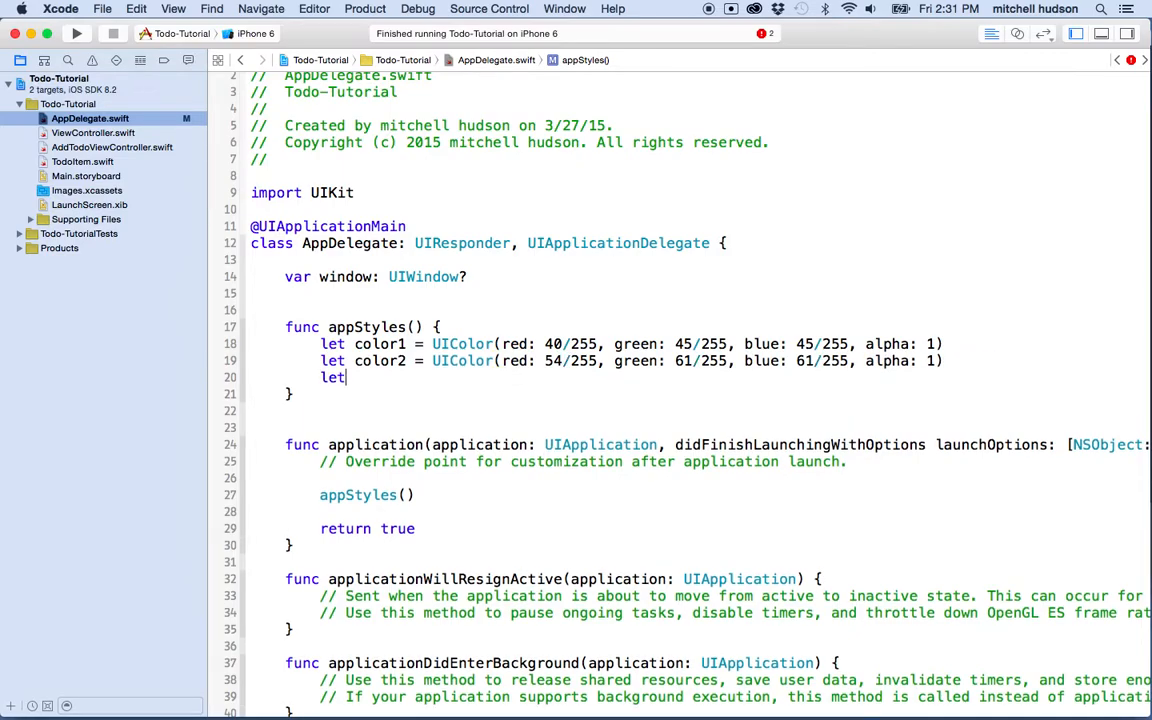
Define color3 as UIColor(white: 146/255, alpha: 1)
type("co")
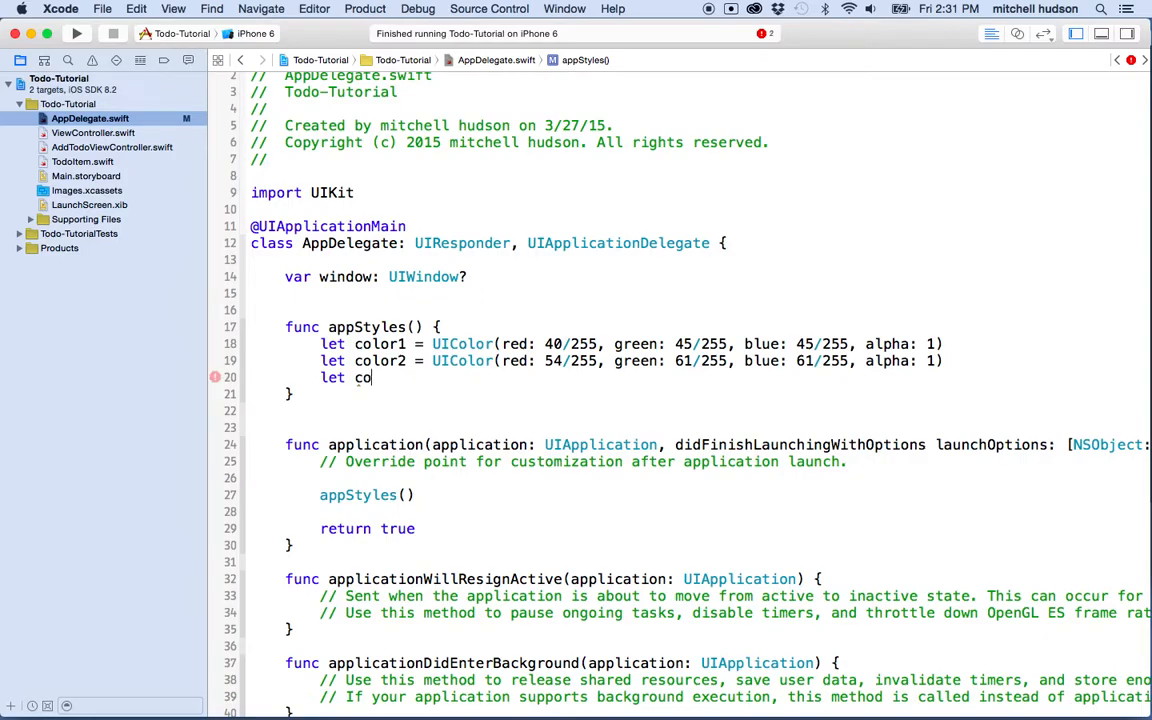
type("lor3 =")
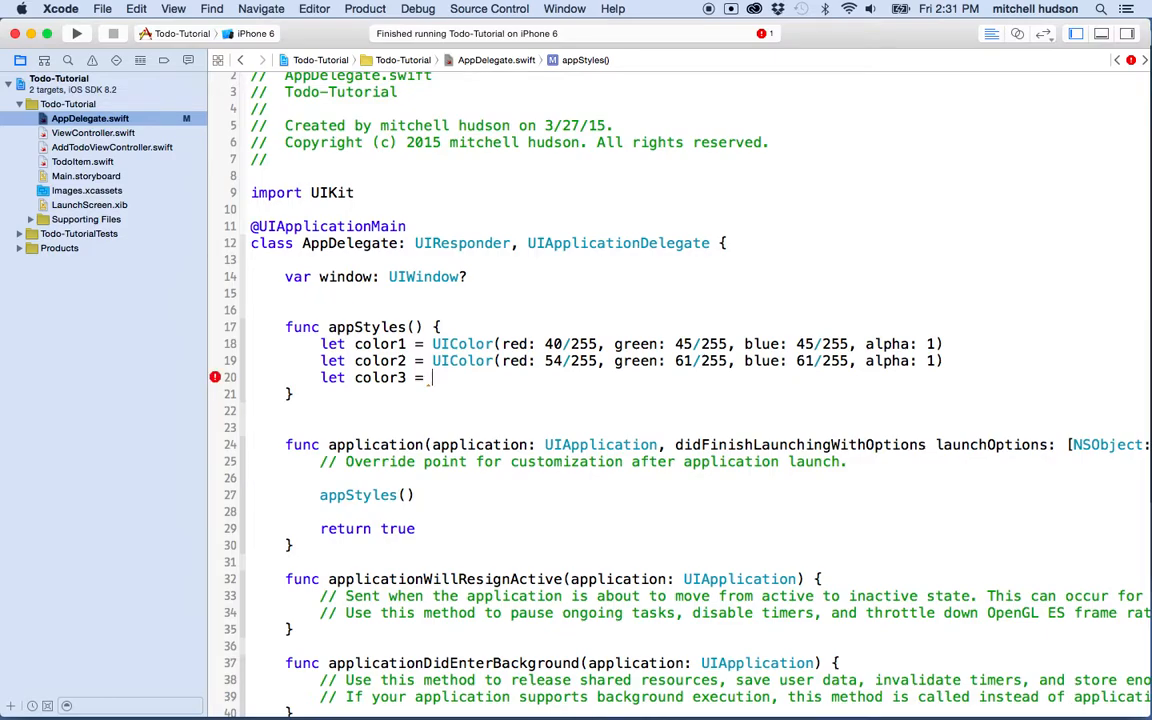
type("UIColor(white: CGFloat, alpha: CGFloat")
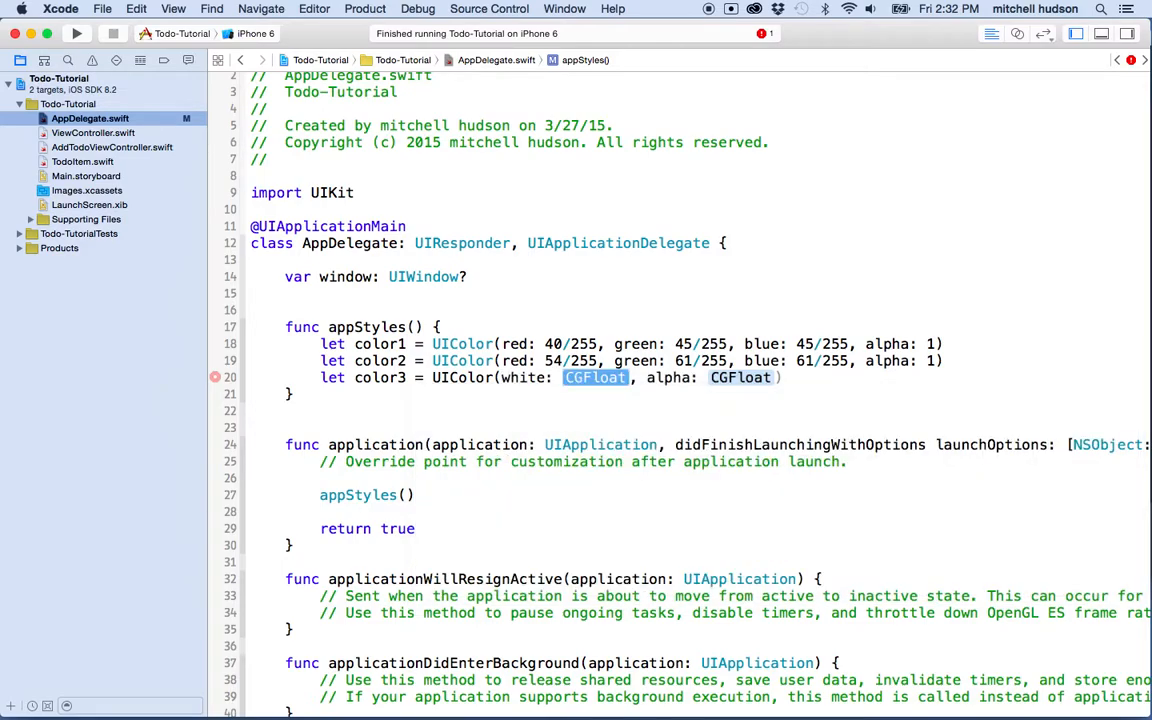
type("1")
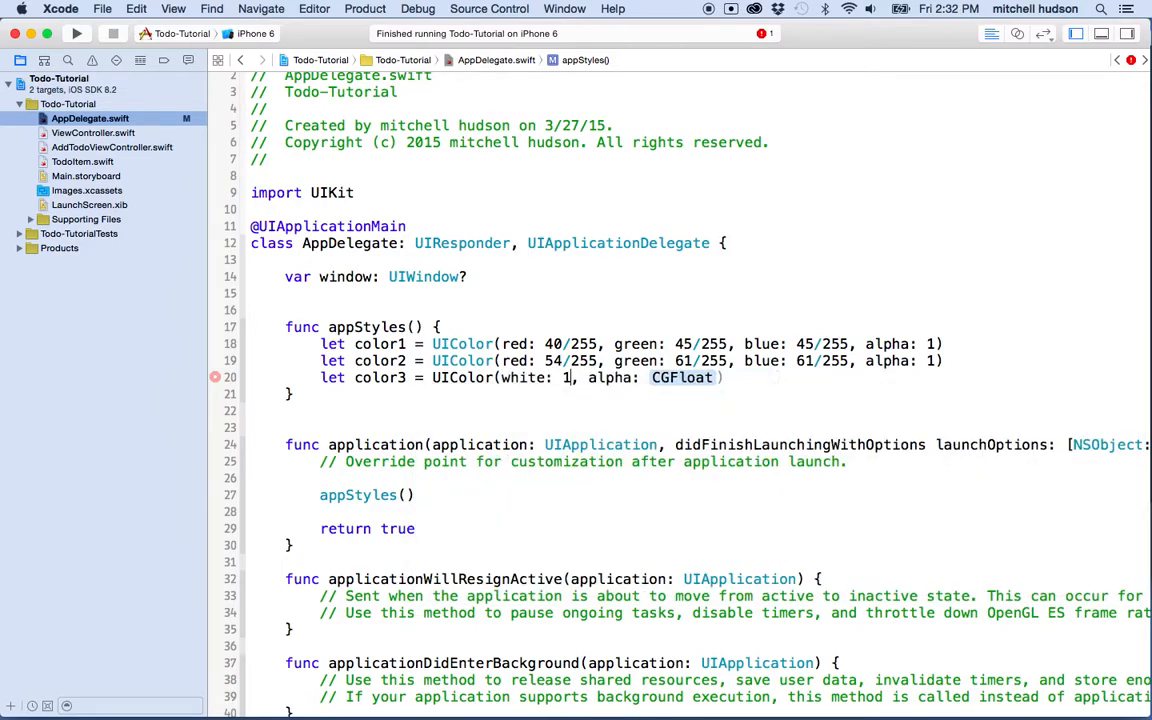
type("46/255")
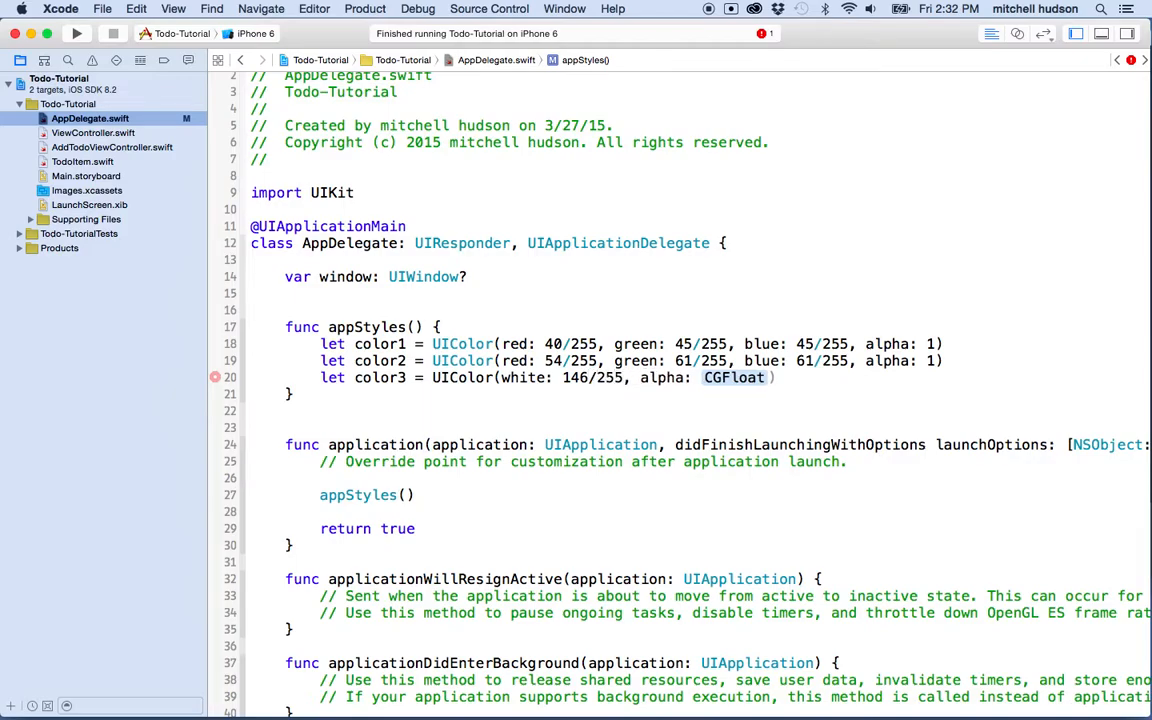
double_click(734, 376)
type("1")
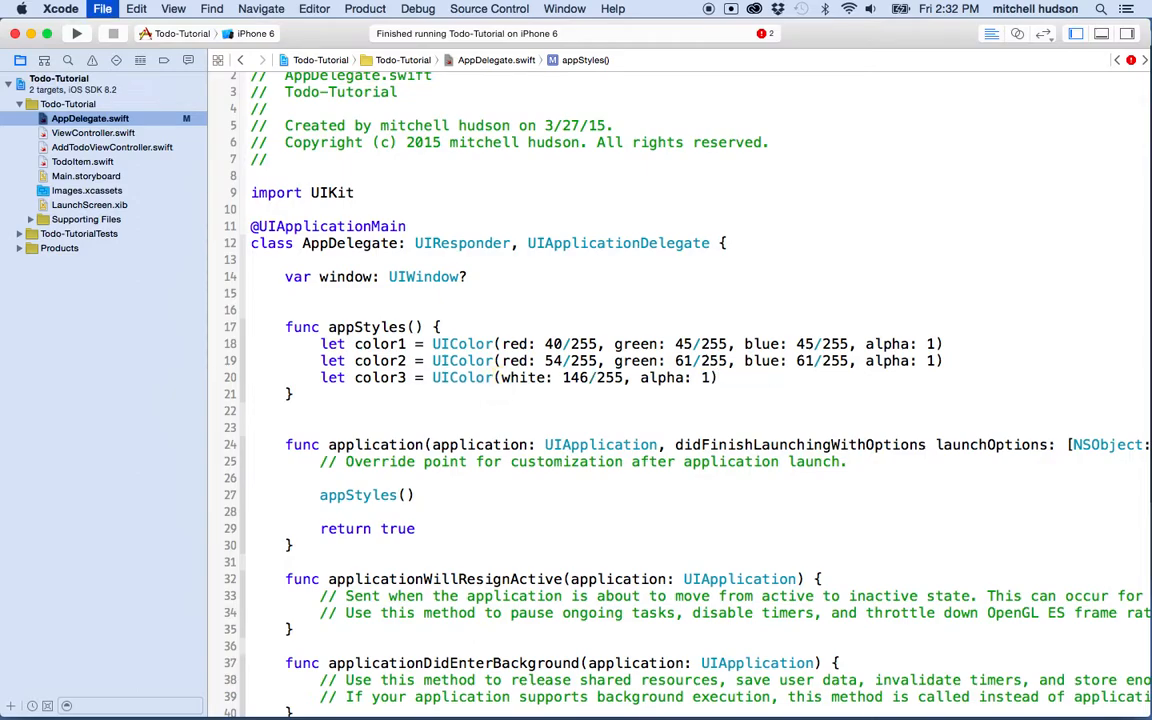
double_click(596, 376)
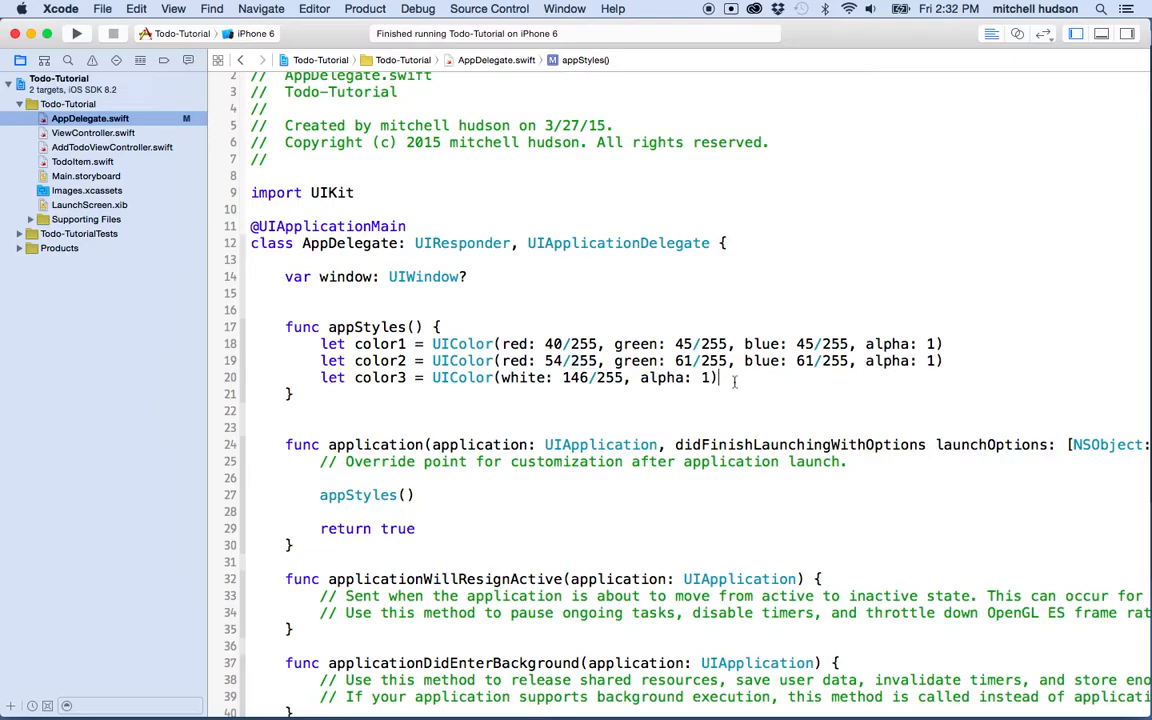
Define color4 as UIColor(red: 231/255, green: 77/255, blue: 75/255, alpha: 1) and start a new line
key("return")
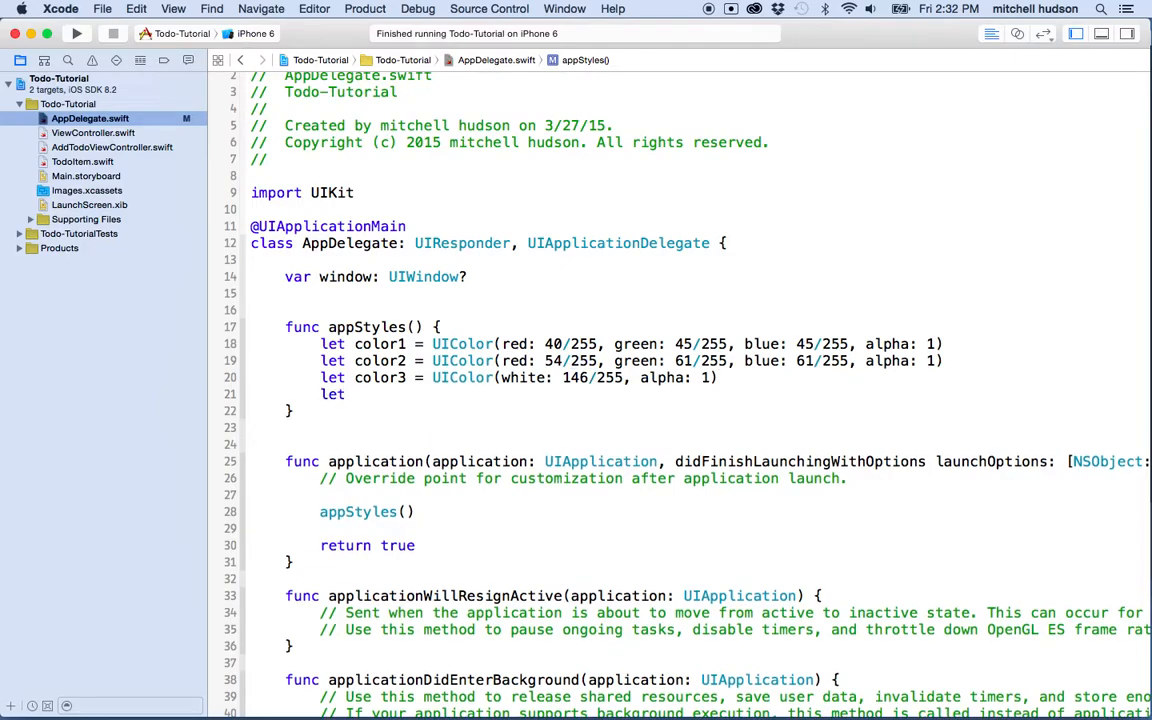
type("color4")
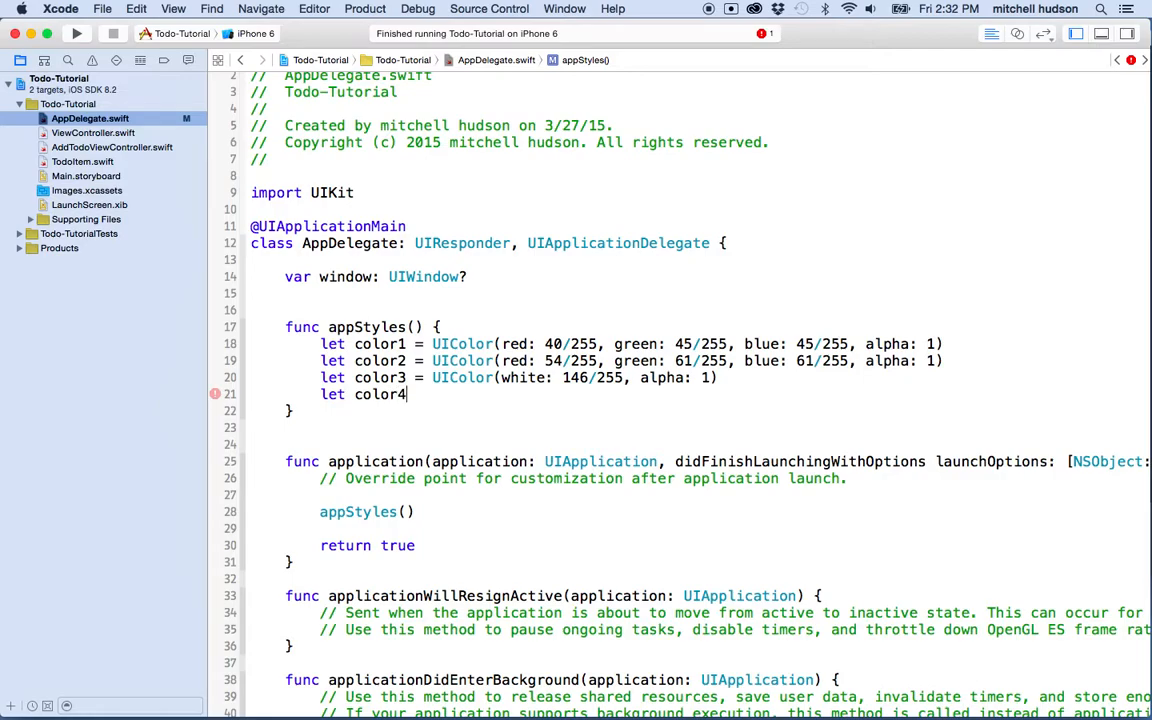
type("= UIColor")
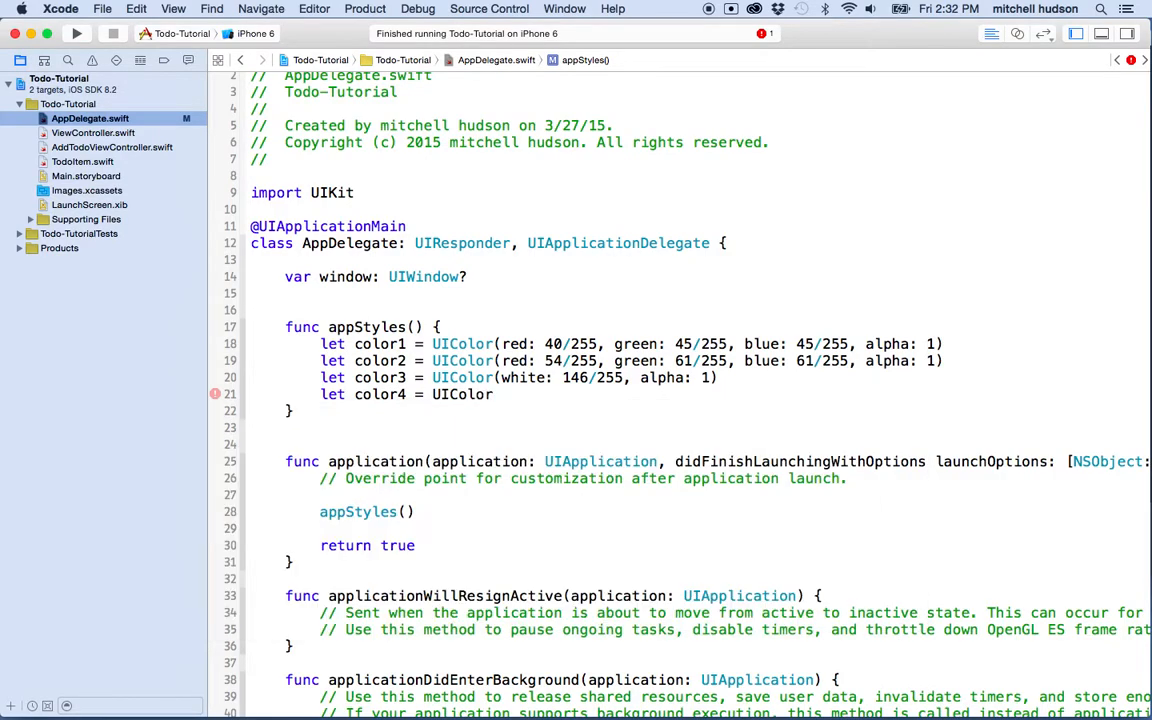
type("(")
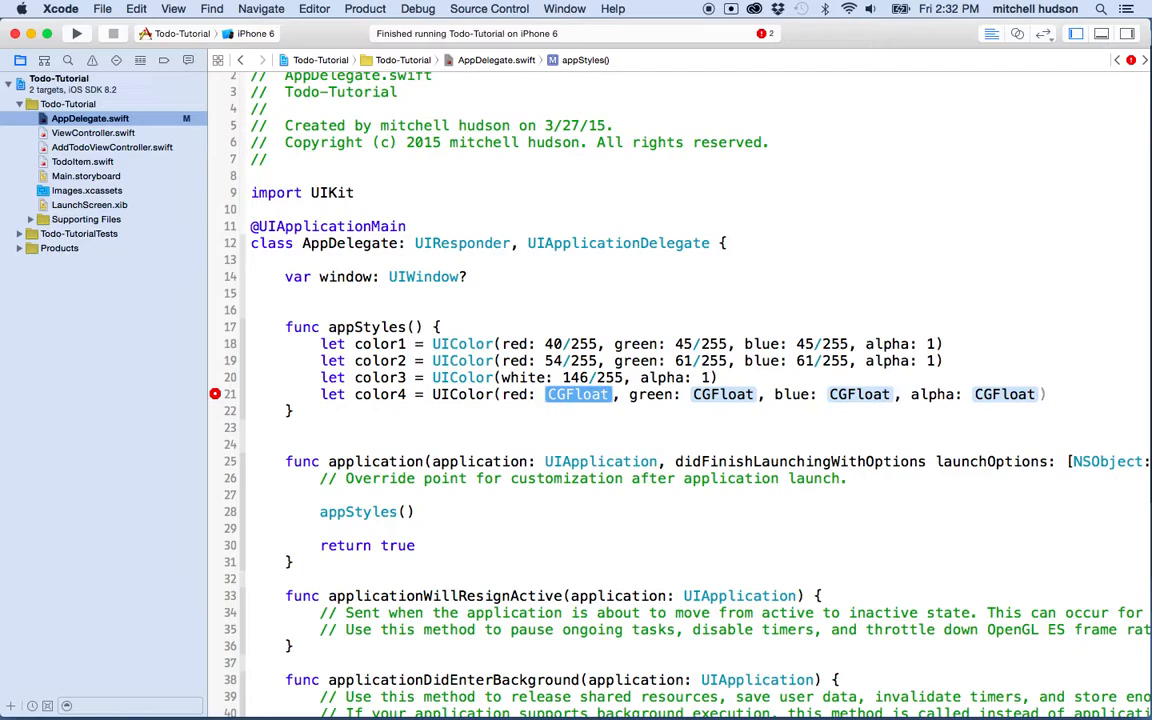
type("231/255")
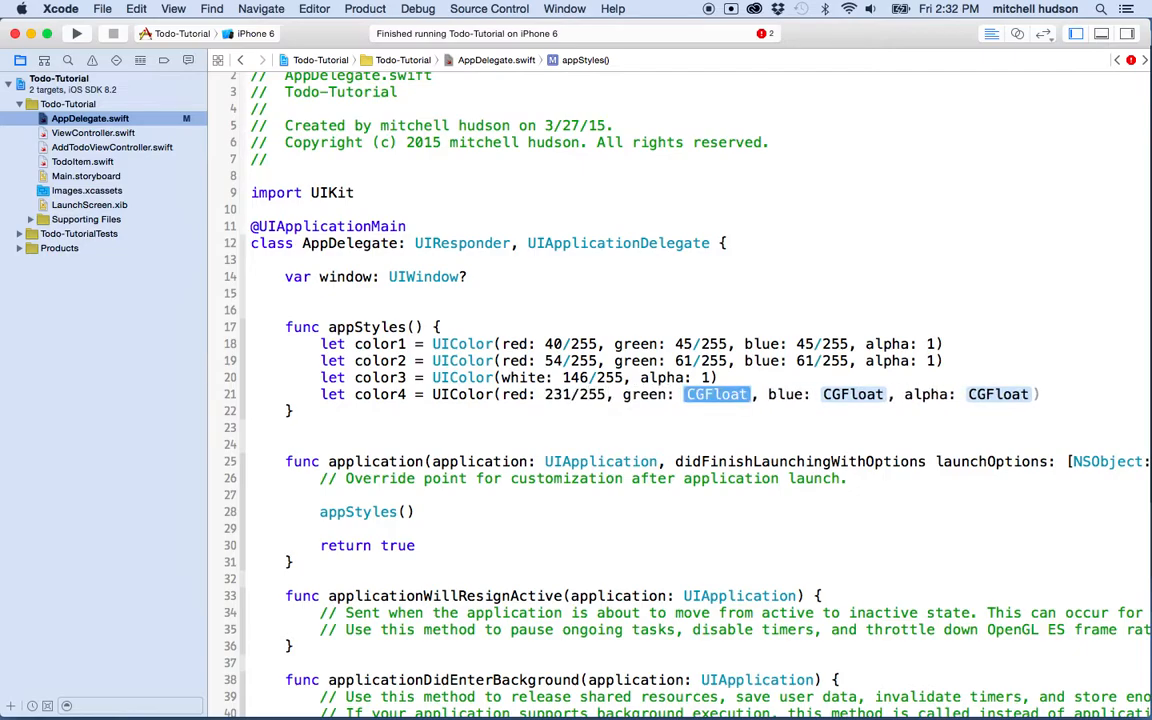
type("77/255")
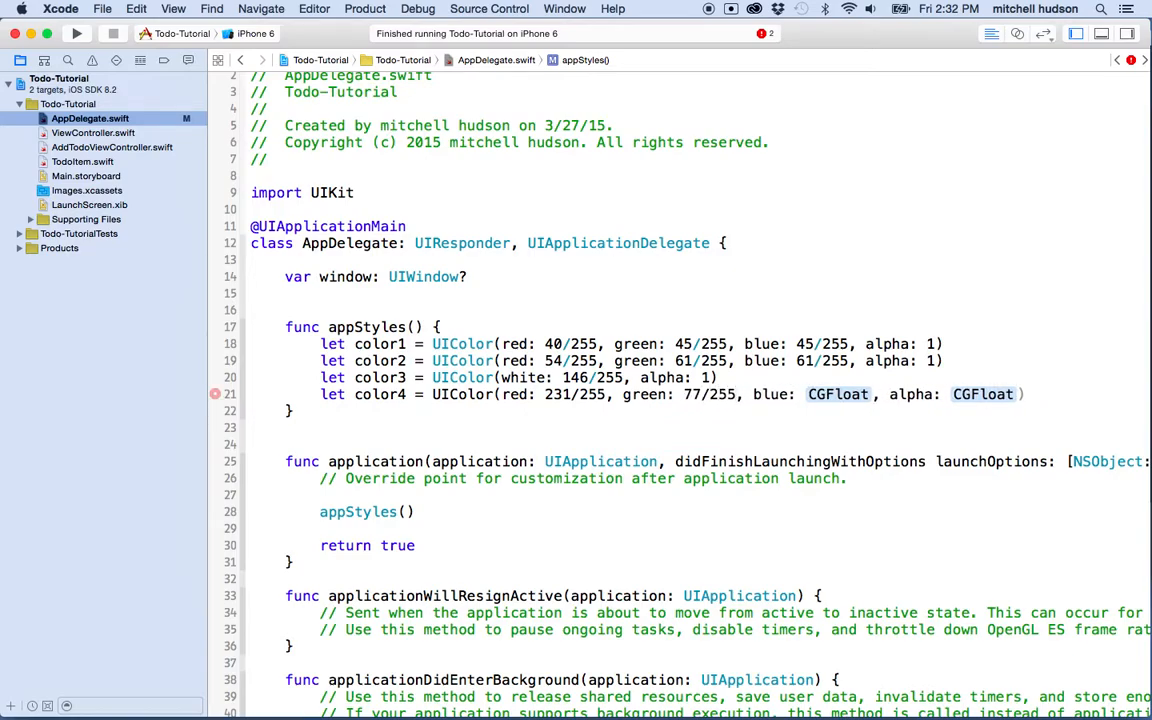
type("75")
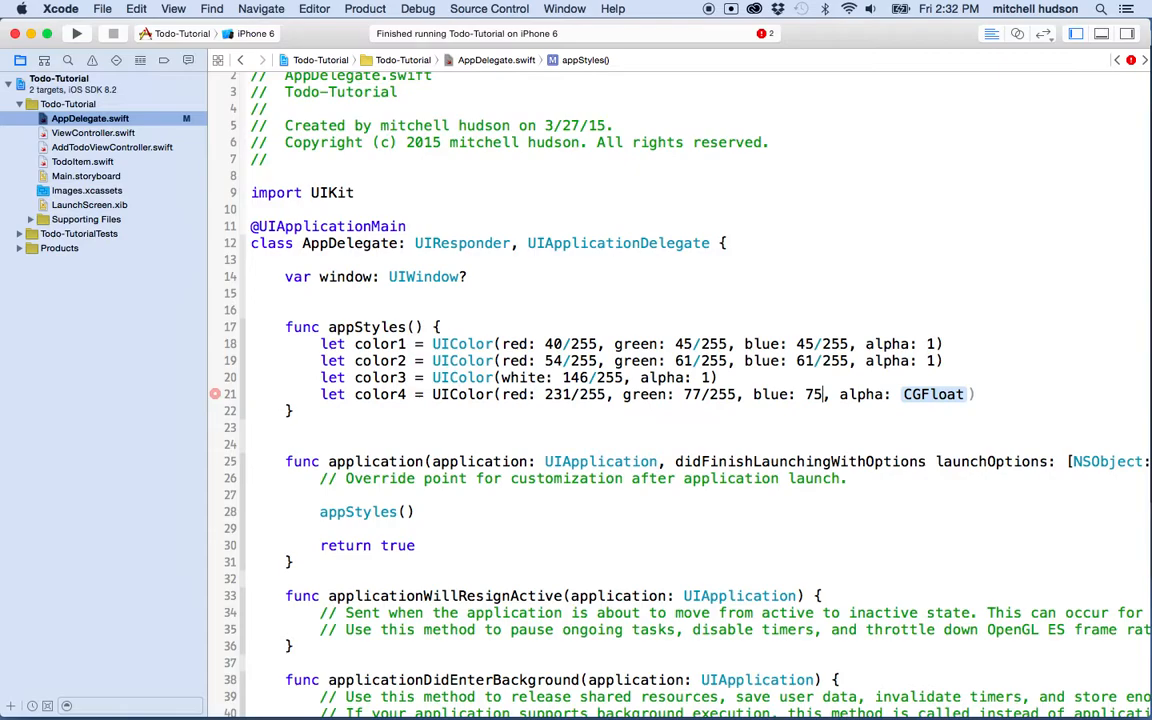
type("/255")
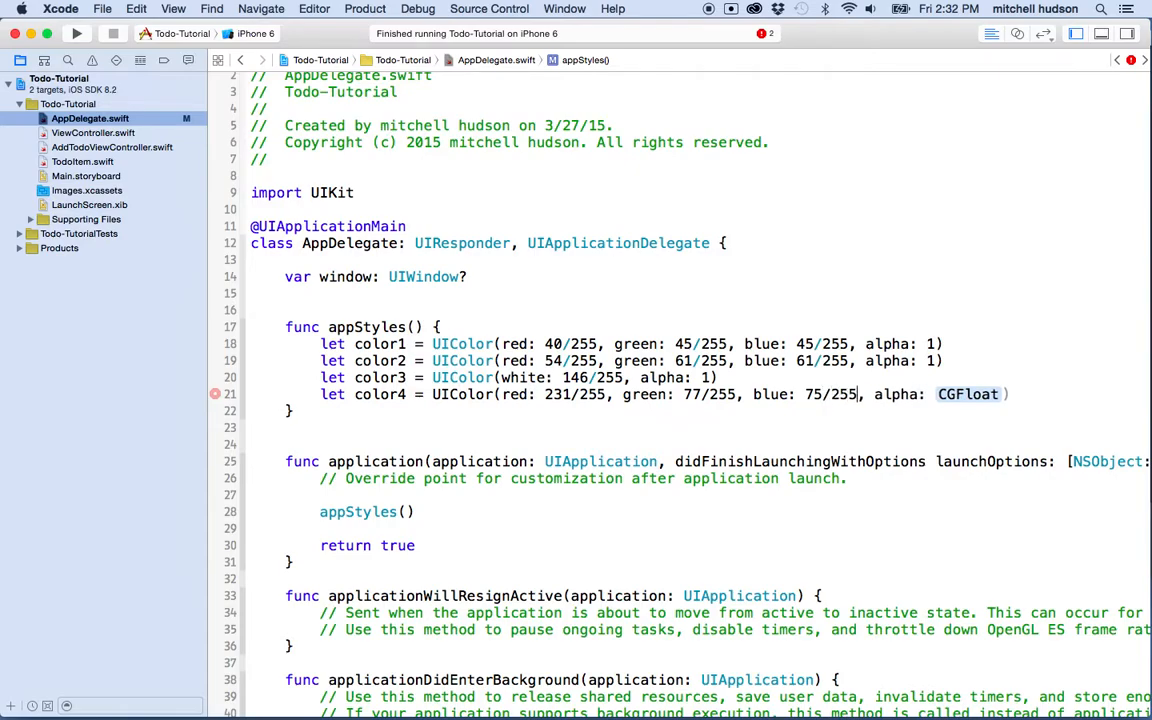
type("1")
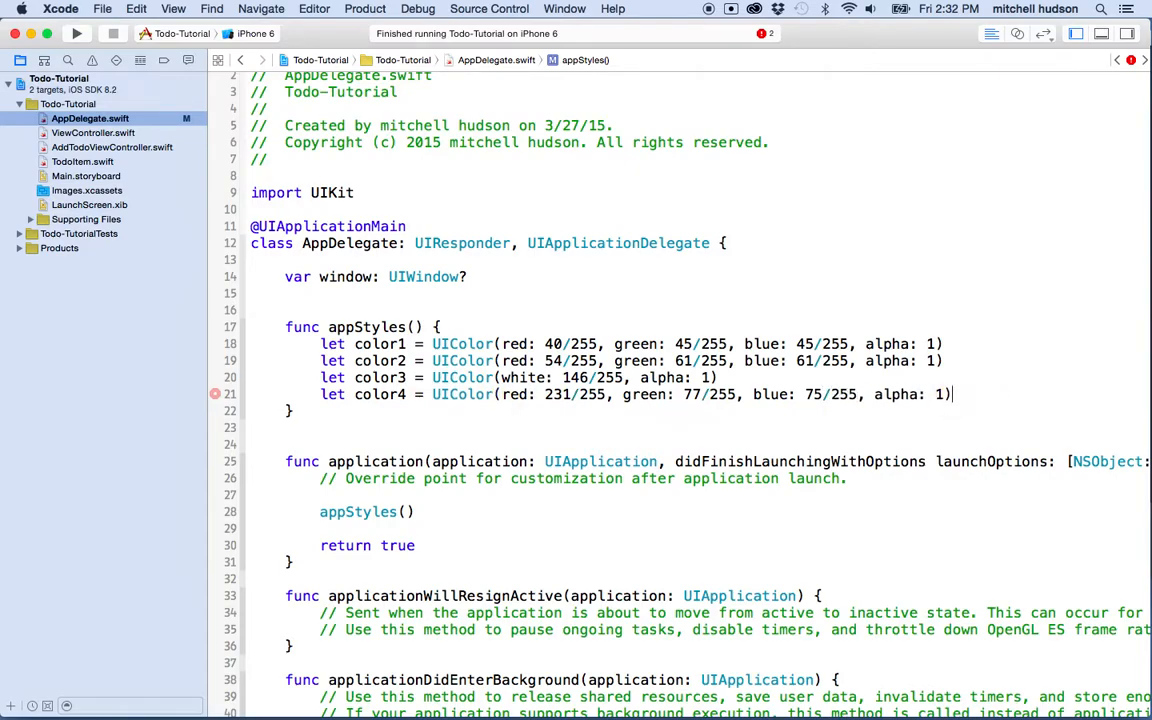
key("Return")
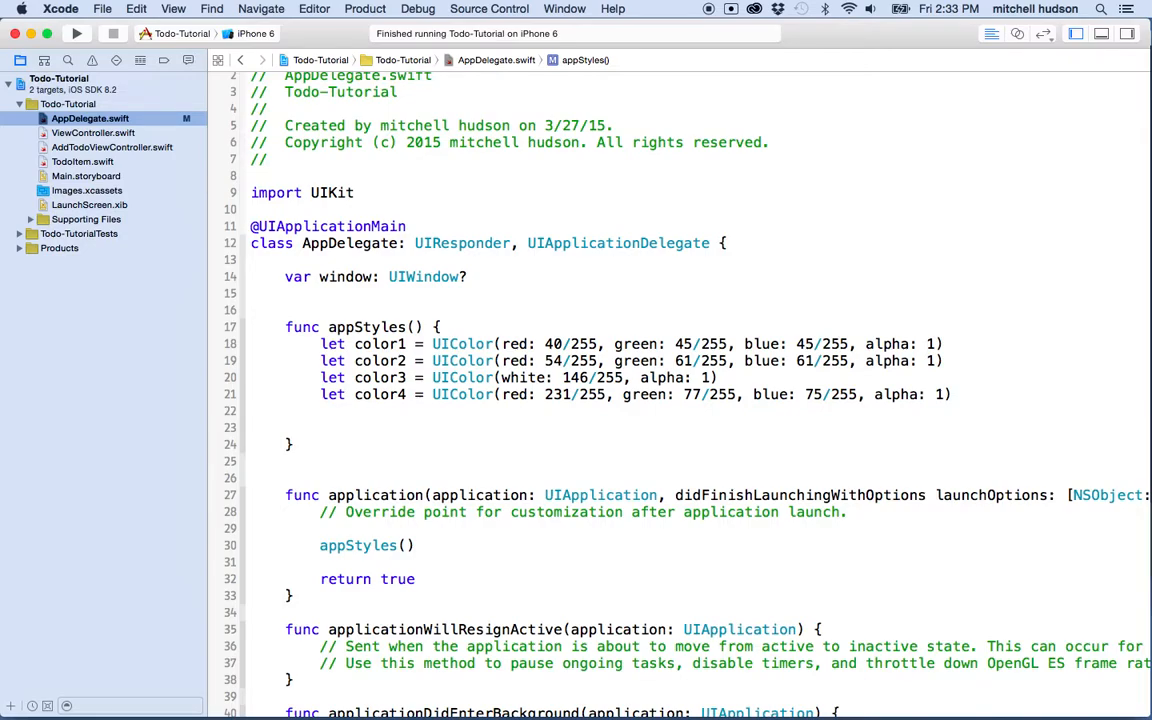
left_click(320, 428)
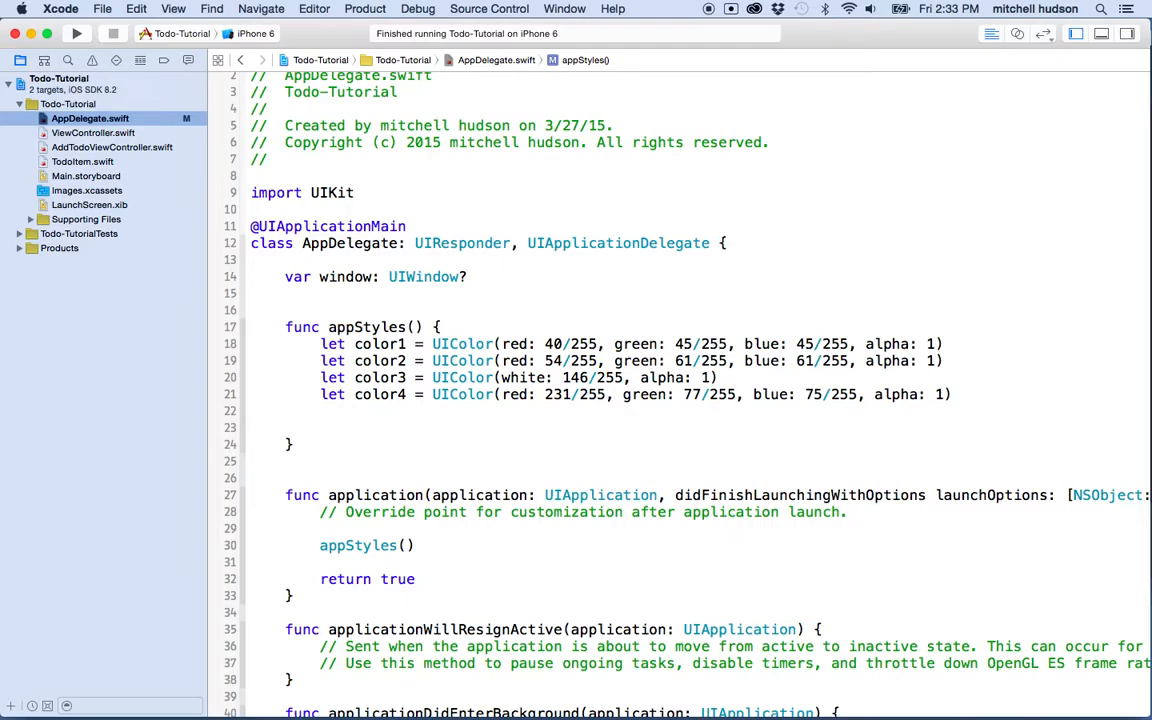
left_click(320, 428)
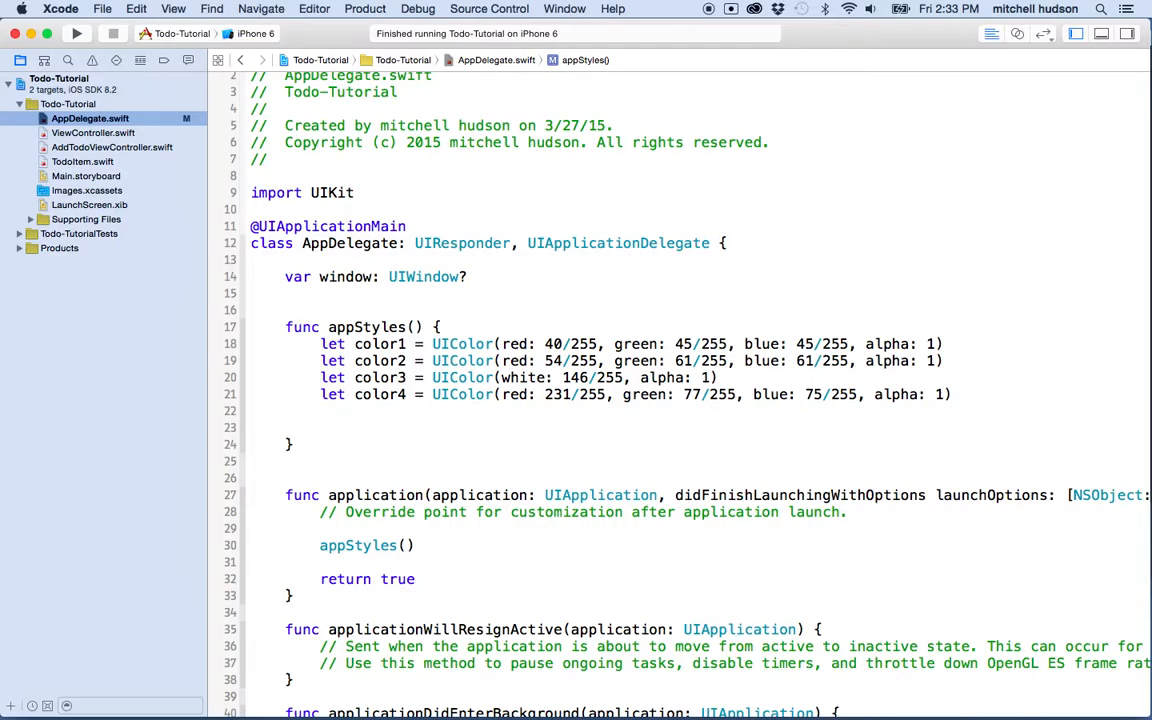
Add UINavigationBar.appearance().barStyle = UIBarStyle.Black, accepting Black from autocomplete, and begin the next UINavigationBar line
type("UINavigationBar")
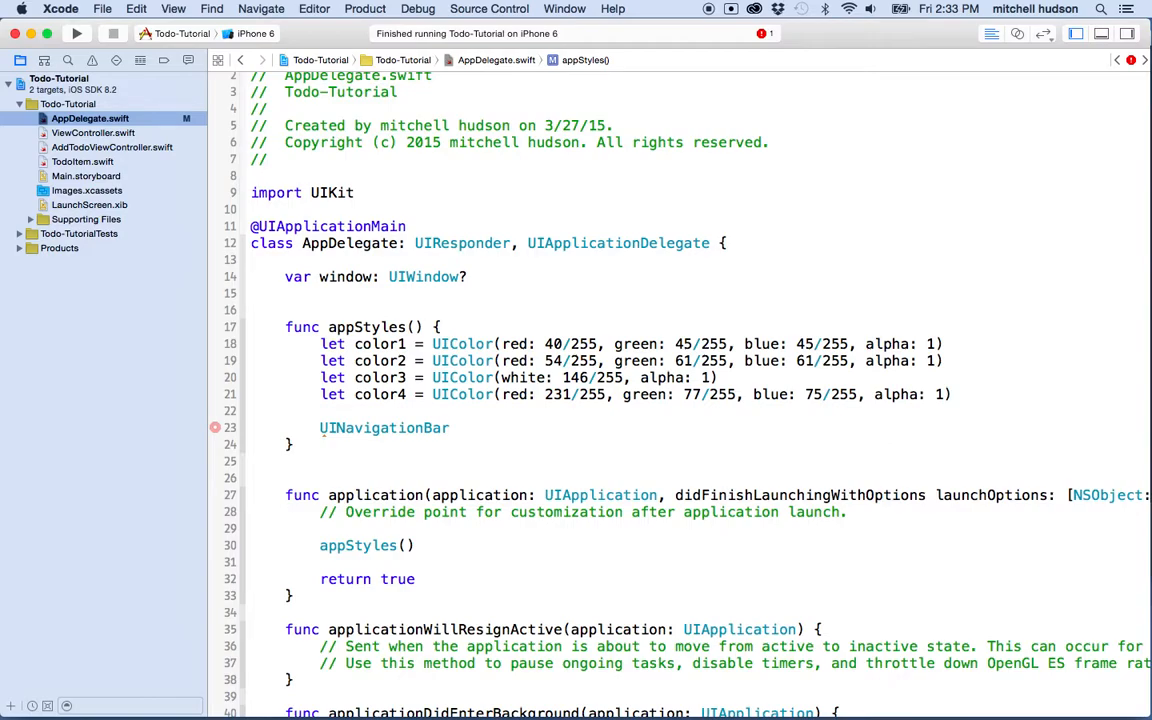
type(".appearance().backgroundColor")
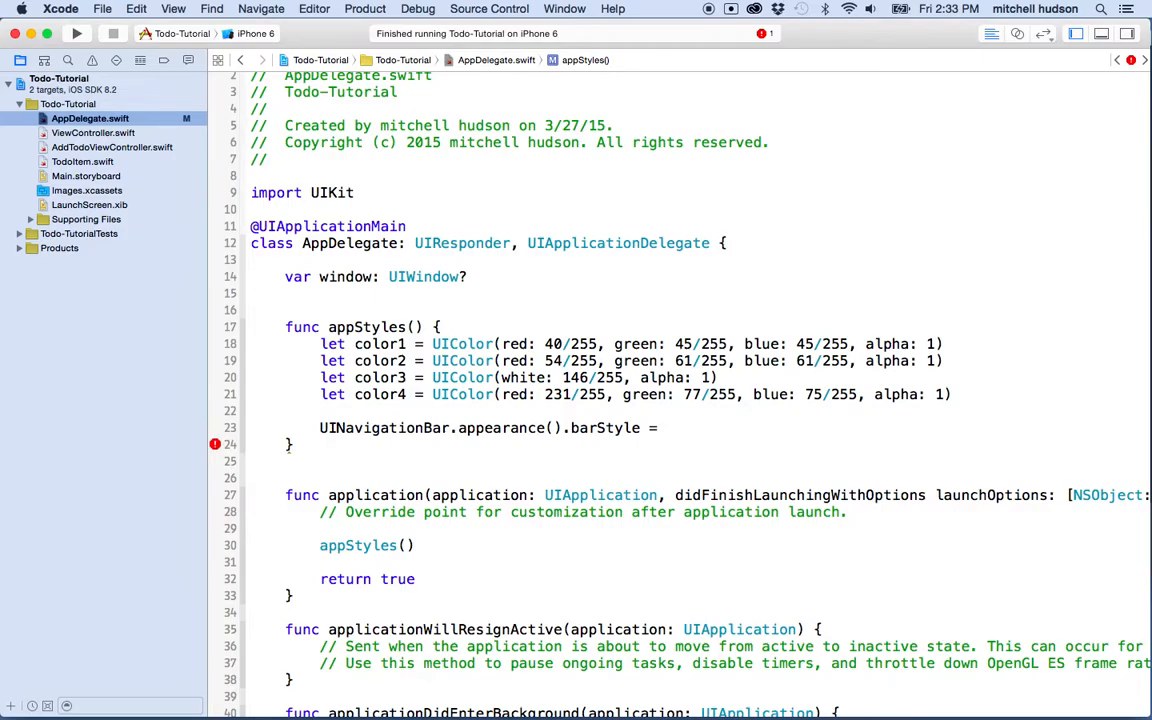
type("U")
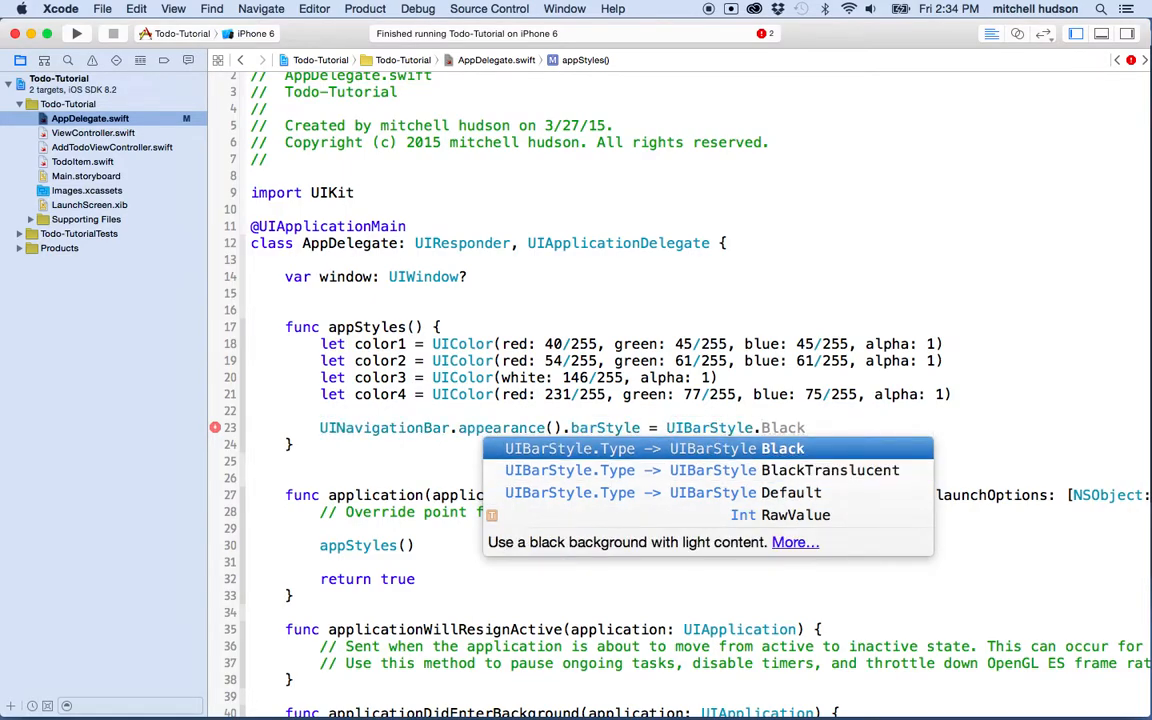
key("Escape")
type("Black")
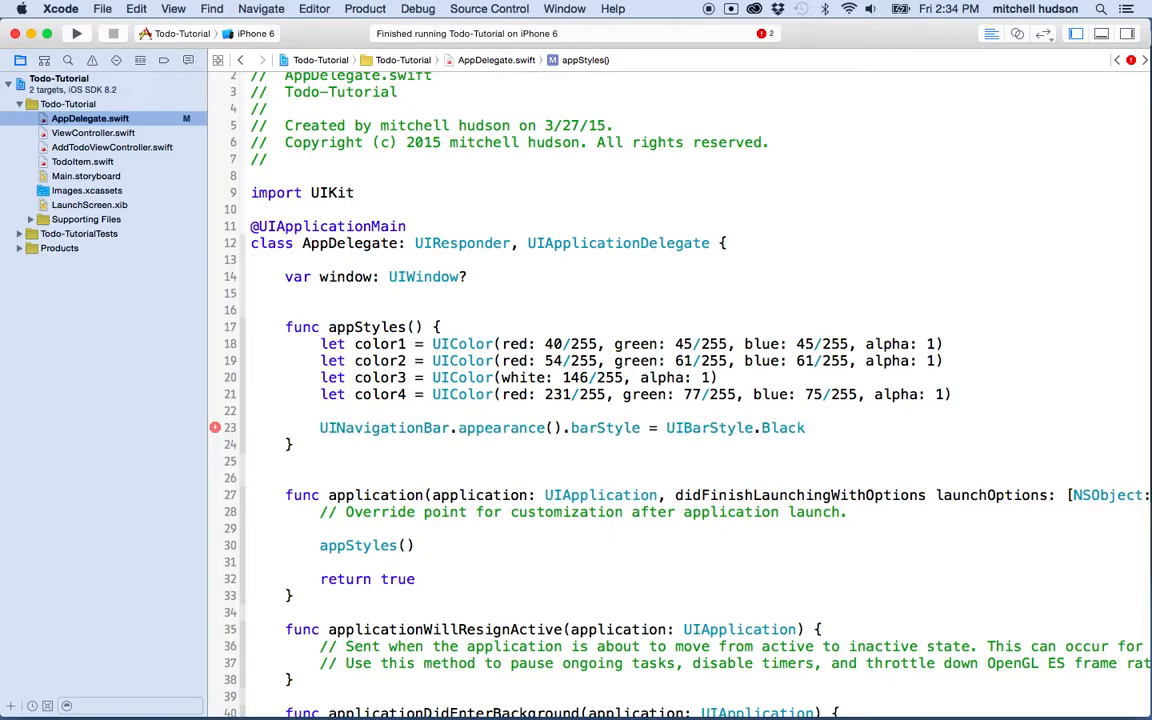
type("UINavigationBar.")
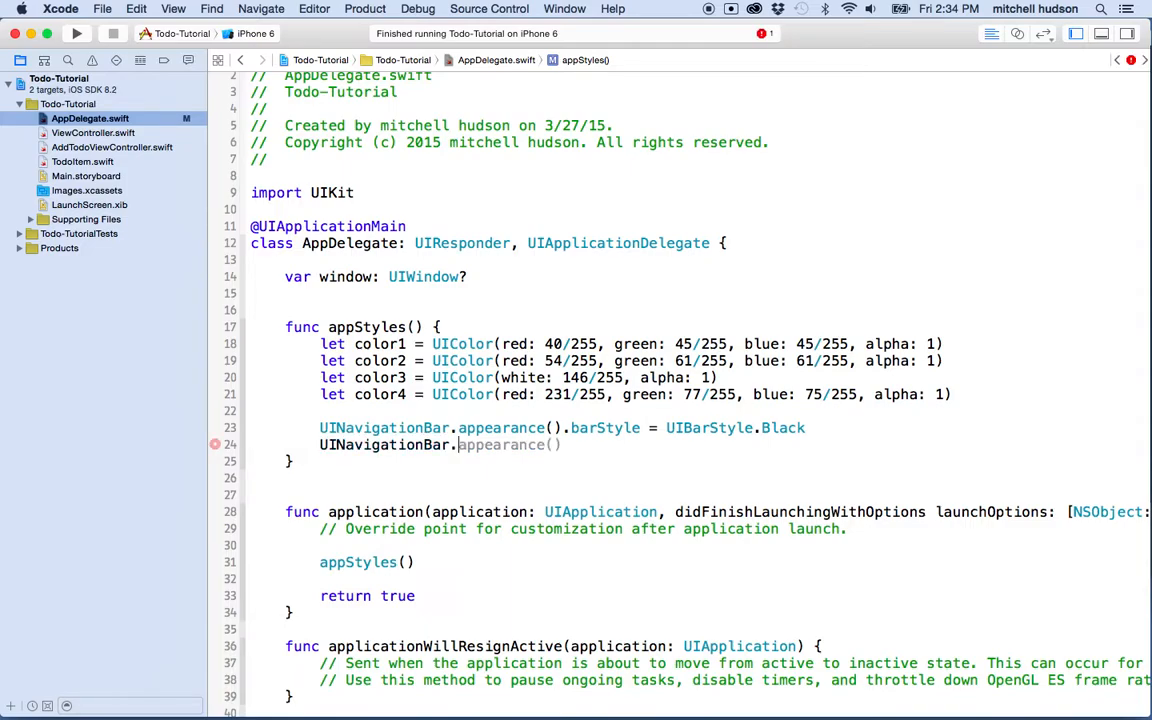
Complete the line UINavigationBar.appearance().tintColor = color4 below the bar style line
type("barStyle")
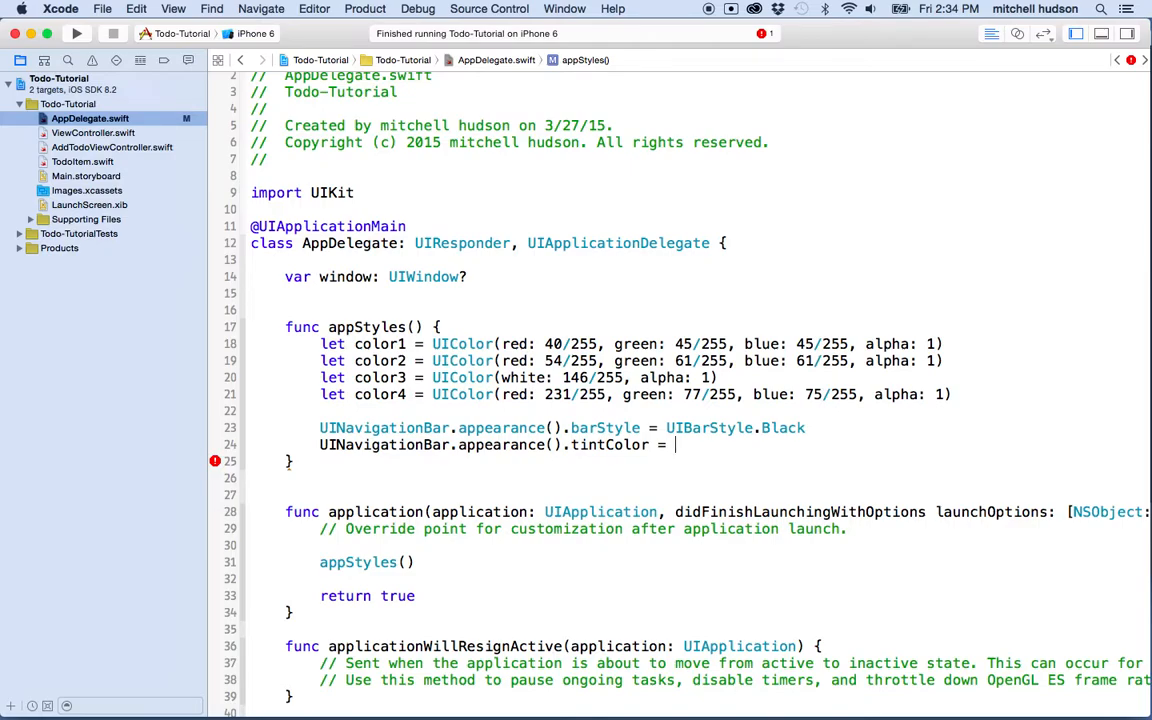
type("color4")
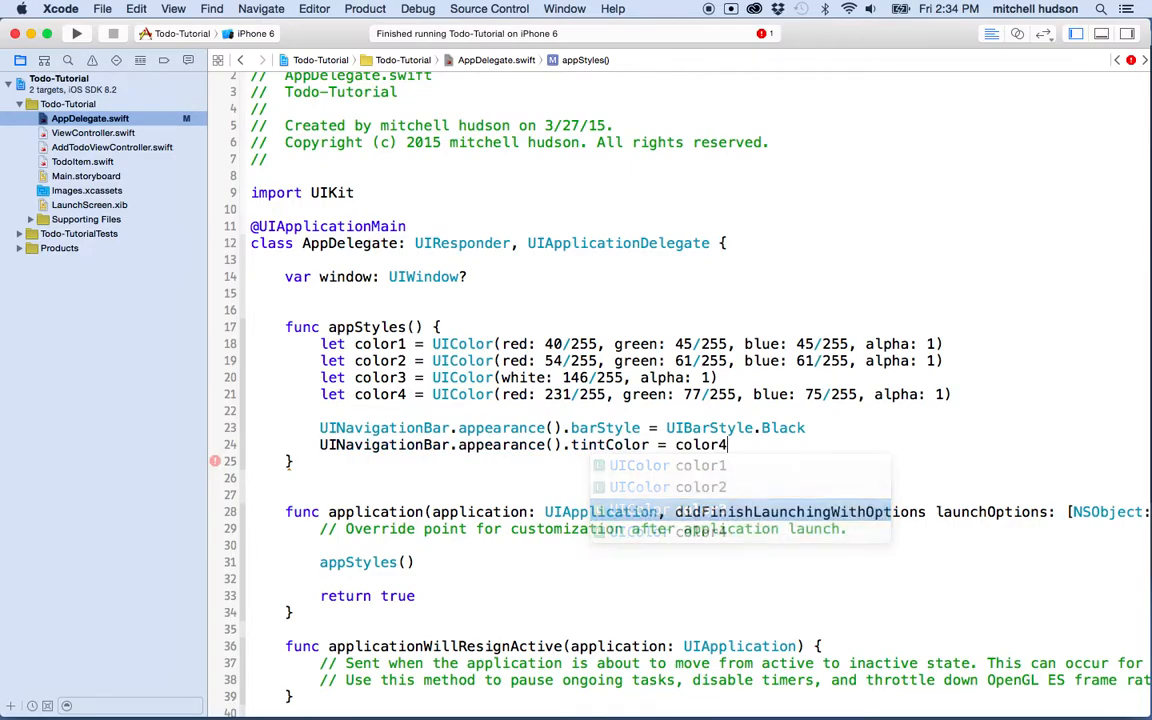
key("Escape")
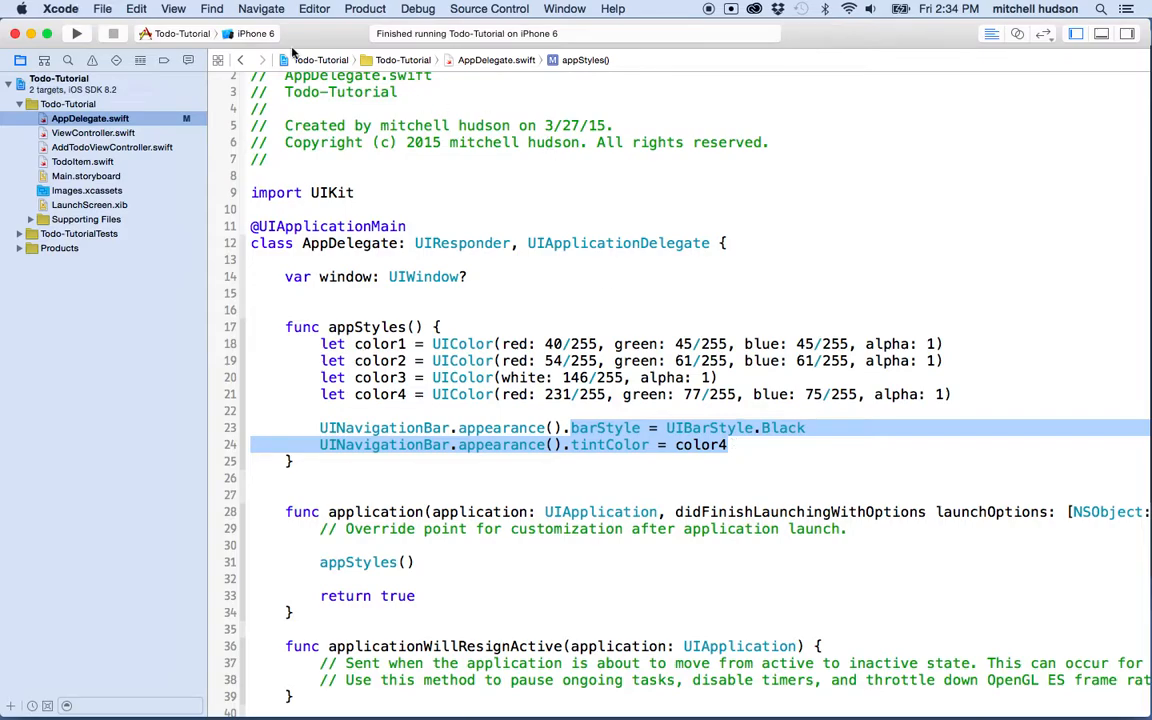
Build and run Todo-Tutorial on the iPhone 6 simulator
left_click(76, 32)
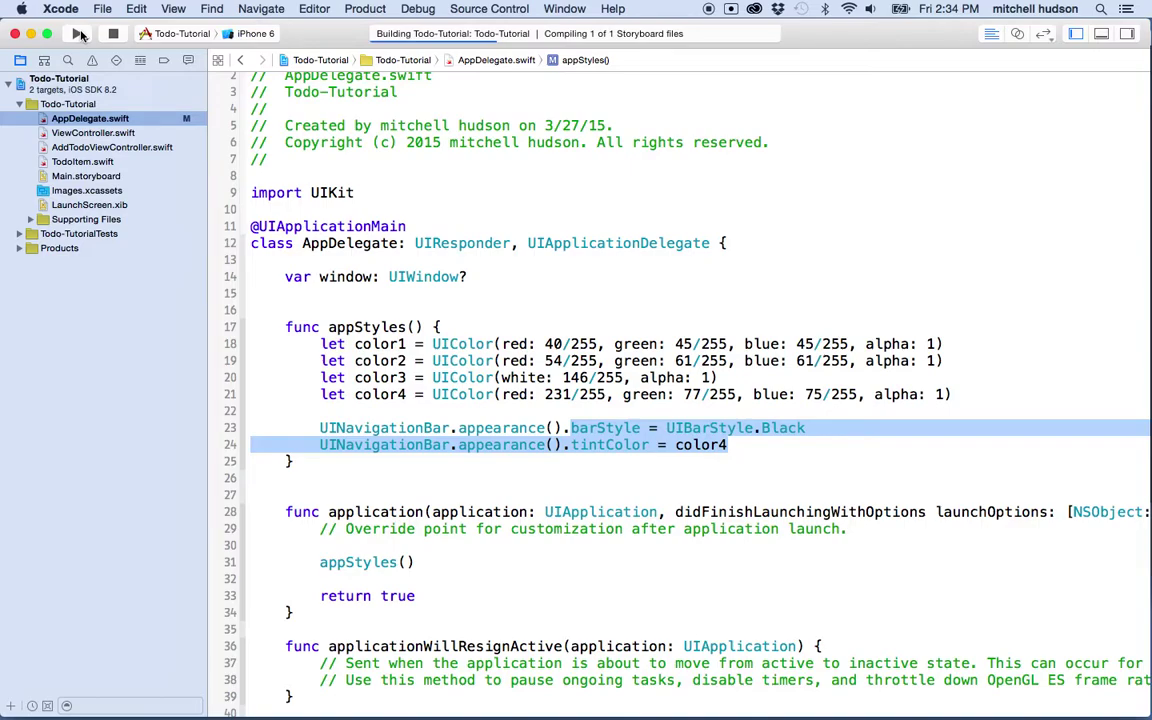
left_click(80, 32)
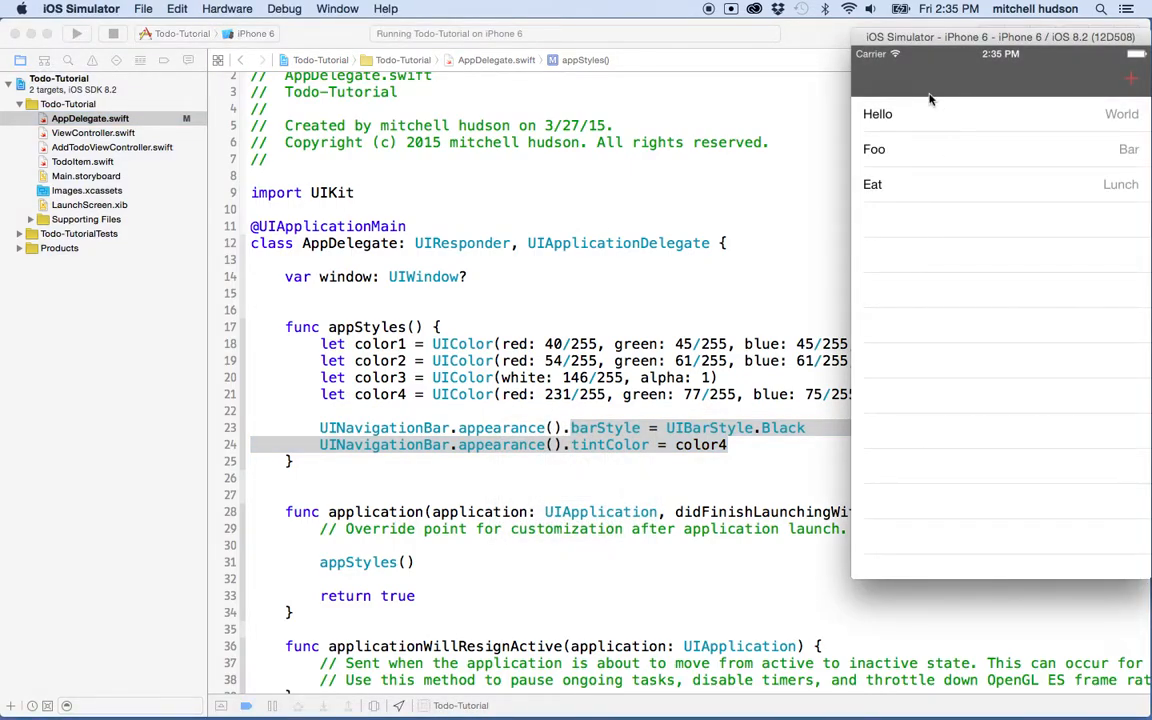
mouse_move(1014, 90)
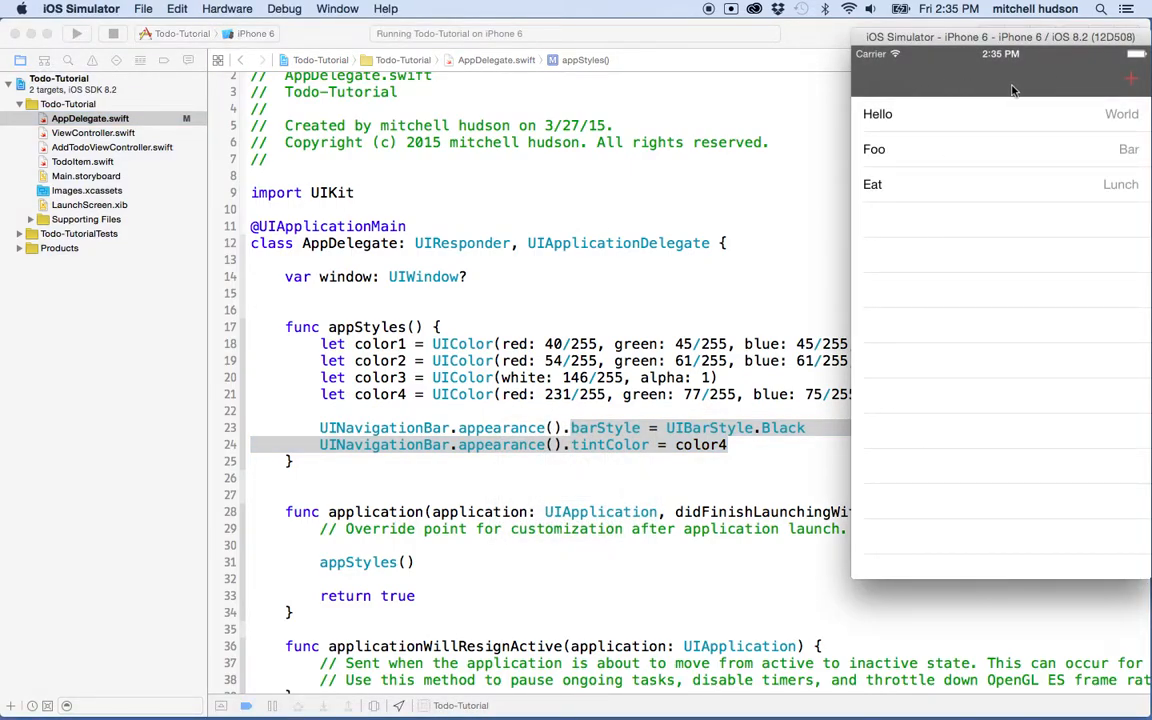
mouse_move(990, 84)
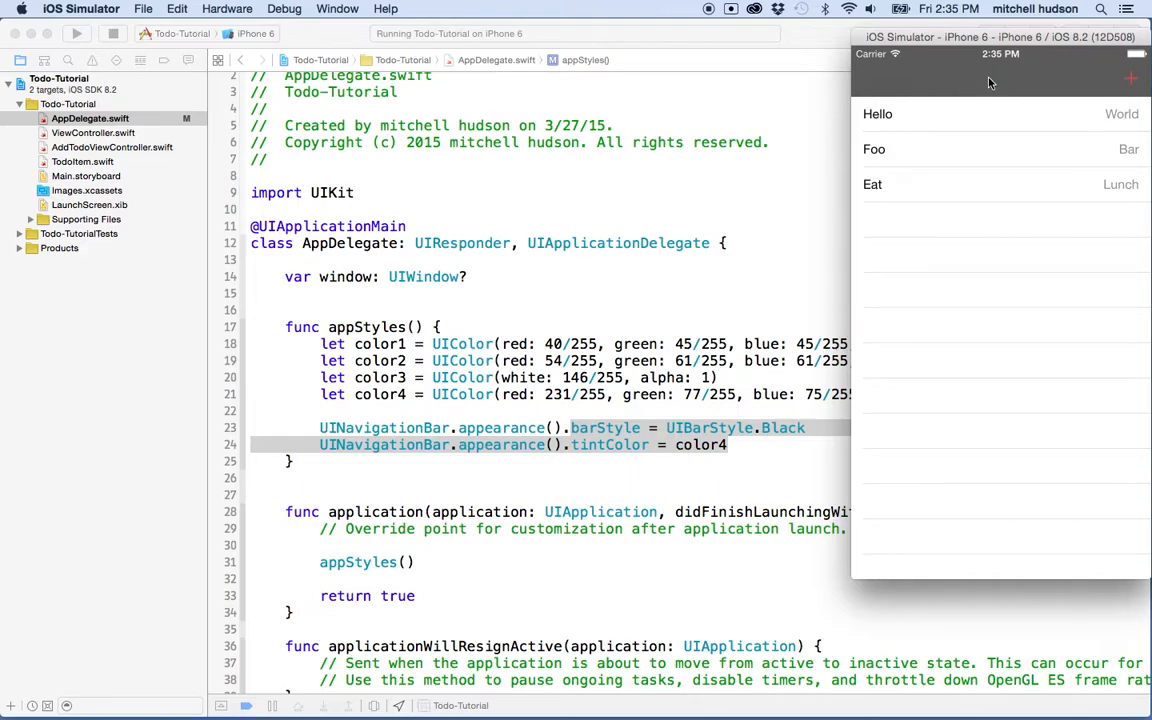
mouse_move(956, 84)
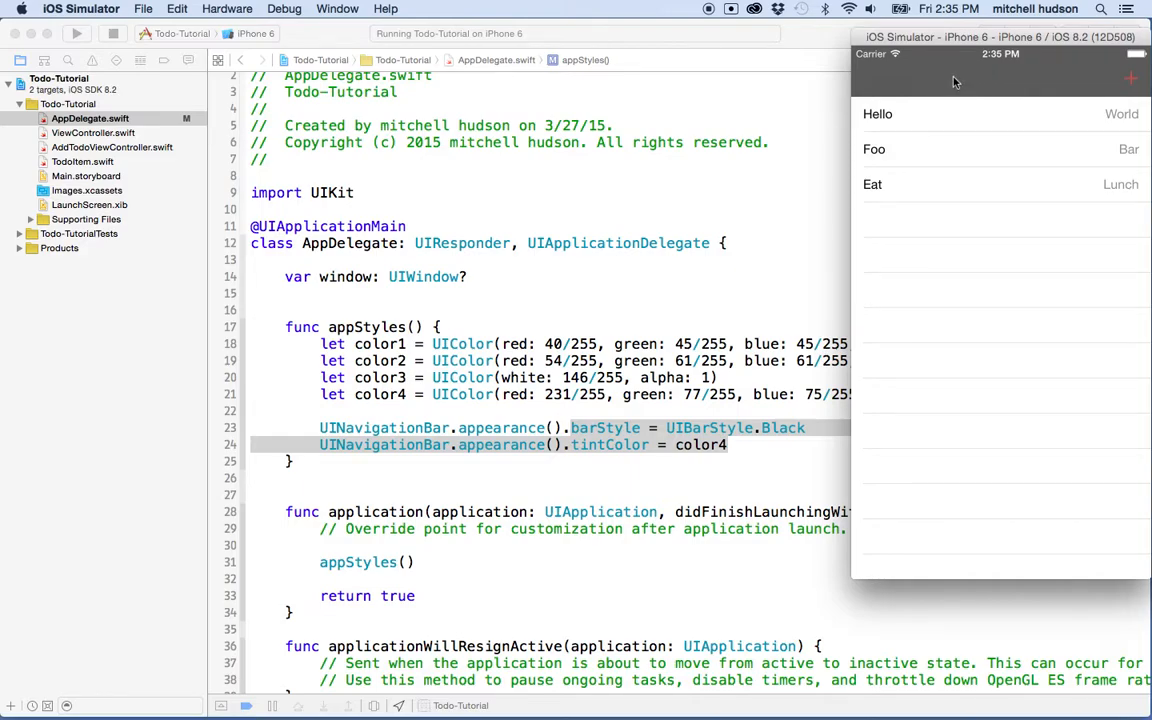
mouse_move(920, 258)
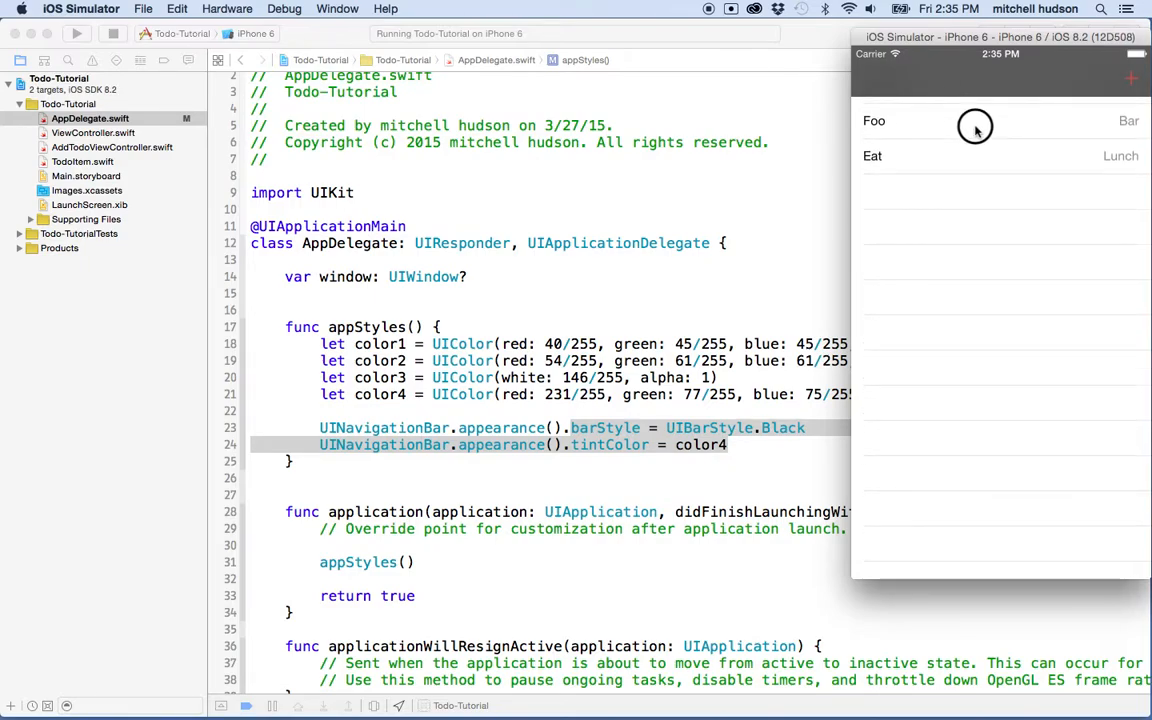
Pull the to-do list in the simulator to view the black bar and red add button, then return to the Xcode editor
scroll("down", 3)
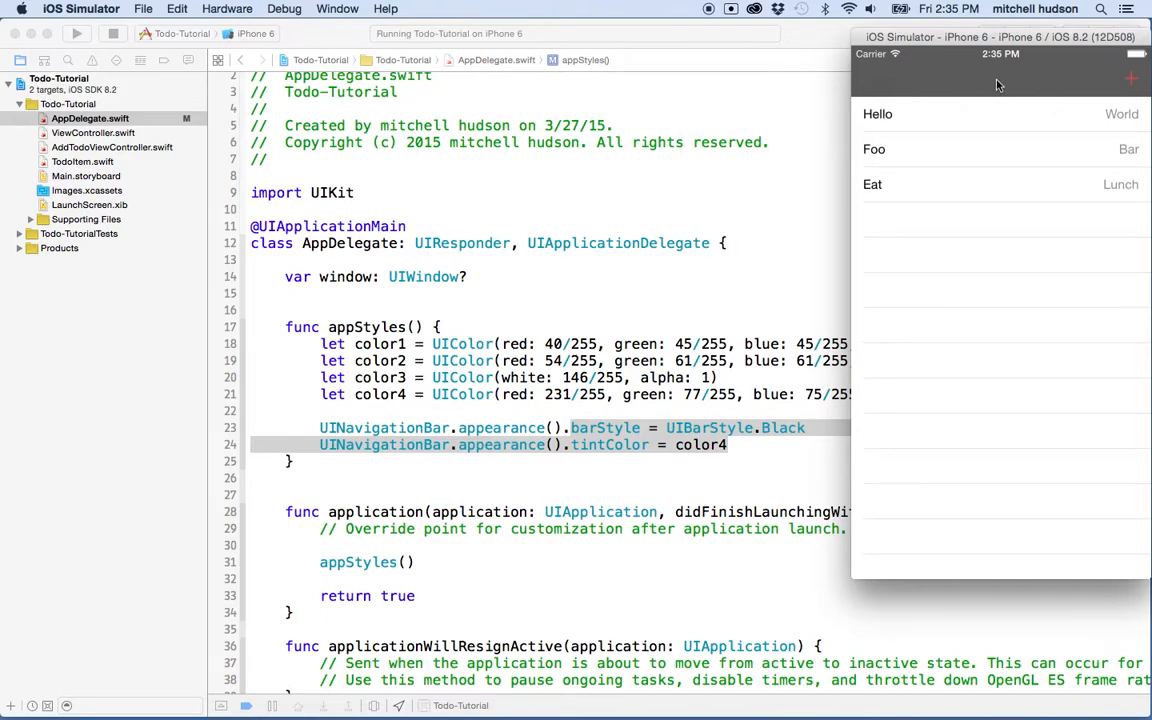
mouse_move(1052, 92)
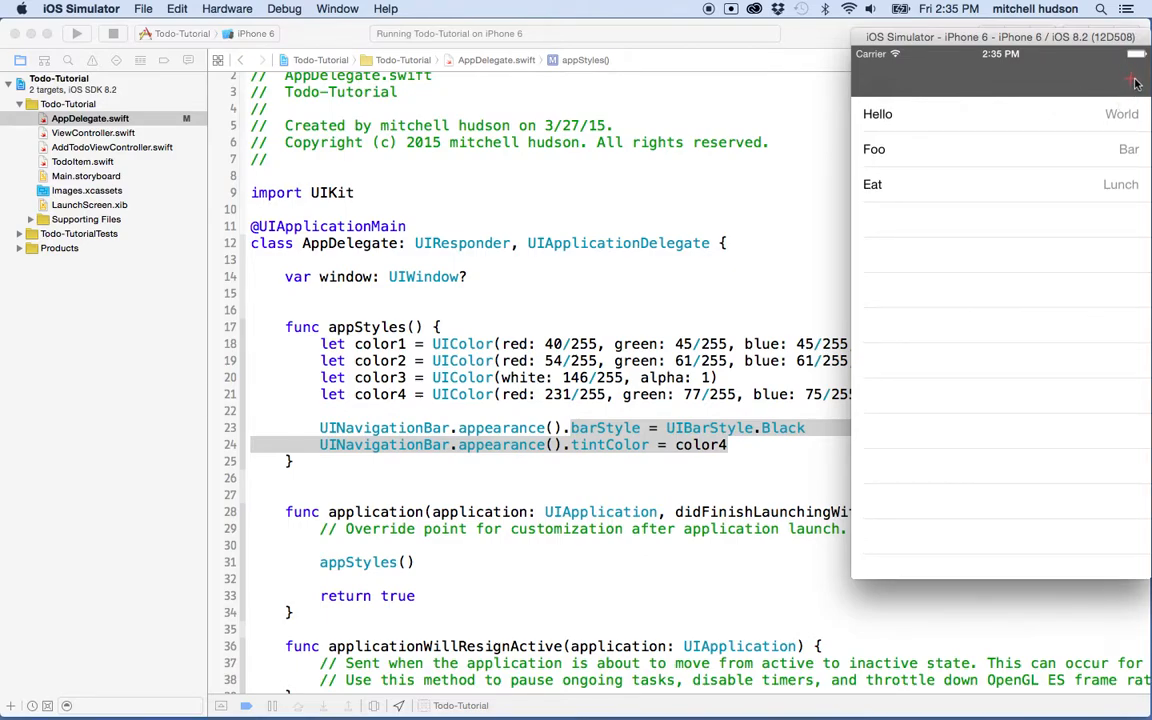
left_click(1136, 82)
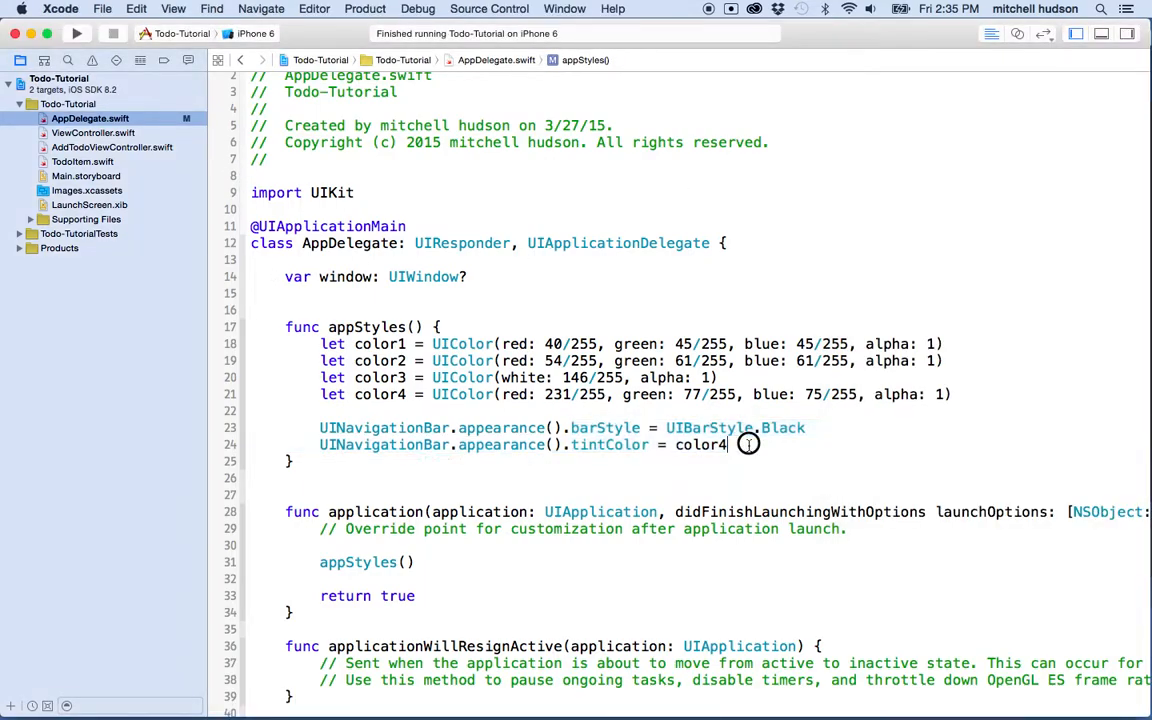
Add blank lines below tintColor = color4, typing and removing UIButton, then select the barStyle property name
key("return")
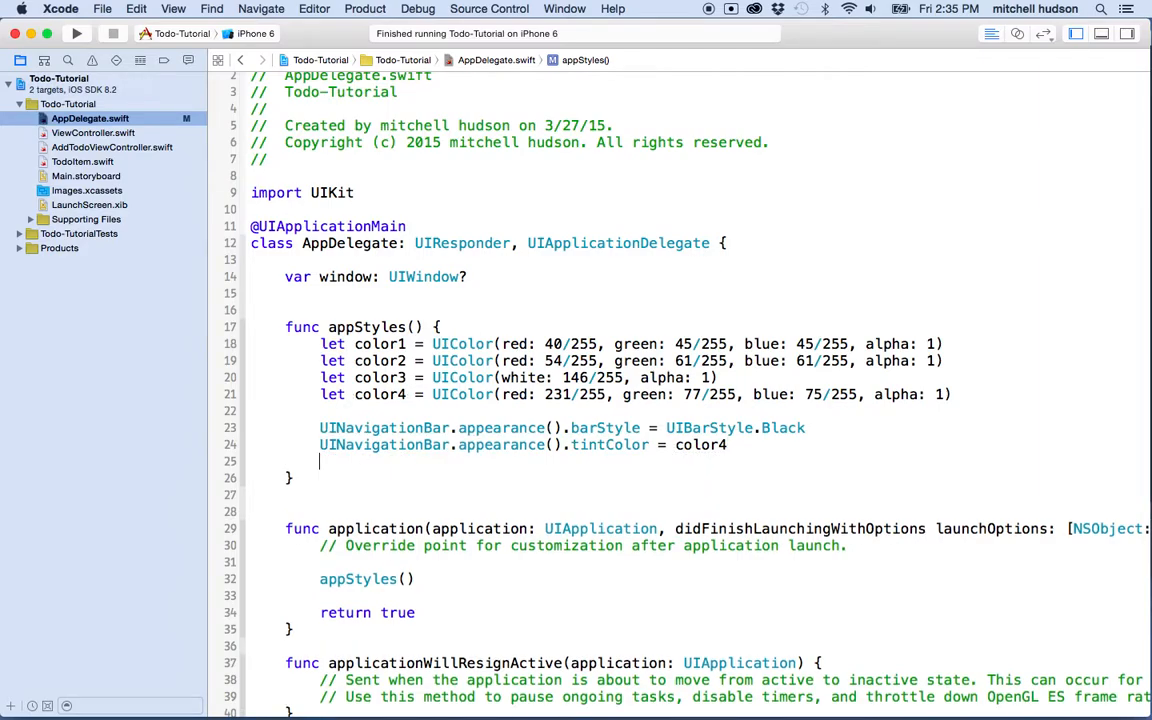
type("UIButton")
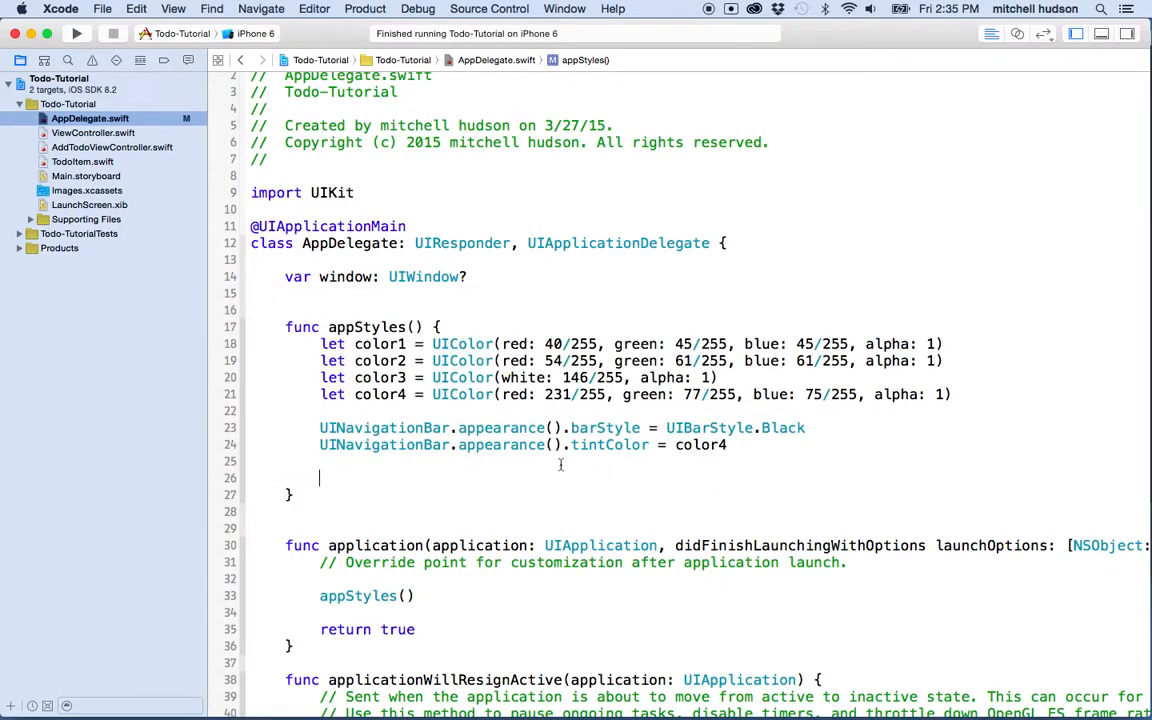
double_click(604, 428)
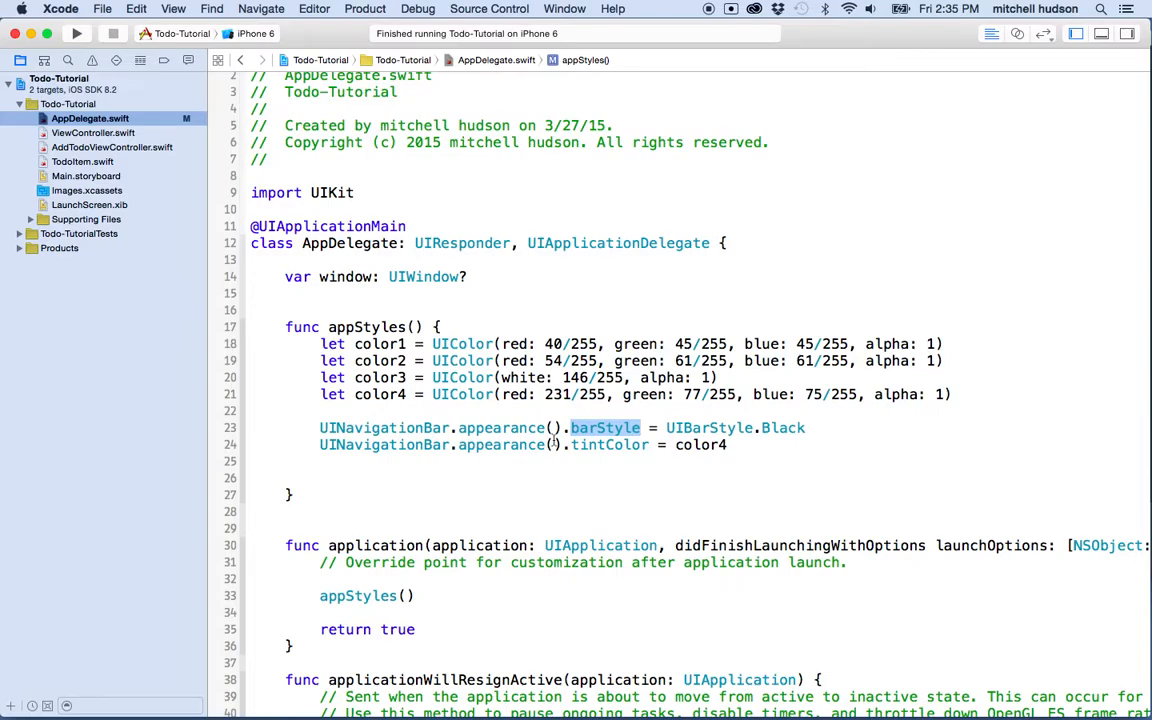
mouse_move(646, 448)
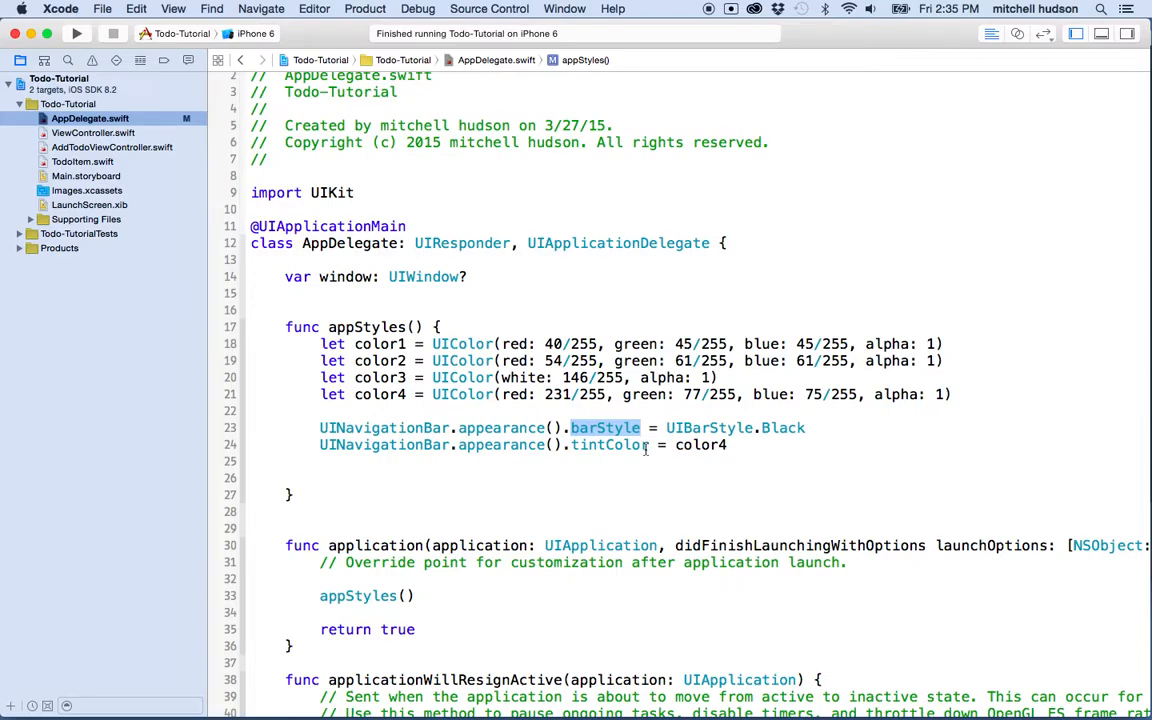